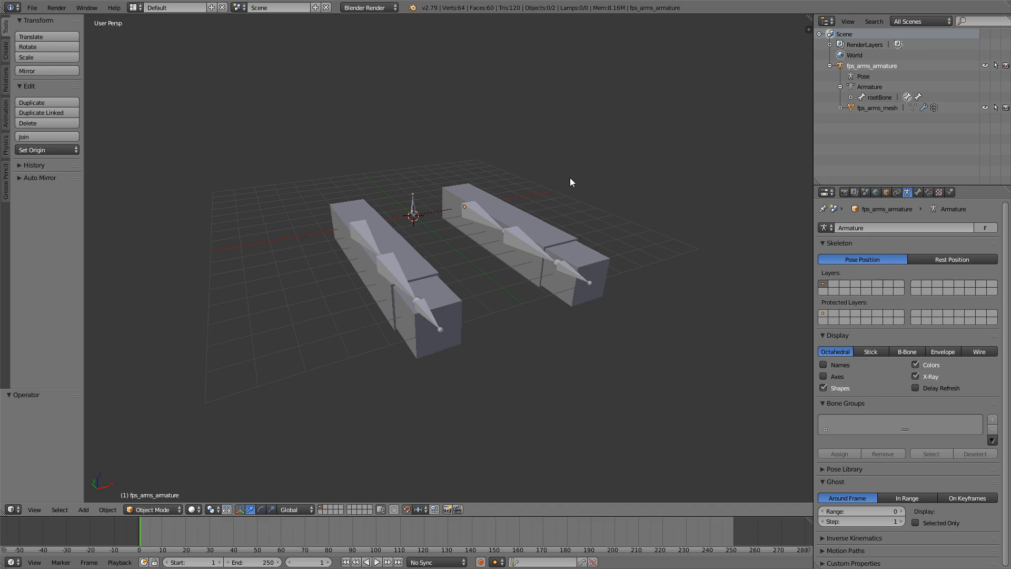
{"action": "mouse_move", "coordinate": [483, 222]}
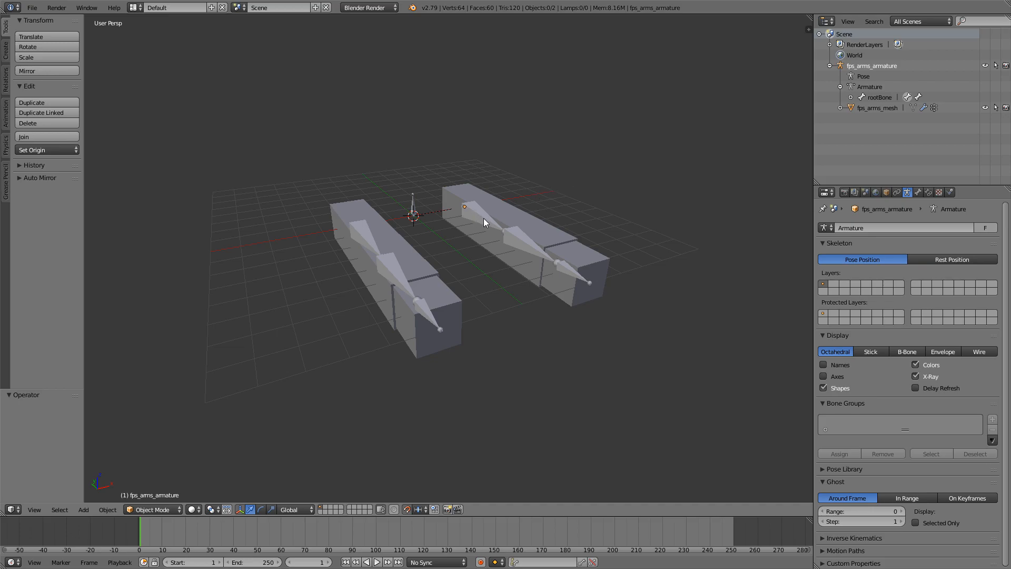
{"action": "mouse_move", "coordinate": [563, 219]}
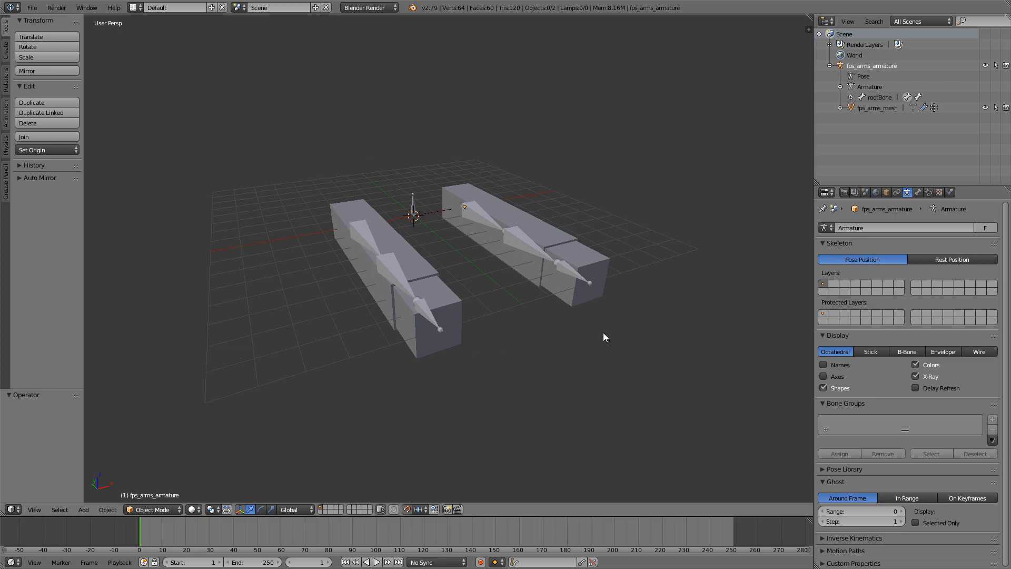
Reopen fps_arms_rigged.blend from the FPS ARMS folder via File > Open.
{"action": "left_click", "coordinate": [30, 7]}
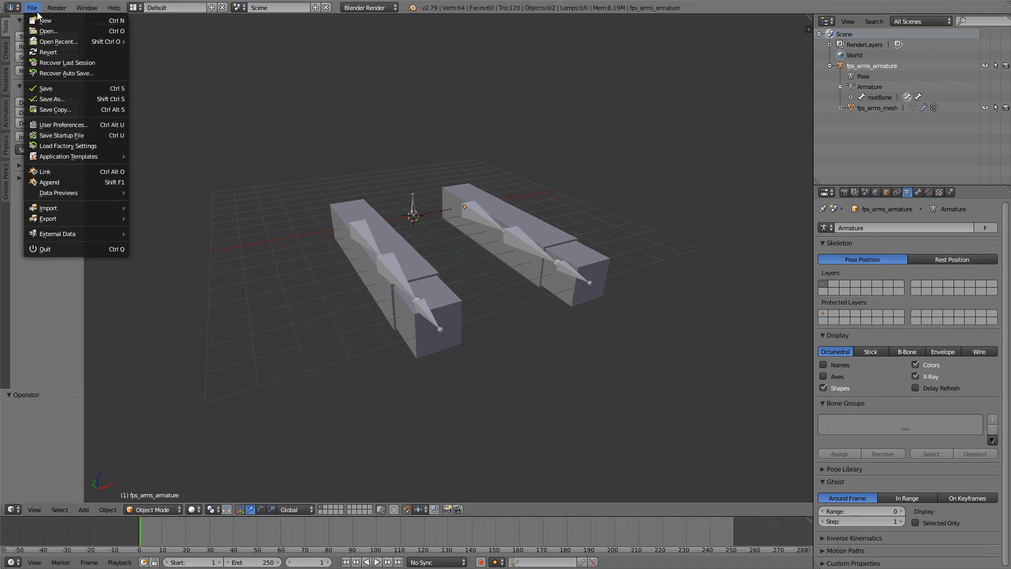
{"action": "left_click", "coordinate": [47, 31]}
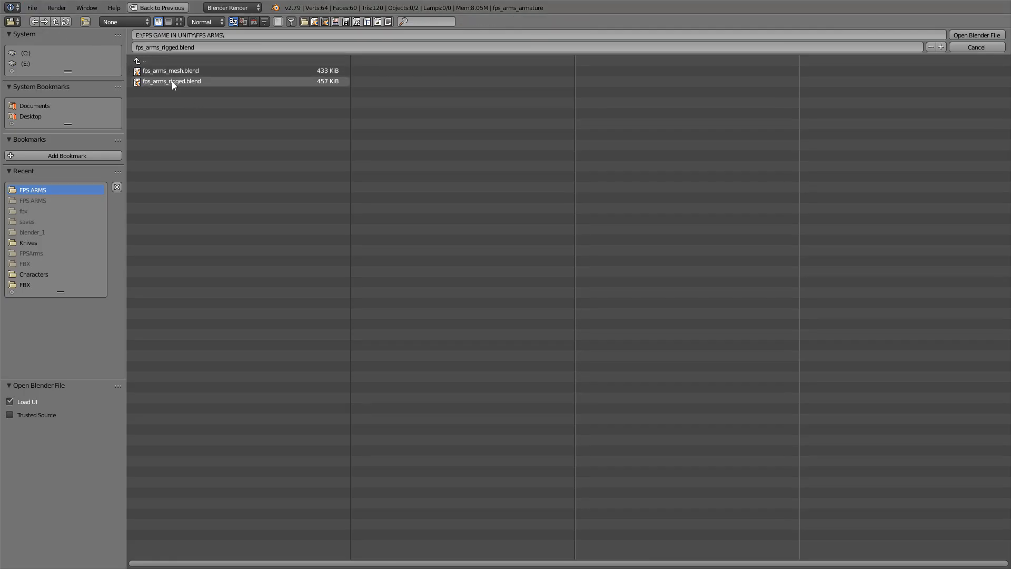
{"action": "double_click", "coordinate": [170, 82]}
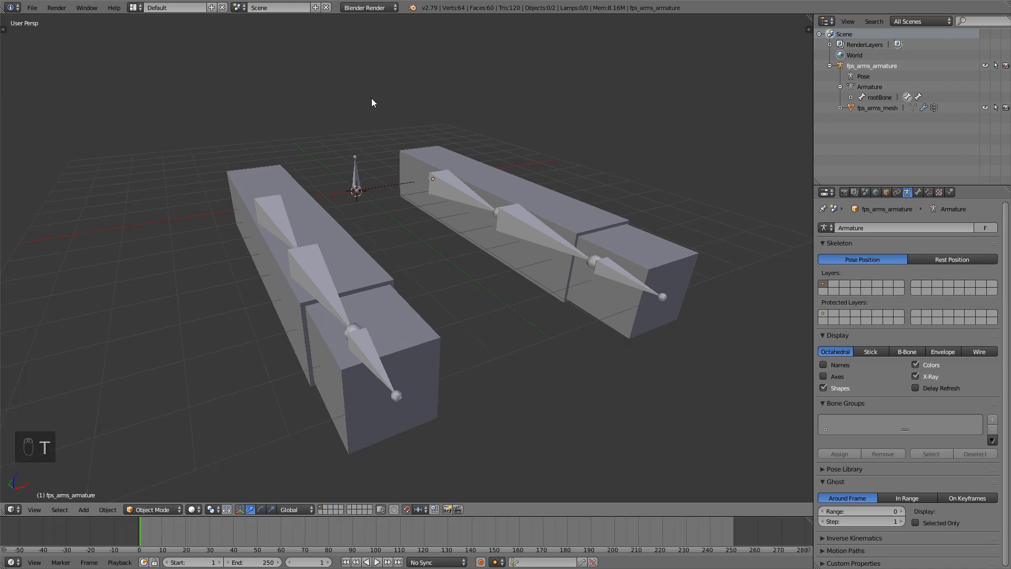
{"action": "mouse_move", "coordinate": [690, 64]}
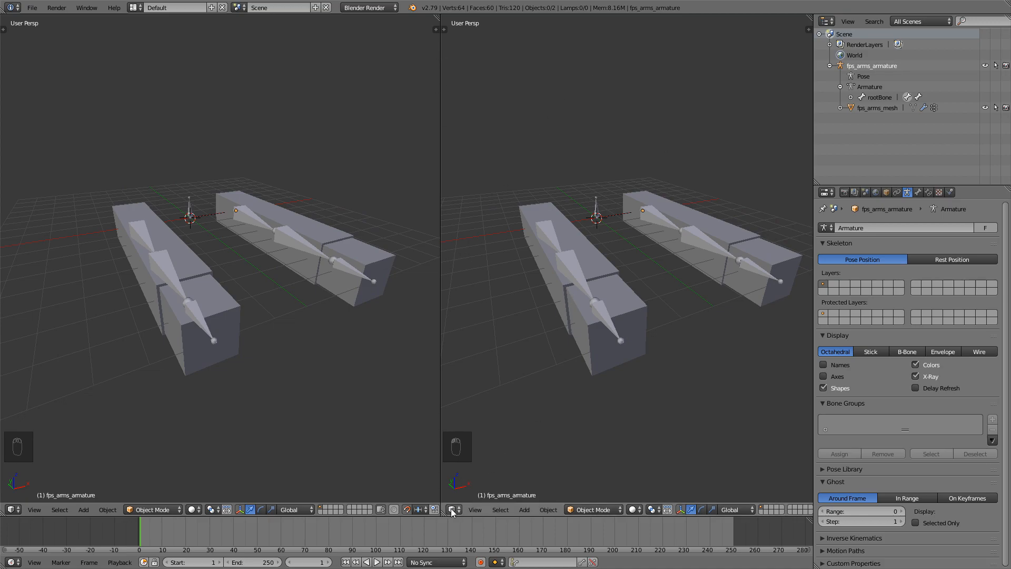
Make the right view a Dope Sheet in Action Editor mode and set the end frame to 31.
{"action": "left_click", "coordinate": [453, 510]}
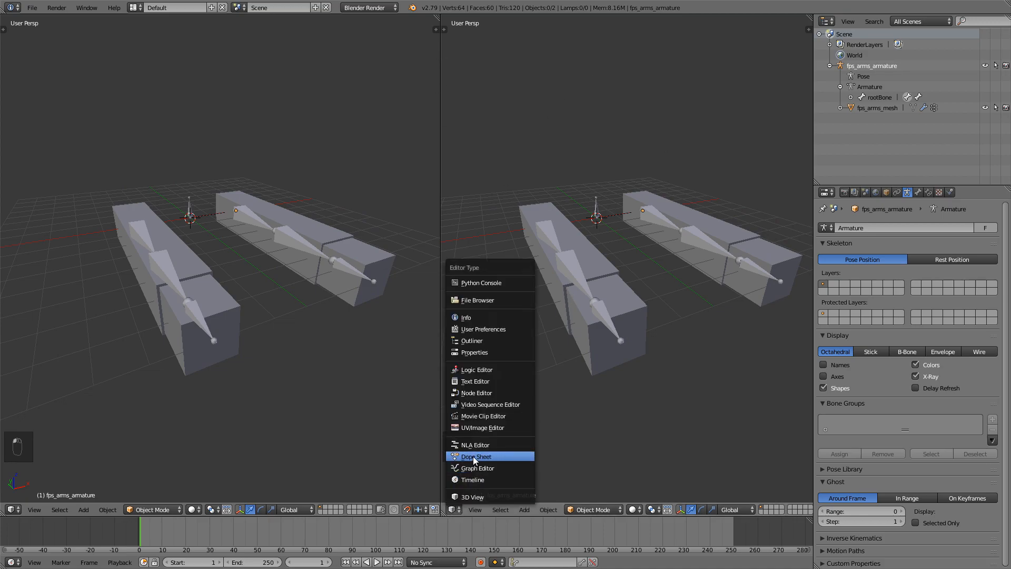
{"action": "left_click", "coordinate": [477, 456]}
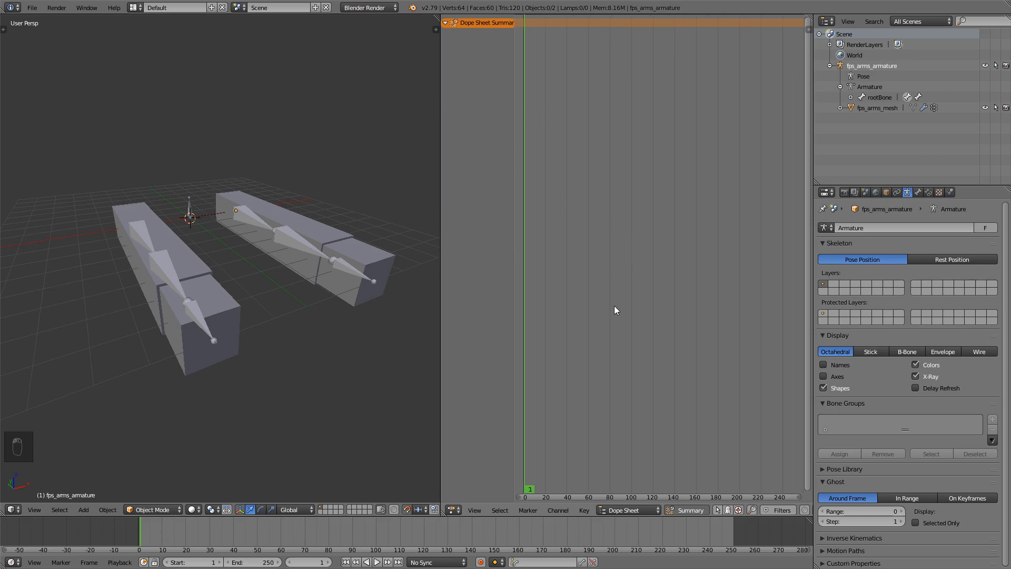
{"action": "mouse_move", "coordinate": [647, 465]}
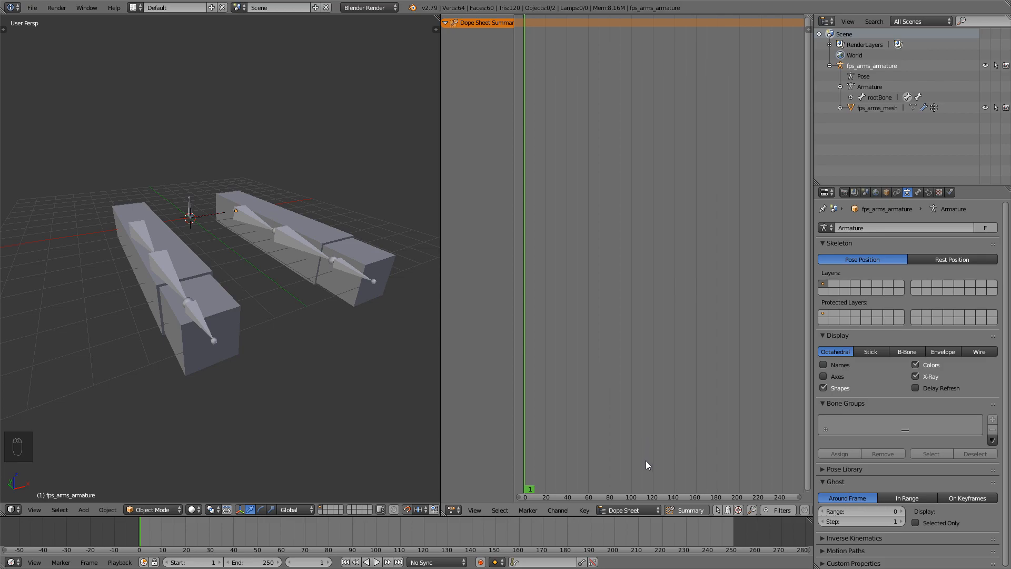
{"action": "left_click", "coordinate": [622, 510]}
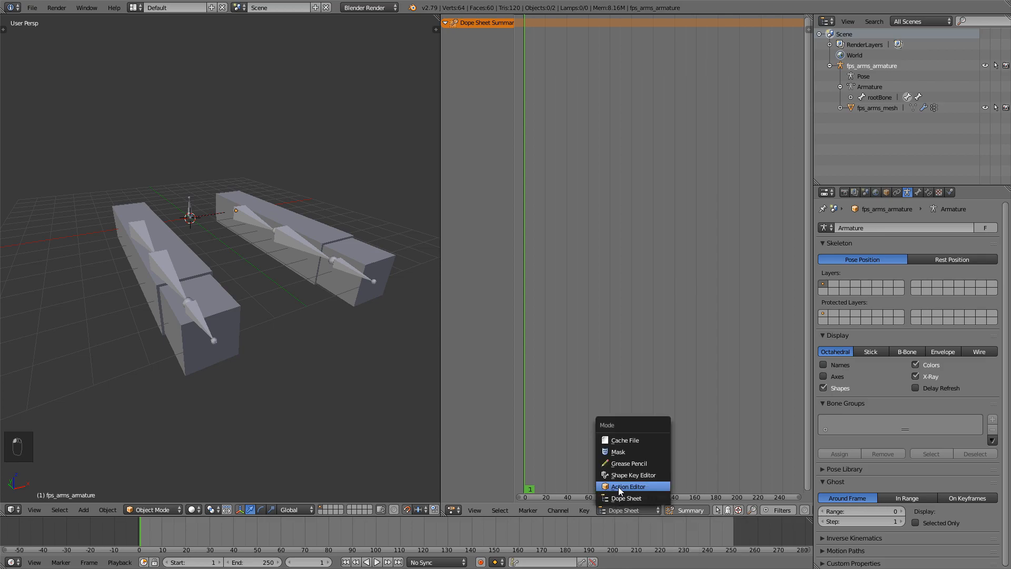
{"action": "left_click", "coordinate": [625, 486]}
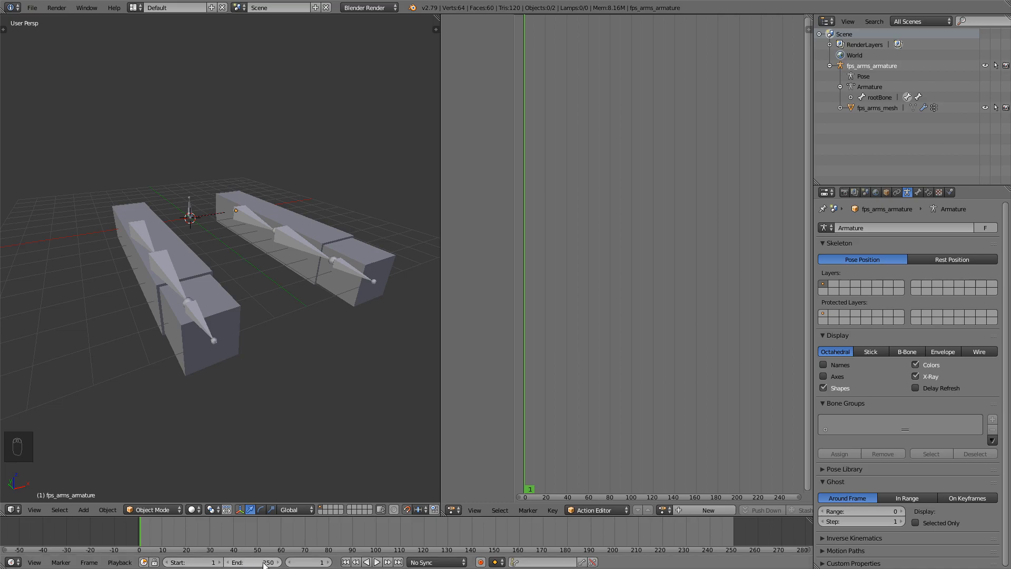
{"action": "left_click", "coordinate": [252, 562]}
{"action": "type", "text": "31"}
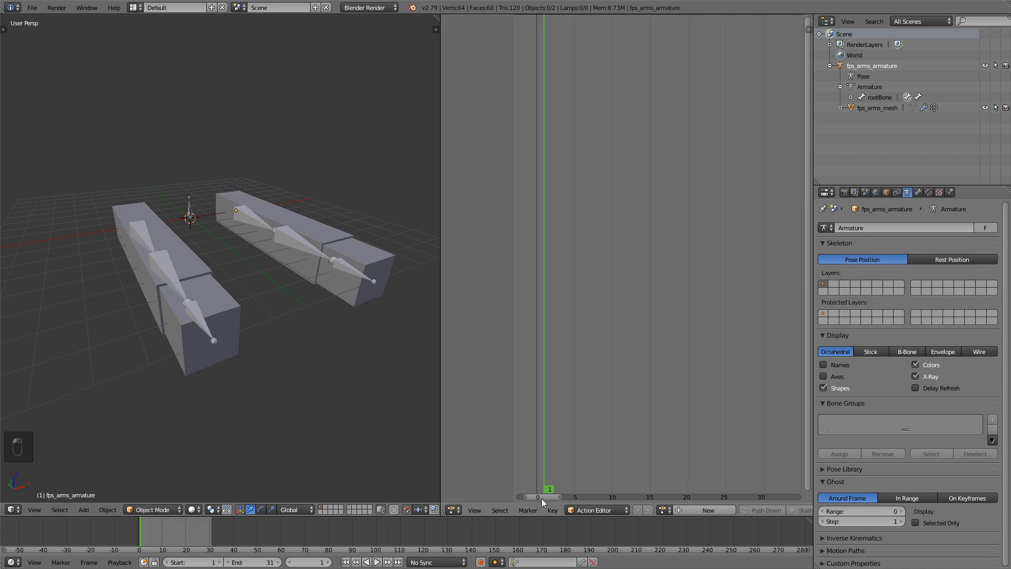
{"action": "mouse_move", "coordinate": [759, 490]}
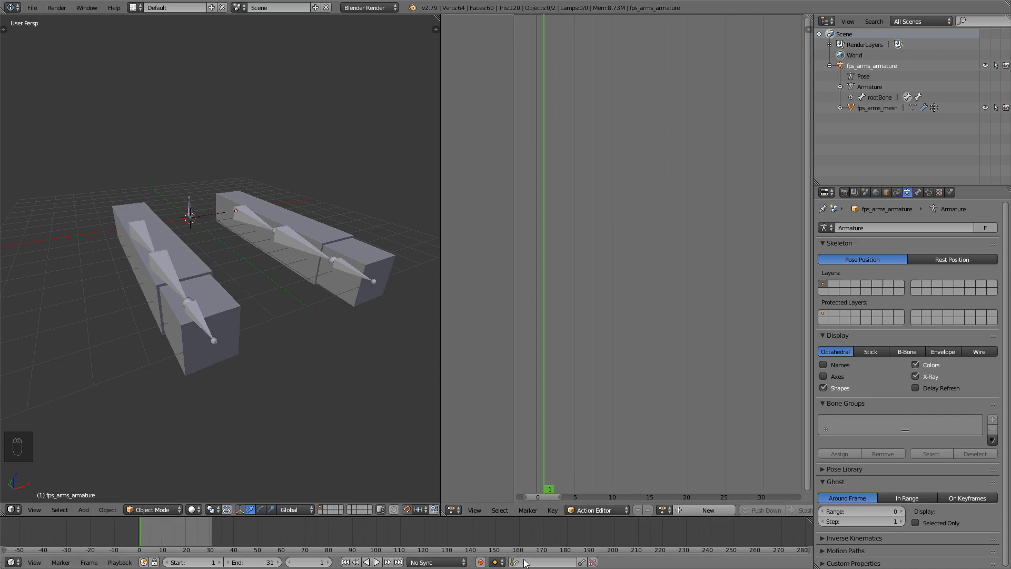
{"action": "mouse_move", "coordinate": [523, 561]}
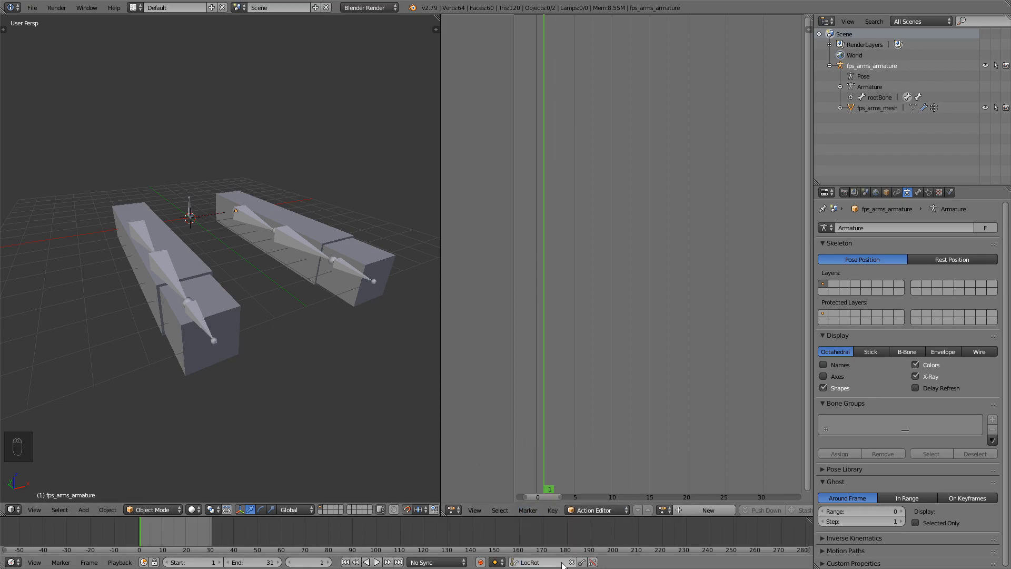
{"action": "mouse_move", "coordinate": [249, 219]}
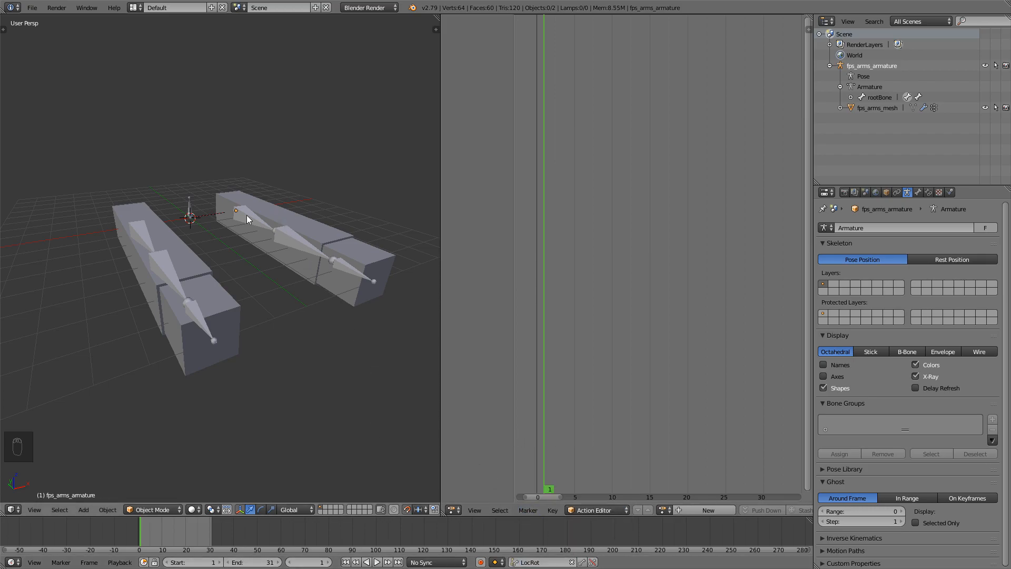
Deselect all bones in Pose Mode, return to Object Mode and set the objects' origin.
{"action": "key", "text": "ctrl+Tab"}
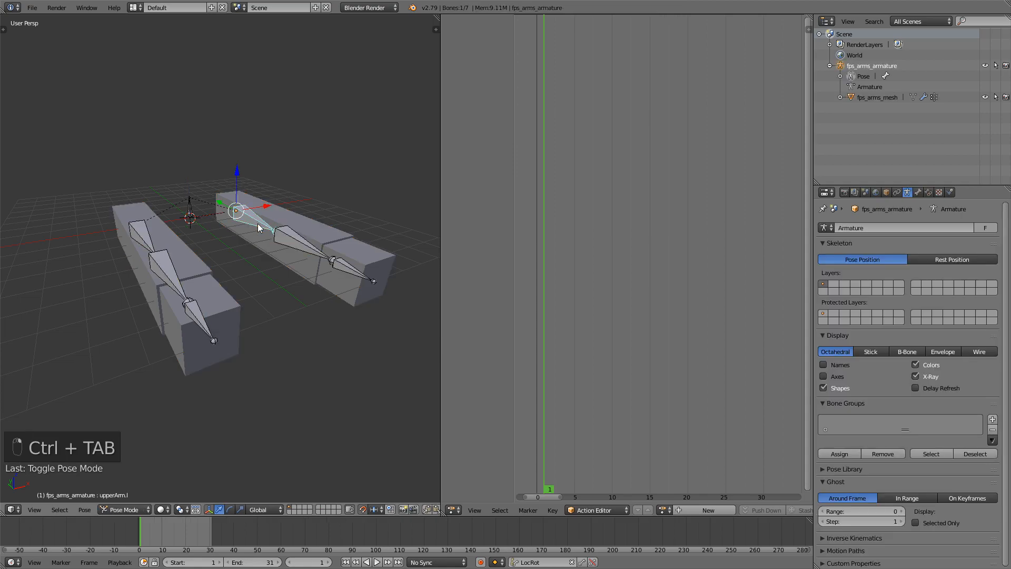
{"action": "key", "text": "a"}
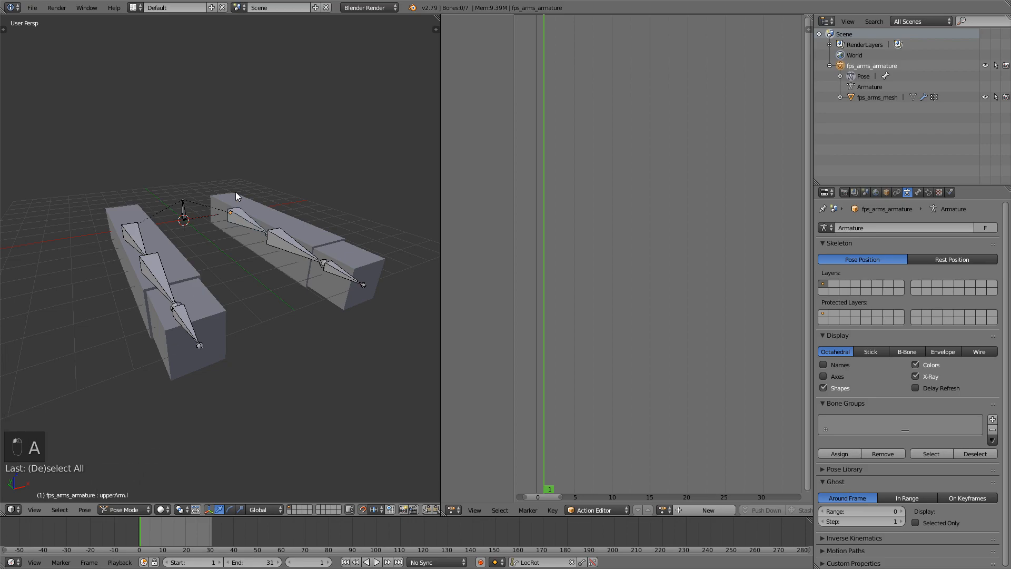
{"action": "key", "text": "ctrl+tab"}
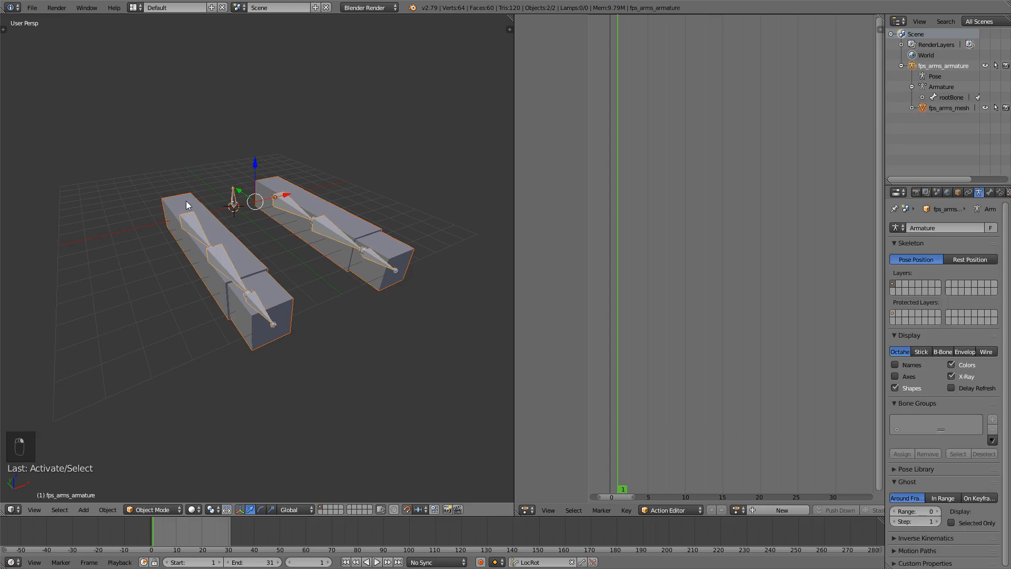
{"action": "mouse_move", "coordinate": [207, 231]}
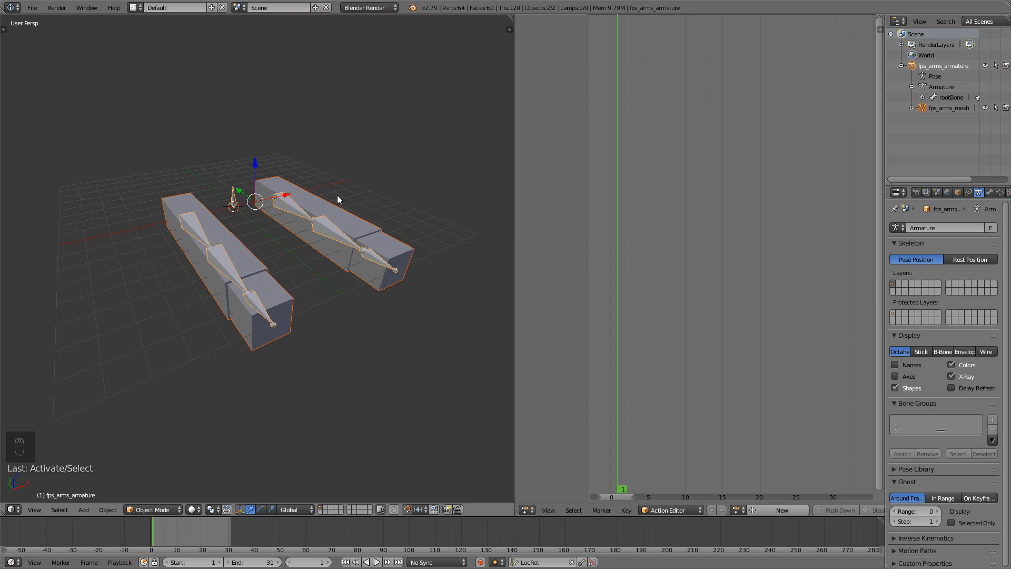
{"action": "key", "text": "ctrl+alt+shift+c"}
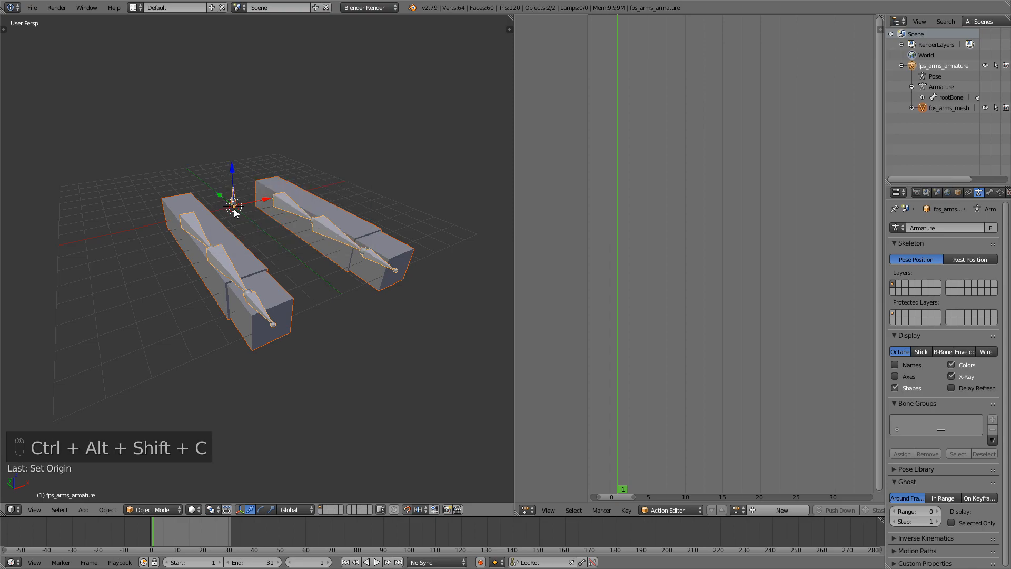
{"action": "left_click", "coordinate": [105, 197]}
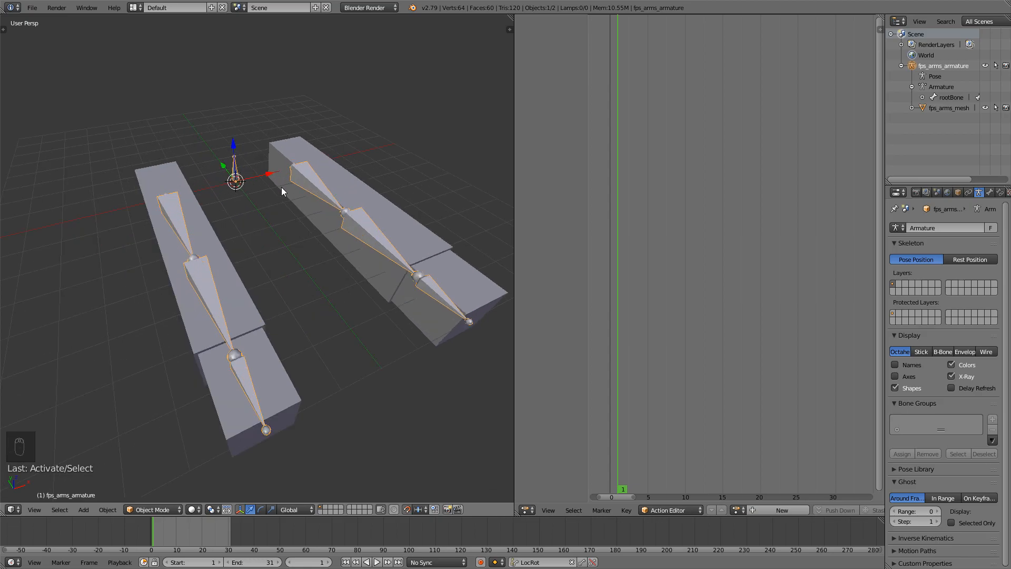
Rotate the armature 90° on X, apply its transforms, rotate it back flat and deselect all.
{"action": "key", "text": "r"}
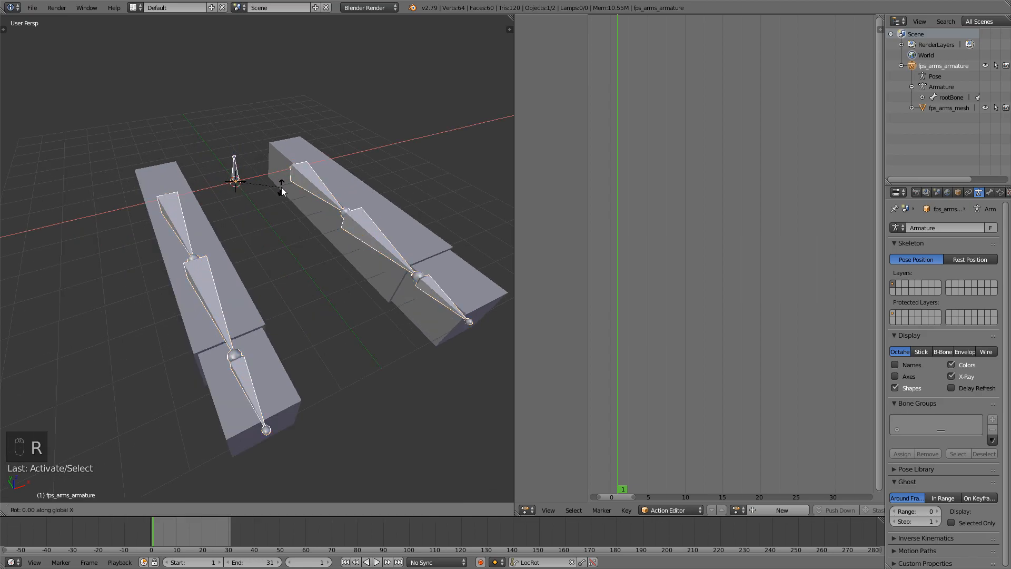
{"action": "key", "text": "ctrl+a"}
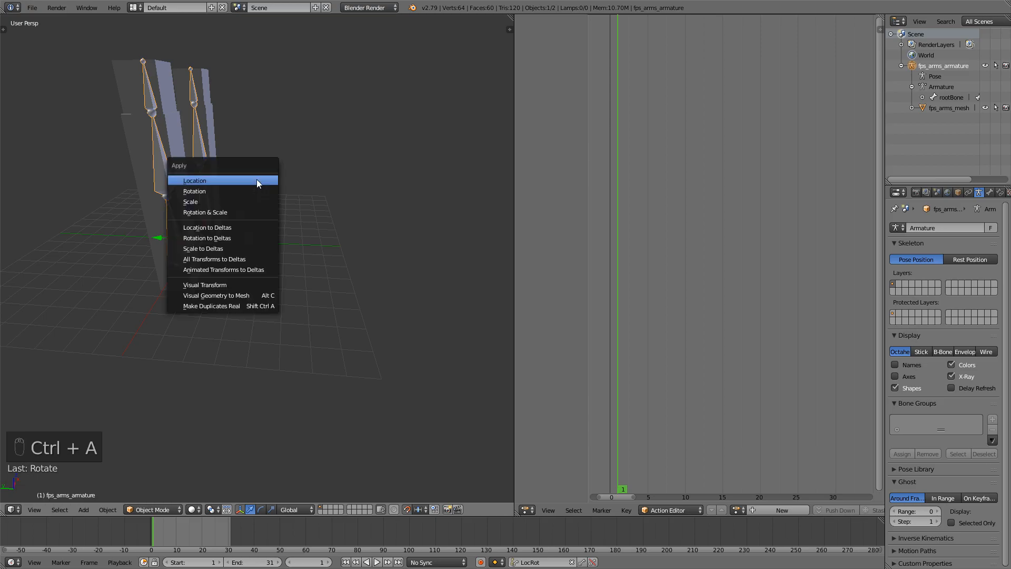
{"action": "left_click", "coordinate": [195, 180]}
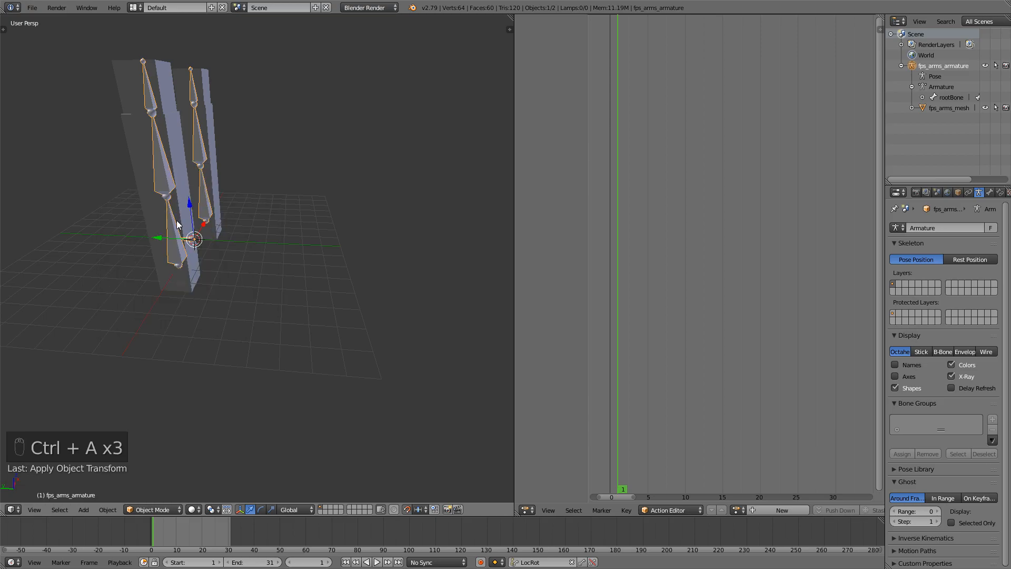
{"action": "key", "text": "r"}
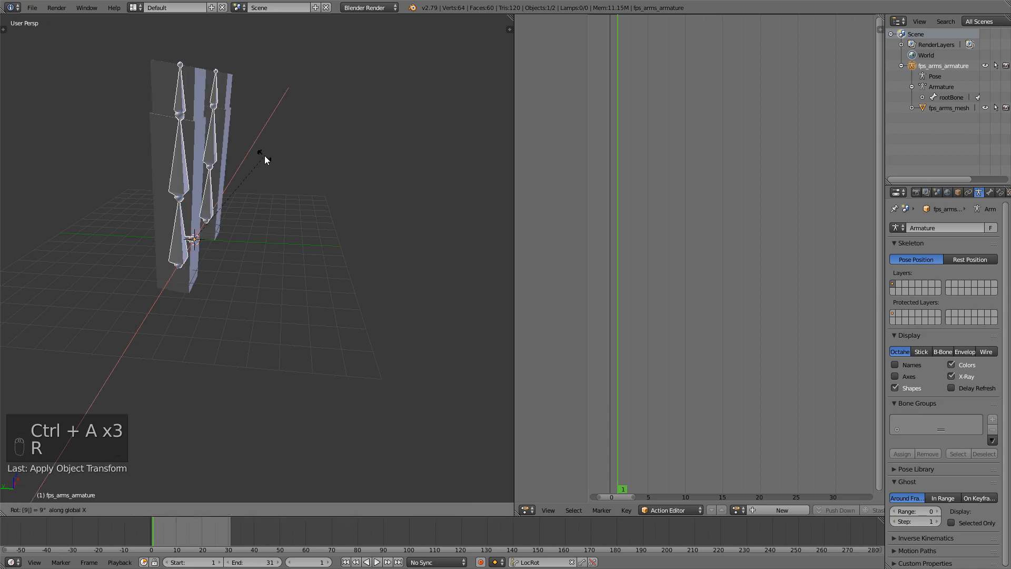
{"action": "key", "text": "a"}
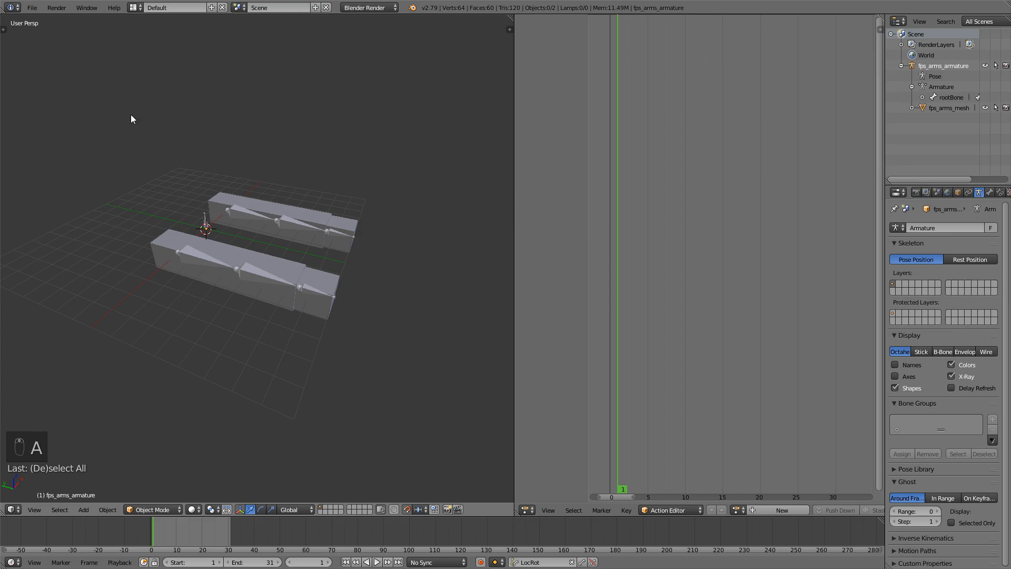
Save the scene as a new file fps_arms_anim.blend in the FPS ARMS folder.
{"action": "left_click", "coordinate": [31, 7]}
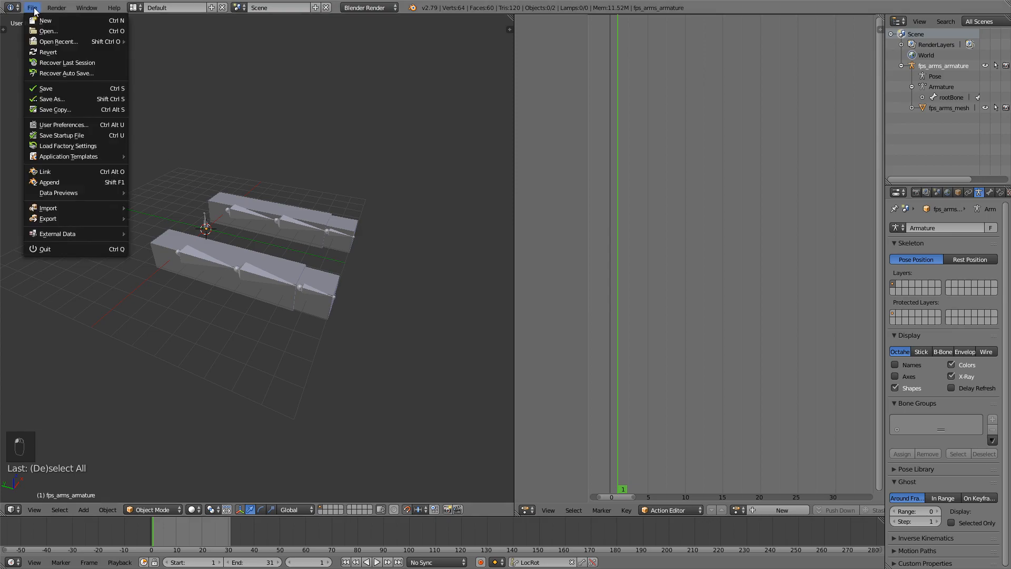
{"action": "left_click", "coordinate": [50, 99]}
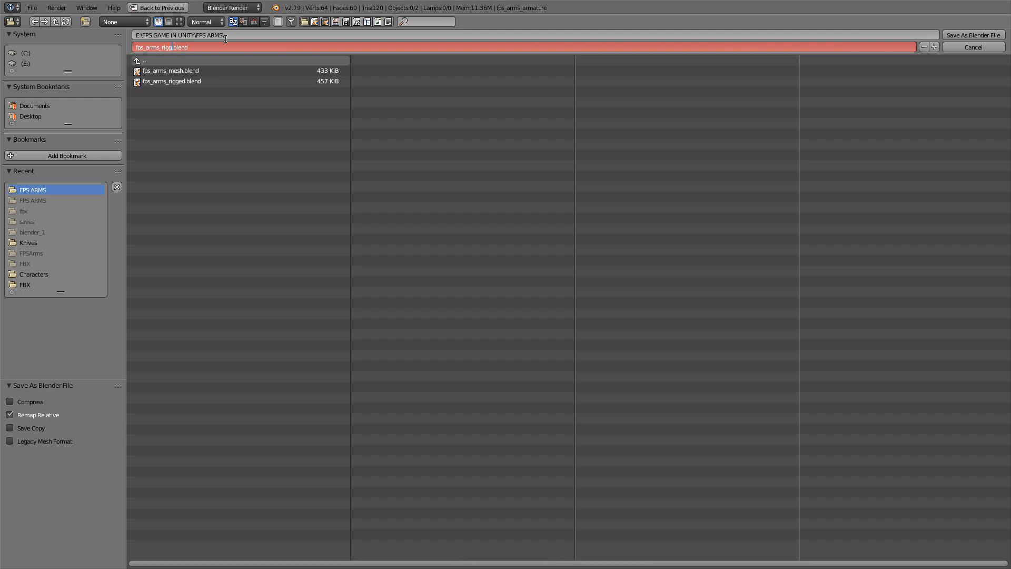
{"action": "type", "text": "fps_arms_anim.blend"}
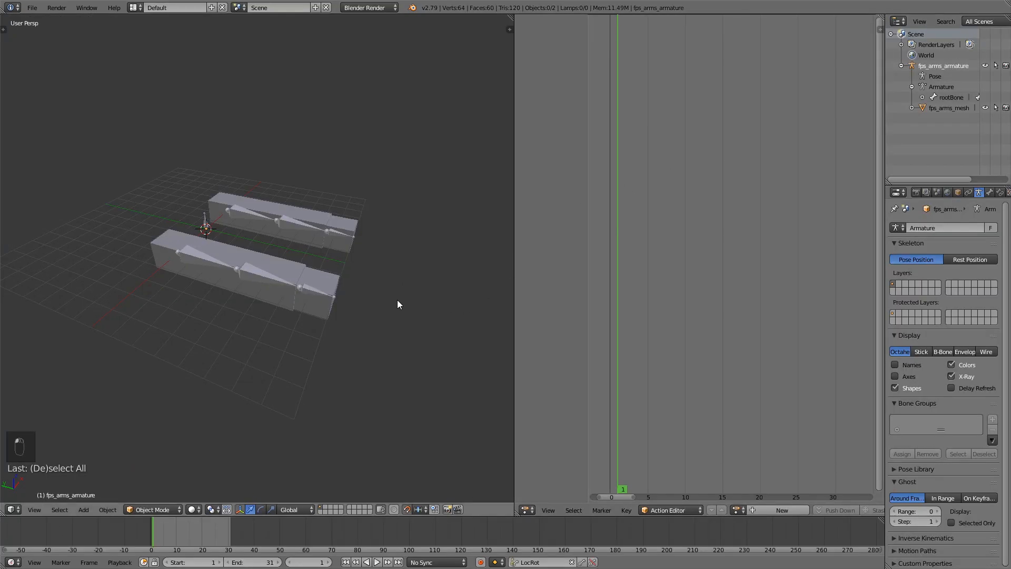
{"action": "mouse_move", "coordinate": [328, 270]}
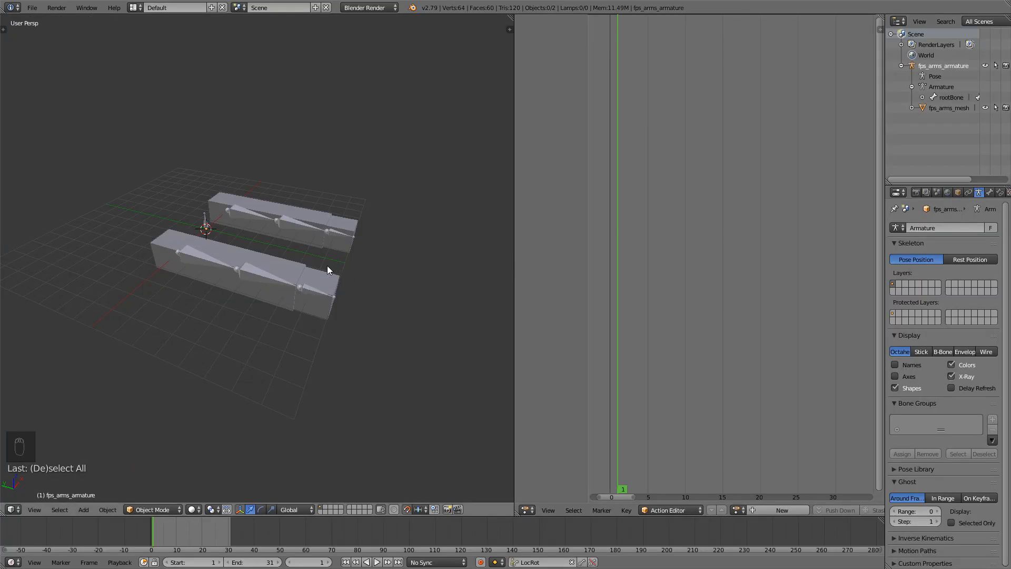
{"action": "left_click", "coordinate": [32, 7]}
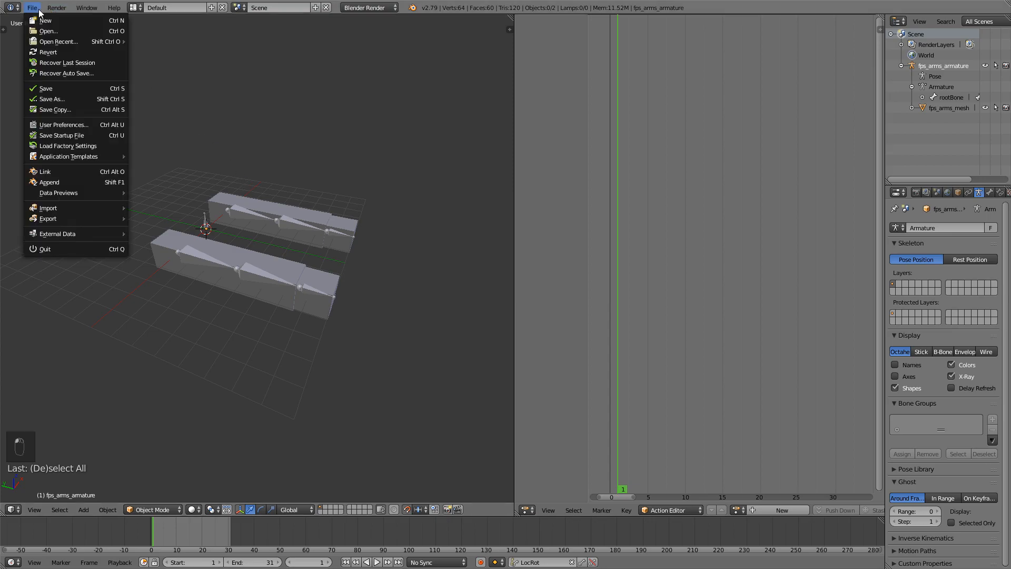
{"action": "left_click", "coordinate": [52, 99]}
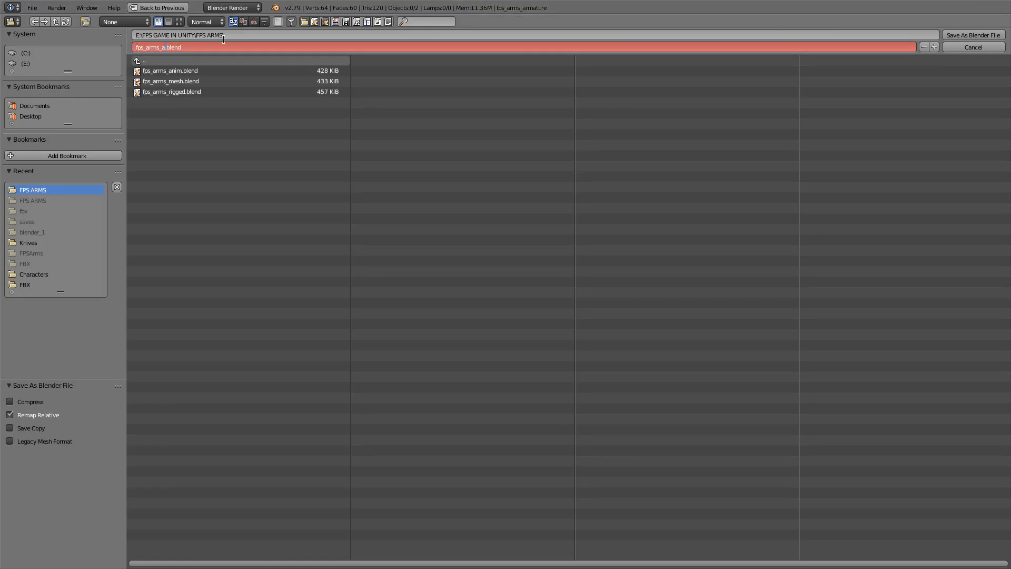
{"action": "key", "text": "backspace"}
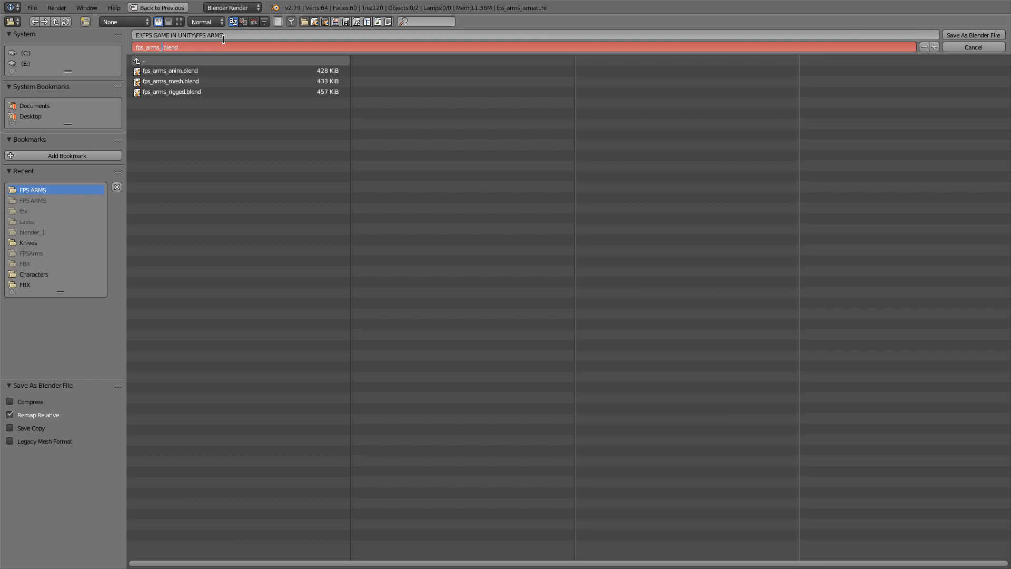
{"action": "left_click", "coordinate": [972, 47]}
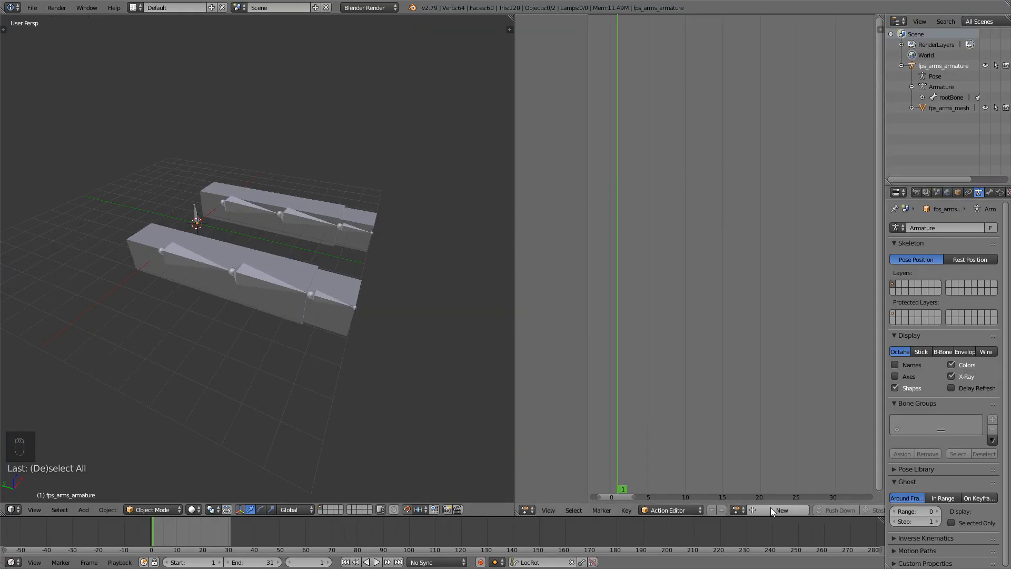
Create a new armature action and name it idle_knife.
{"action": "left_click", "coordinate": [780, 510]}
{"action": "type", "text": "idle"}
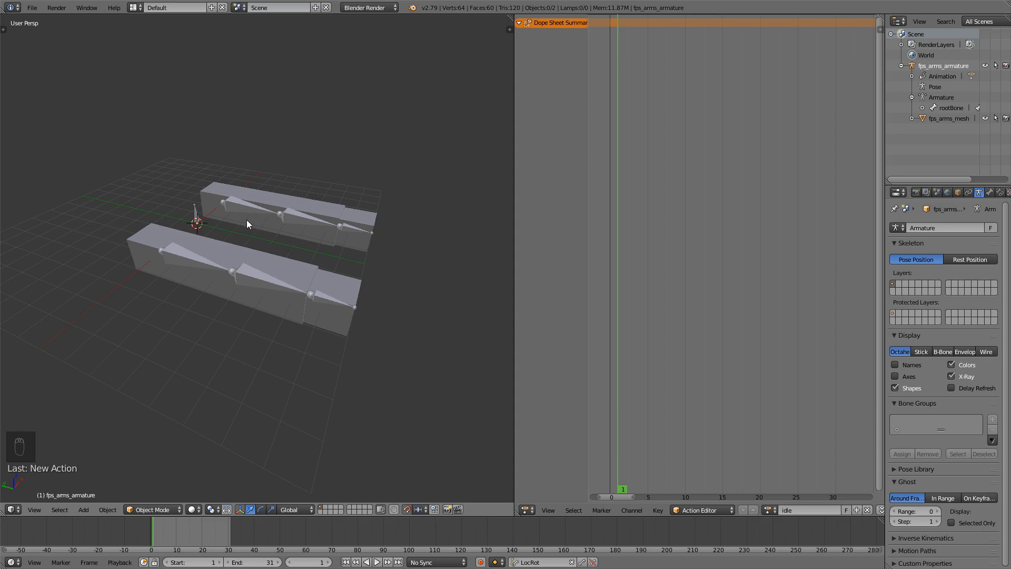
{"action": "mouse_move", "coordinate": [354, 252]}
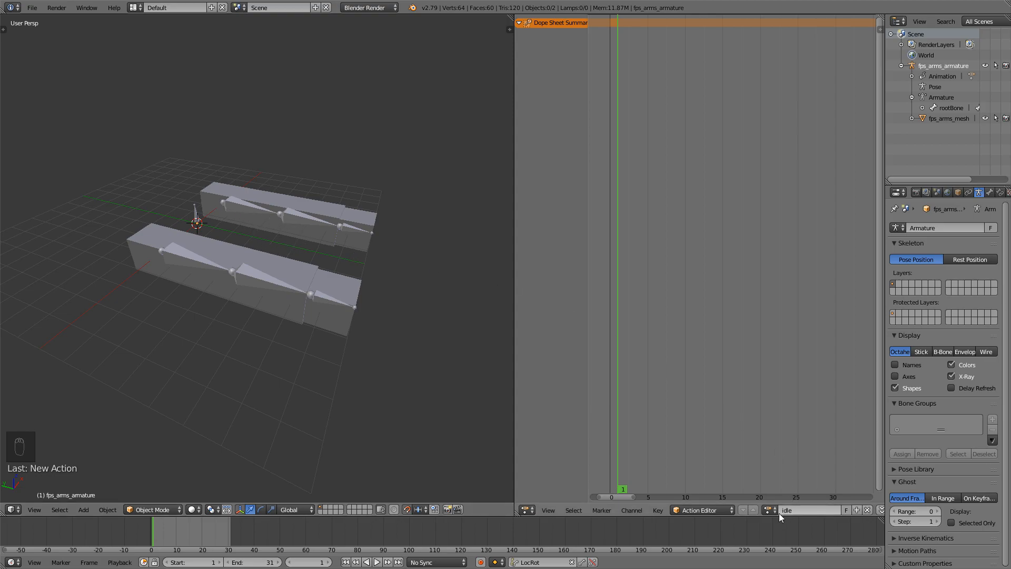
{"action": "left_click", "coordinate": [808, 509]}
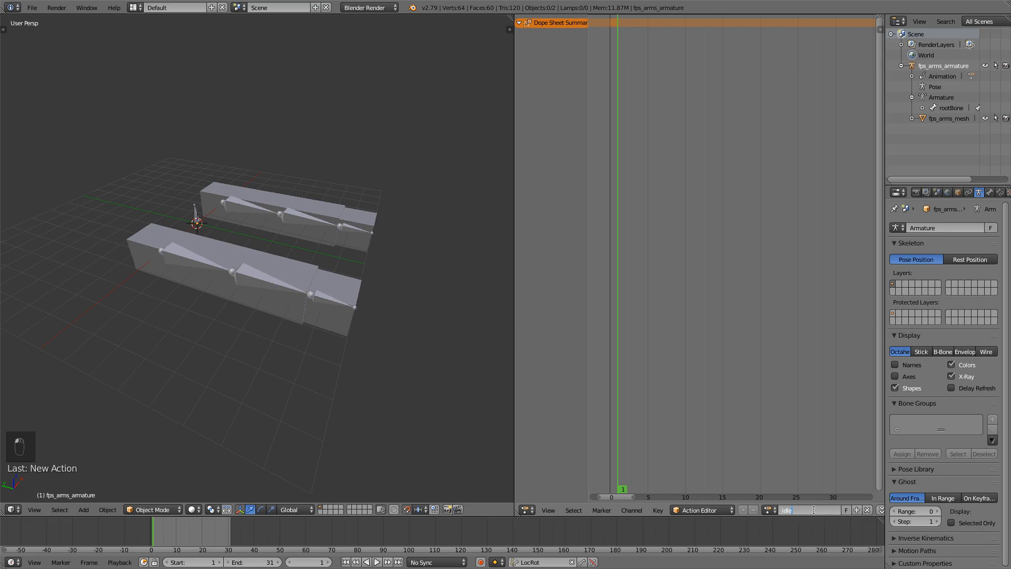
{"action": "type", "text": "idle_knife"}
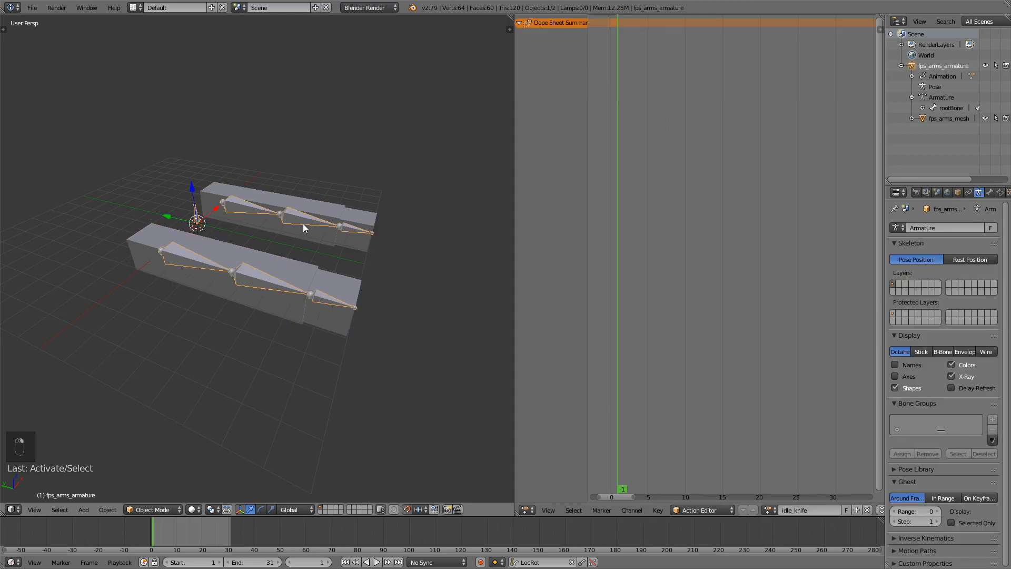
In Pose Mode rotate the upper and lower arm bones into the idle stance, then select all bones.
{"action": "key", "text": "ctrl+tab"}
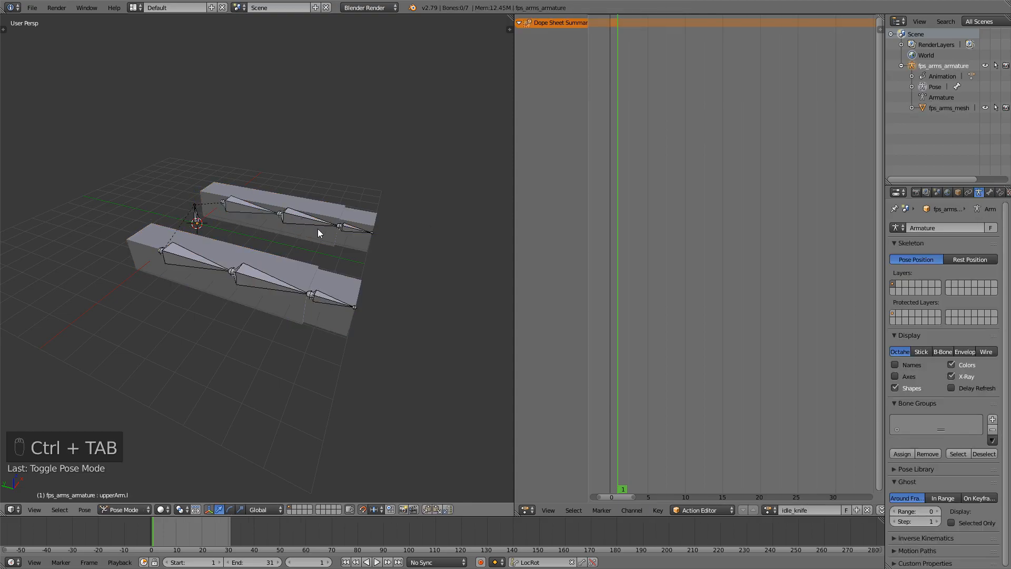
{"action": "key", "text": "r"}
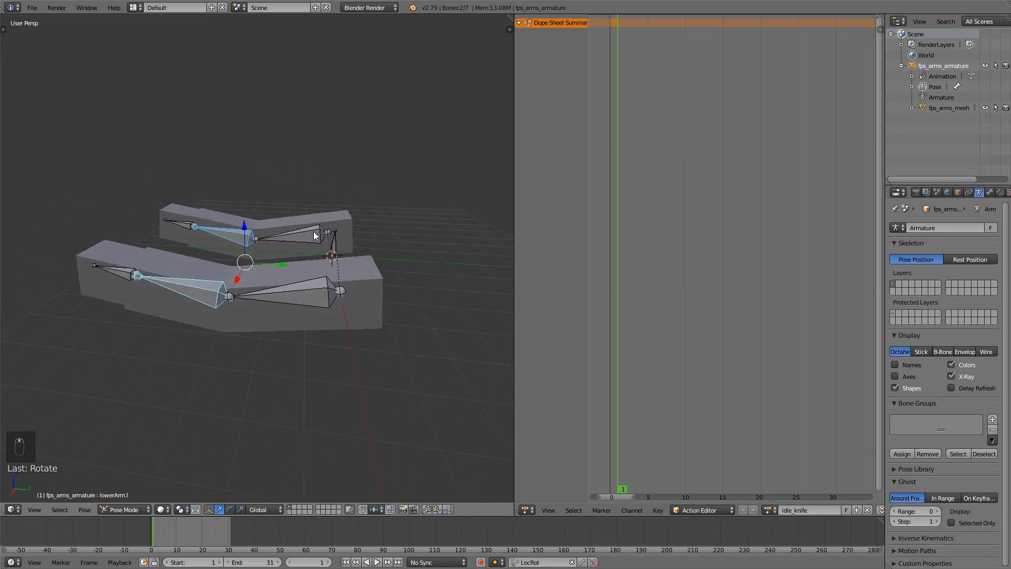
{"action": "key", "text": "r"}
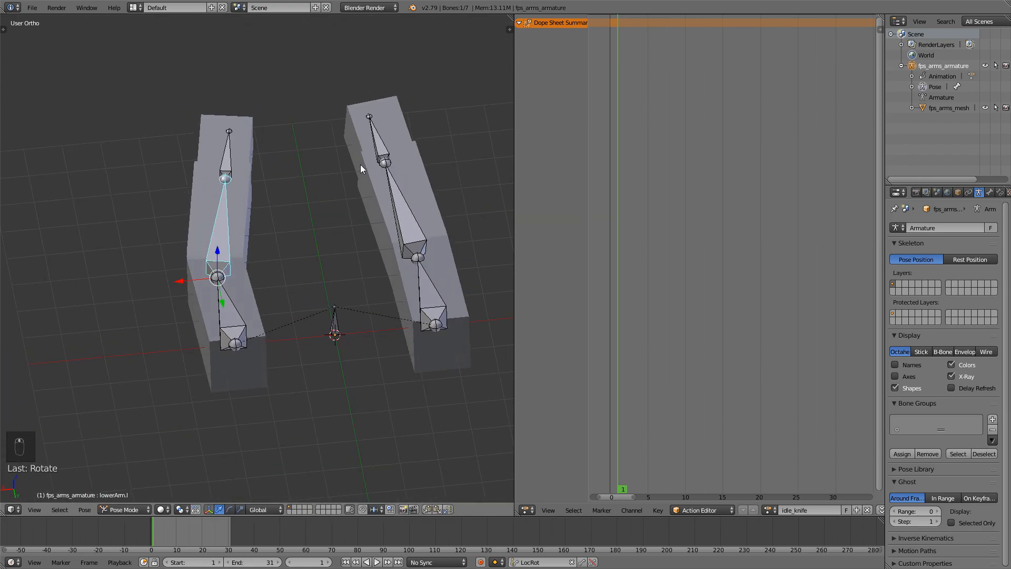
{"action": "key", "text": "a"}
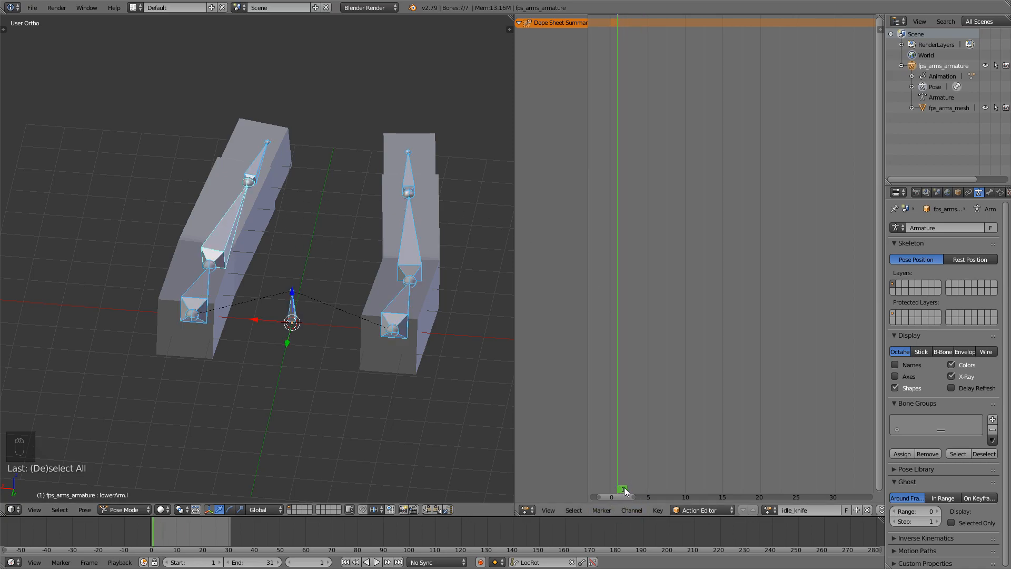
Insert LocRot keyframes on all seven arm bones at frame 1.
{"action": "key", "text": "i"}
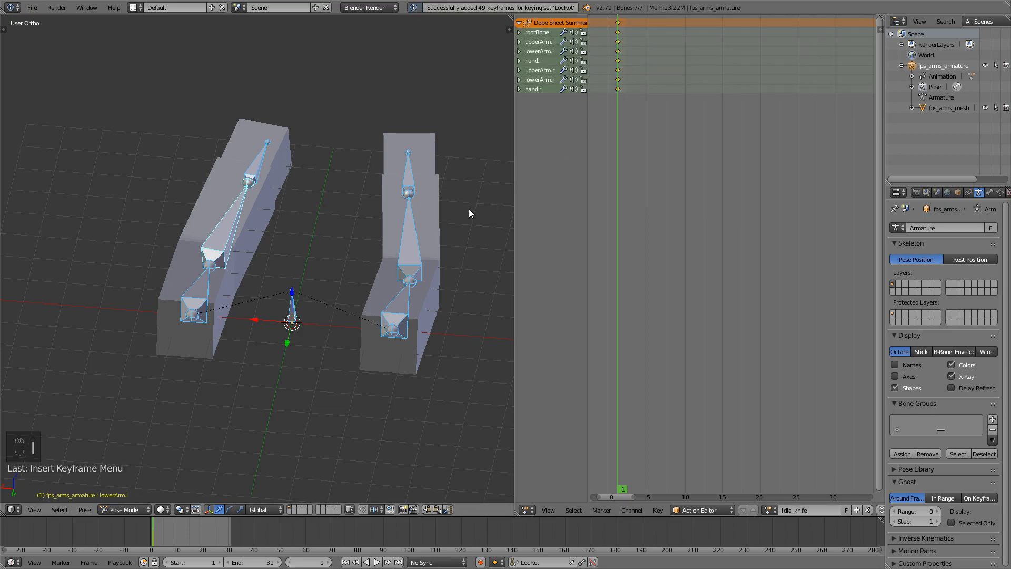
{"action": "mouse_move", "coordinate": [464, 196]}
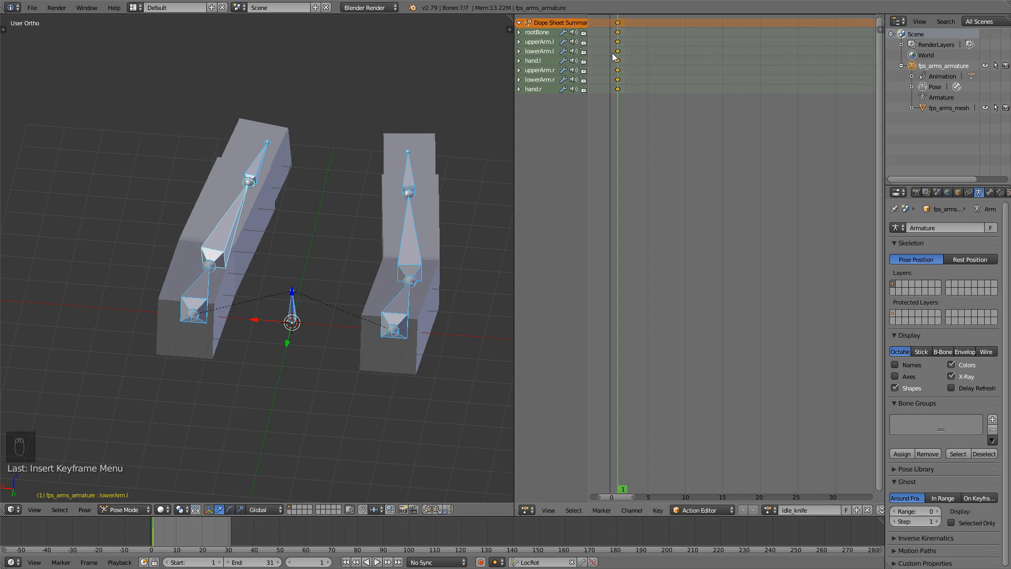
{"action": "mouse_move", "coordinate": [668, 108]}
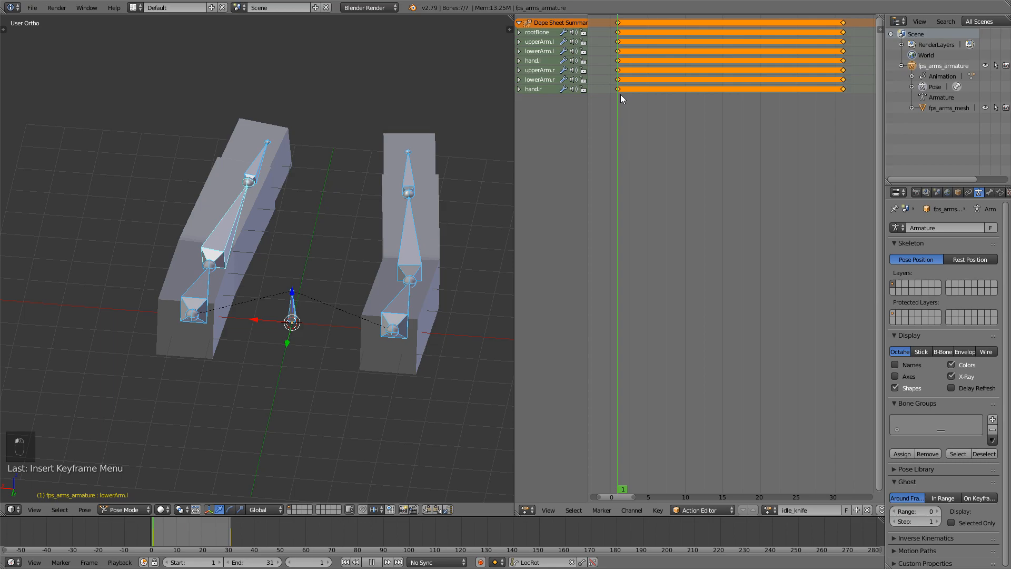
Place the frame cursor in the Action Editor and preview the idle loop with Alt+A.
{"action": "left_click", "coordinate": [737, 496]}
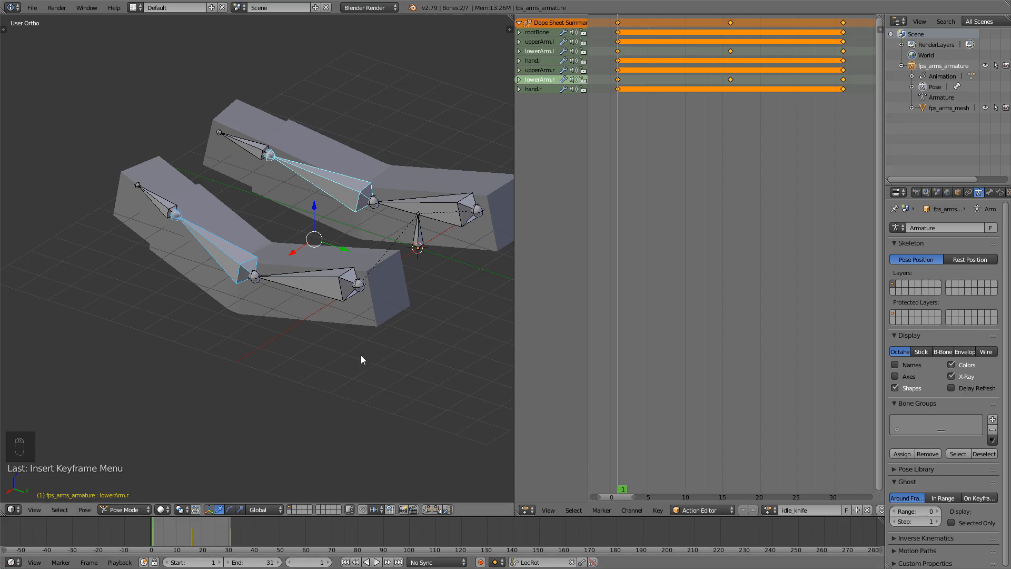
{"action": "key", "text": "alt+a"}
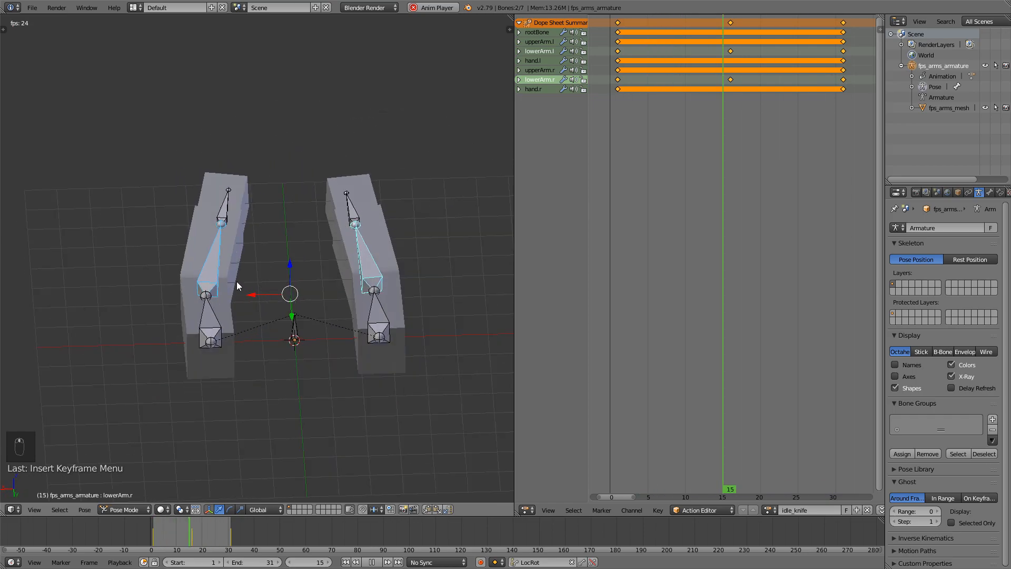
{"action": "key", "text": "alt+a"}
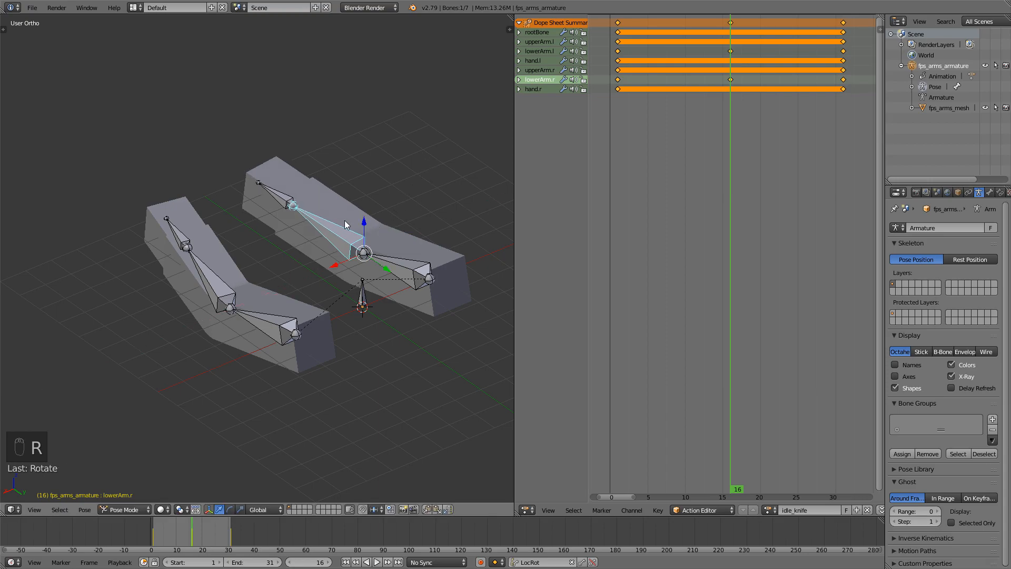
{"action": "mouse_move", "coordinate": [334, 202]}
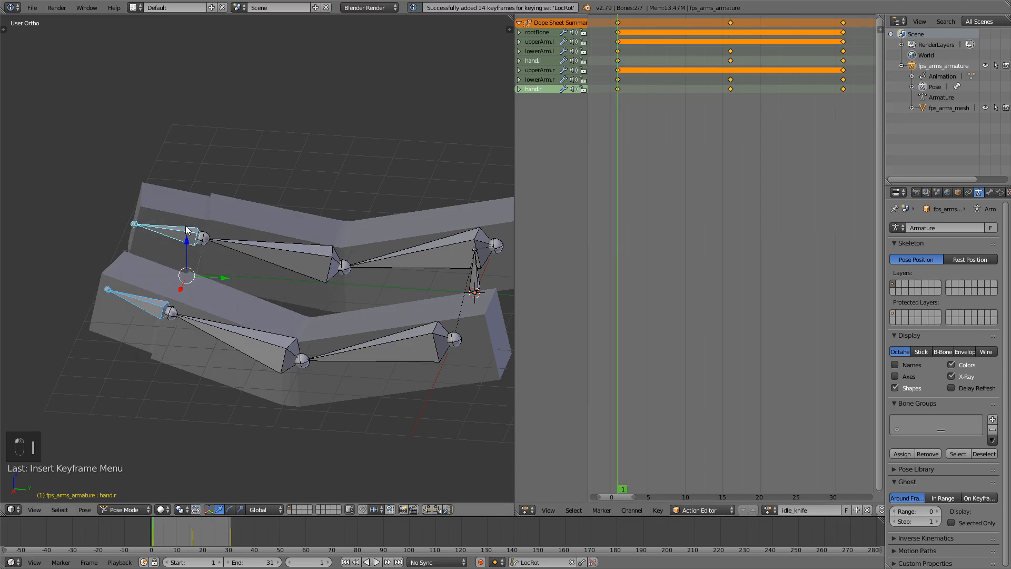
Play back the idle animation, then save over fps_arms_idle.blend.
{"action": "key", "text": "alt+a"}
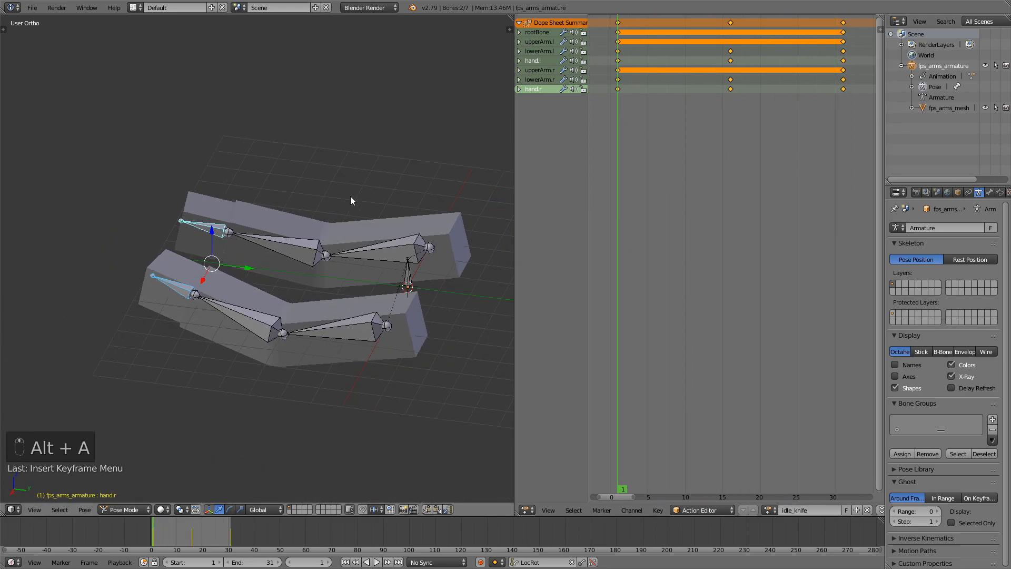
{"action": "mouse_move", "coordinate": [303, 200]}
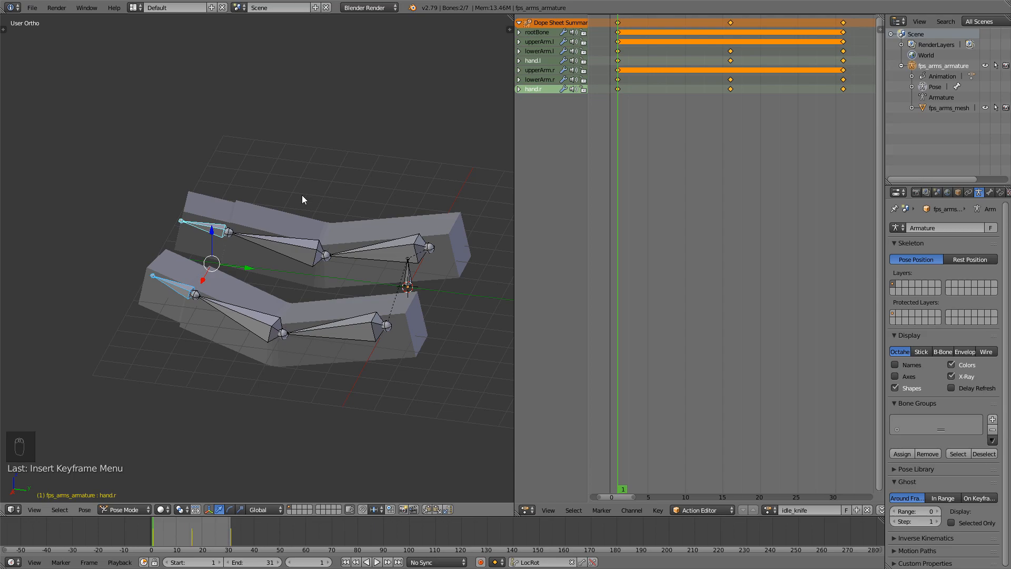
{"action": "key", "text": "ctrl+s"}
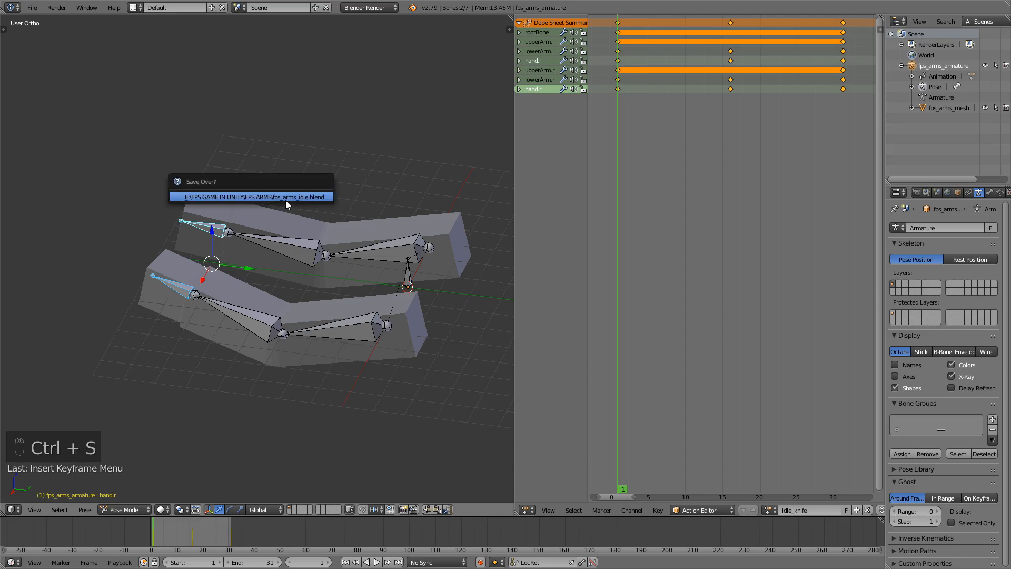
{"action": "left_click", "coordinate": [250, 197]}
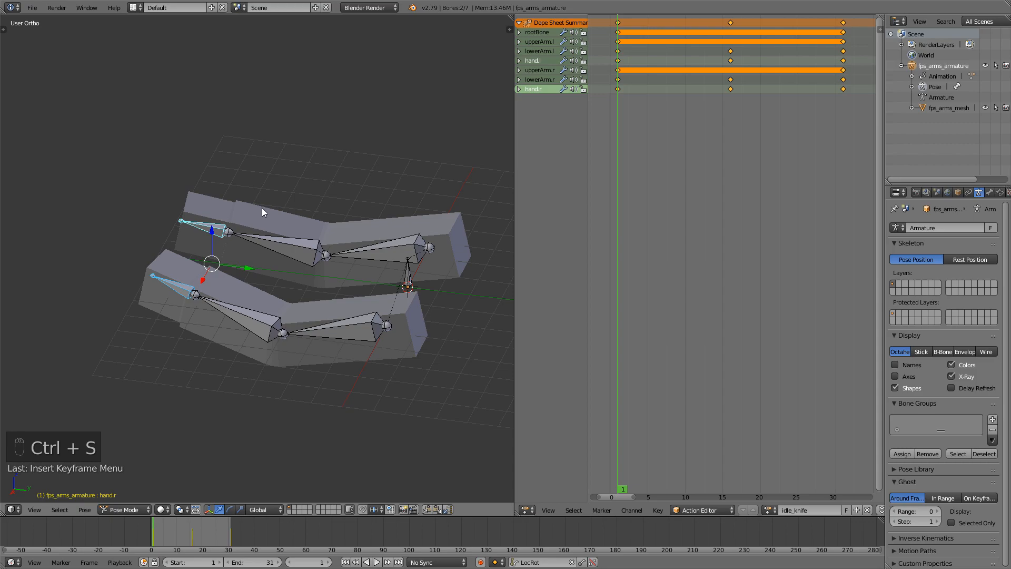
{"action": "mouse_move", "coordinate": [268, 188]}
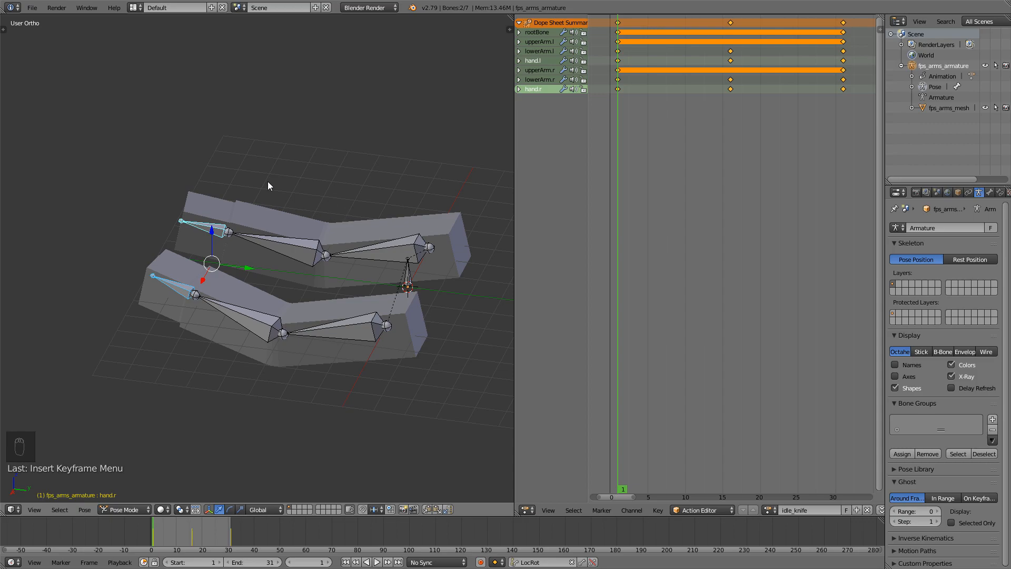
{"action": "mouse_move", "coordinate": [134, 112]}
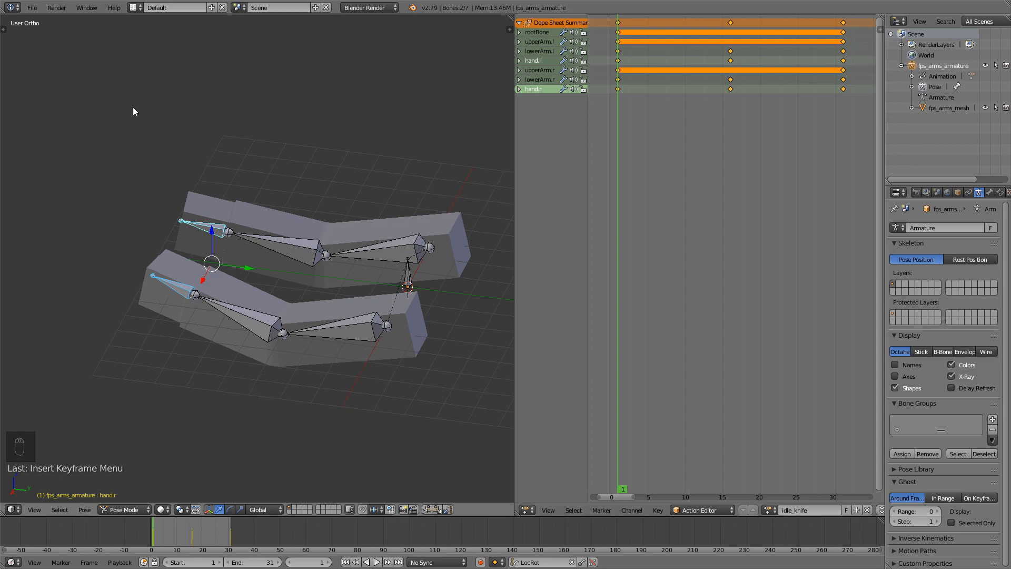
Reopen fps_arms_anim.blend and create a new action for the walk_knife animation.
{"action": "left_click", "coordinate": [31, 8]}
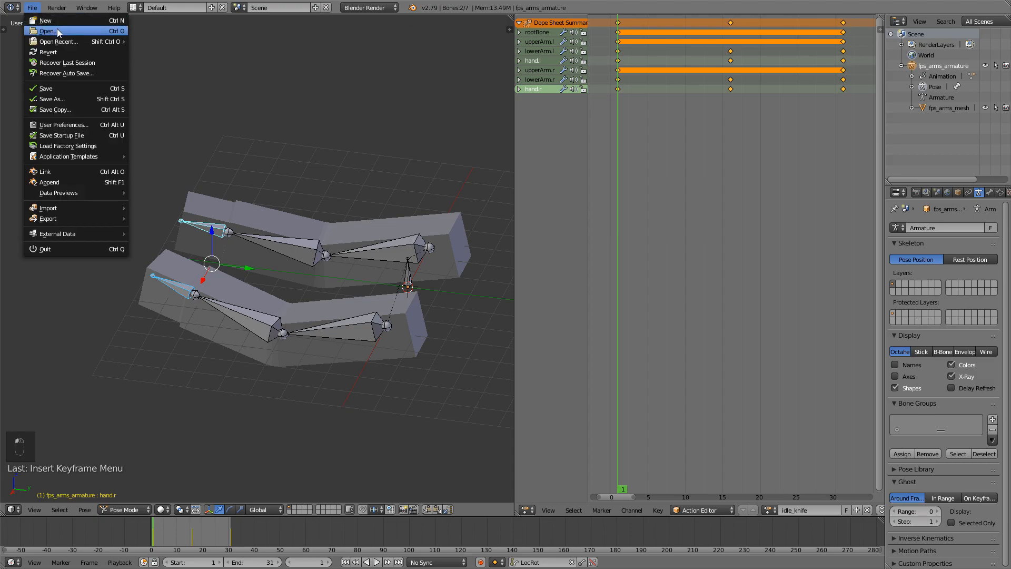
{"action": "left_click", "coordinate": [49, 31]}
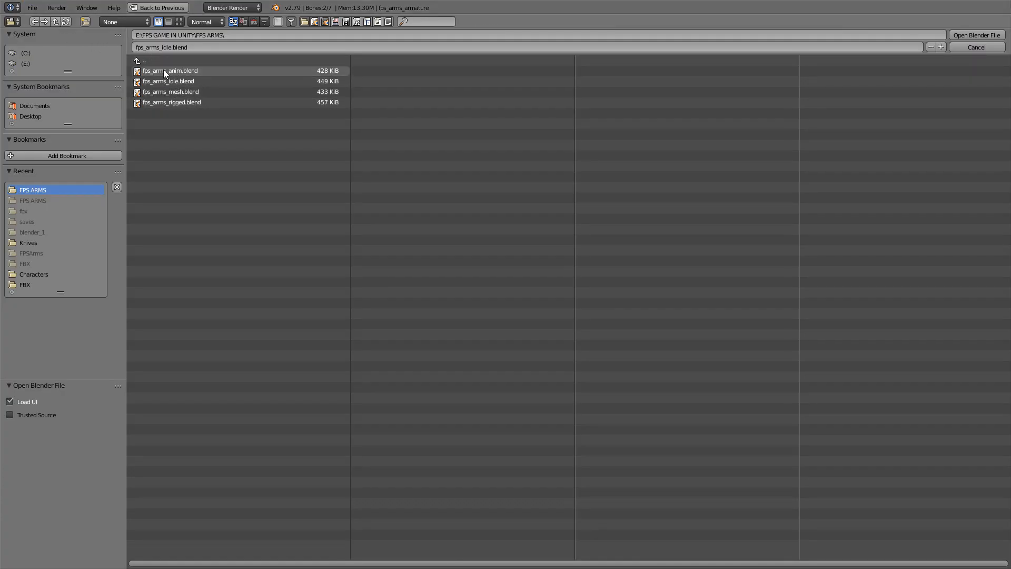
{"action": "mouse_move", "coordinate": [173, 77]}
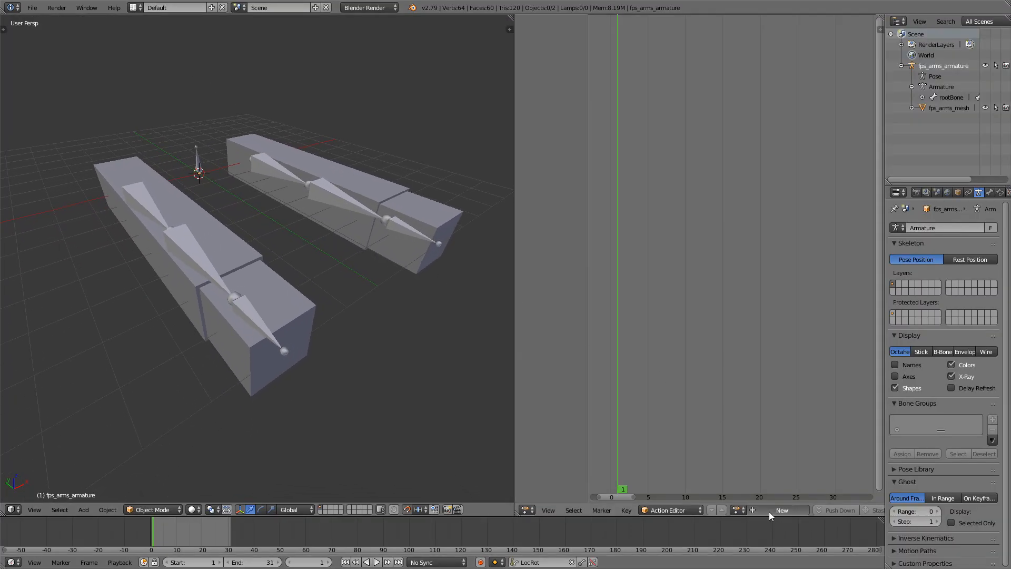
{"action": "left_click", "coordinate": [781, 509]}
{"action": "type", "text": "walk_knife"}
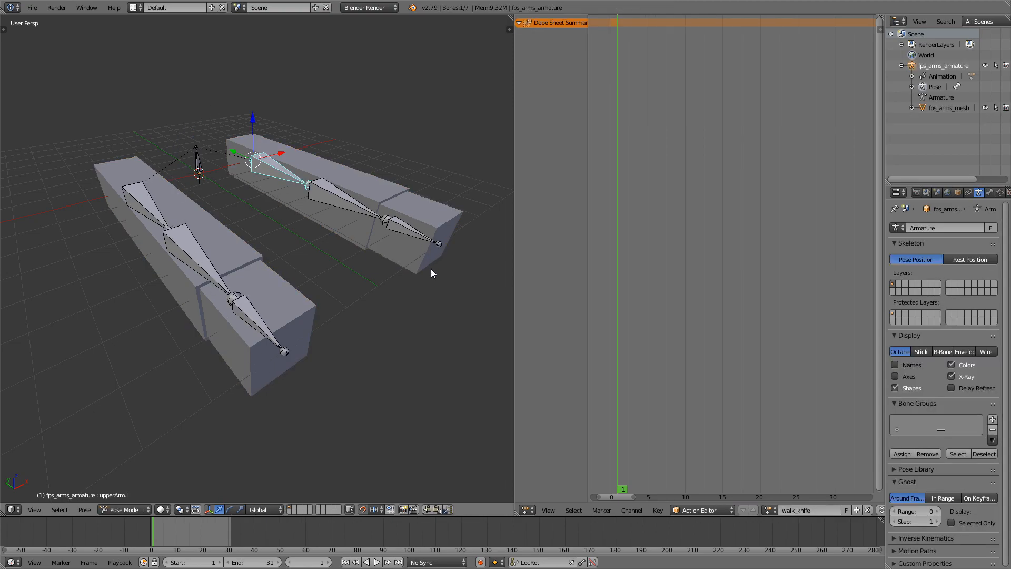
{"action": "mouse_move", "coordinate": [261, 188]}
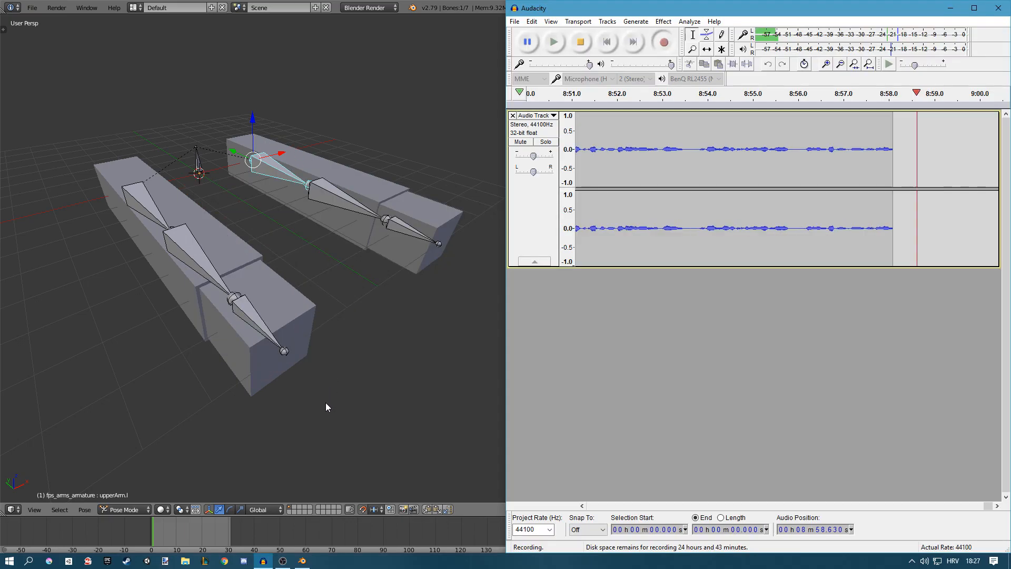
Reopen fps_arms_idle.blend from the recent files as the base for the walk action.
{"action": "right_click", "coordinate": [302, 559]}
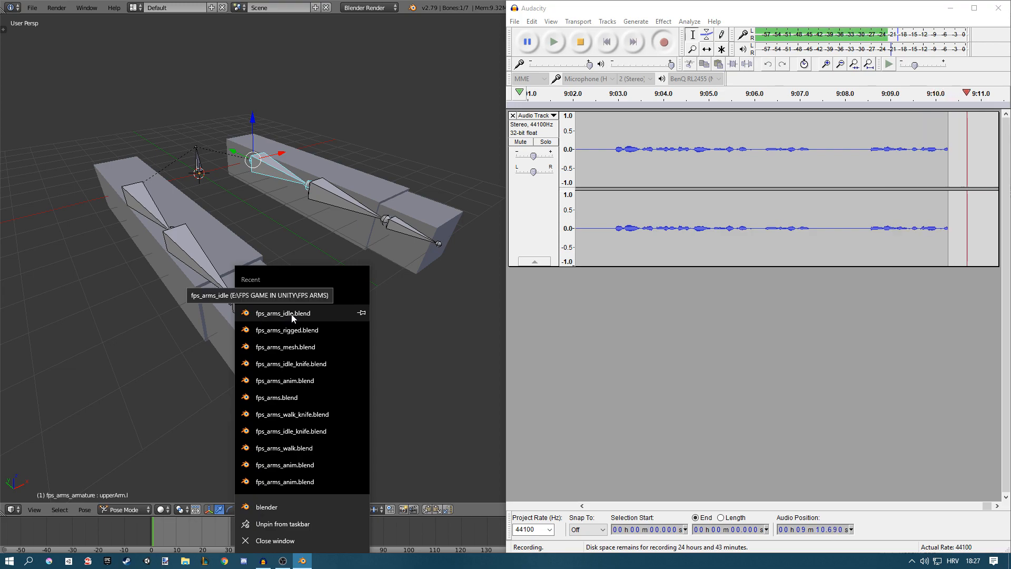
{"action": "left_click", "coordinate": [282, 313]}
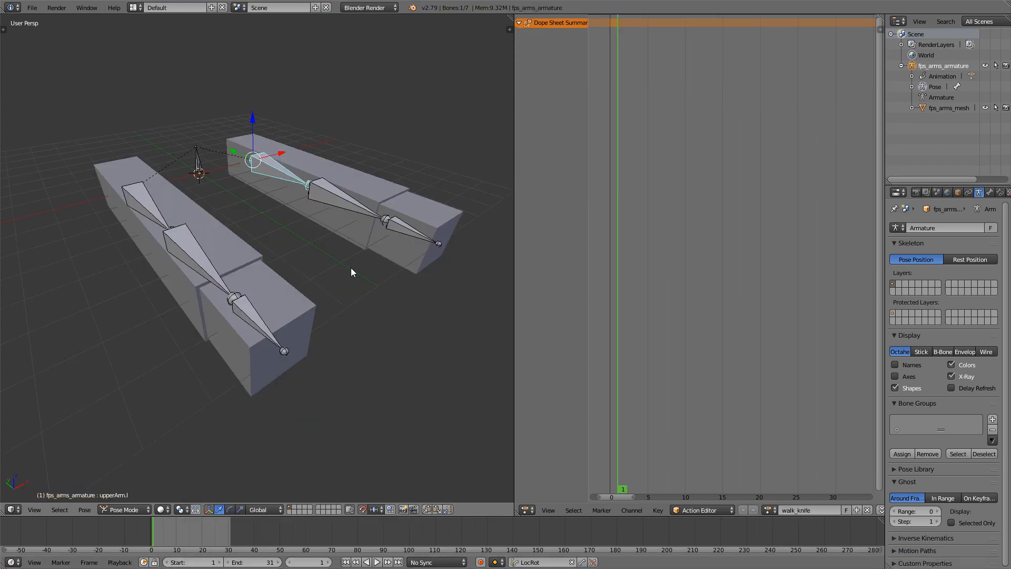
{"action": "mouse_move", "coordinate": [342, 206]}
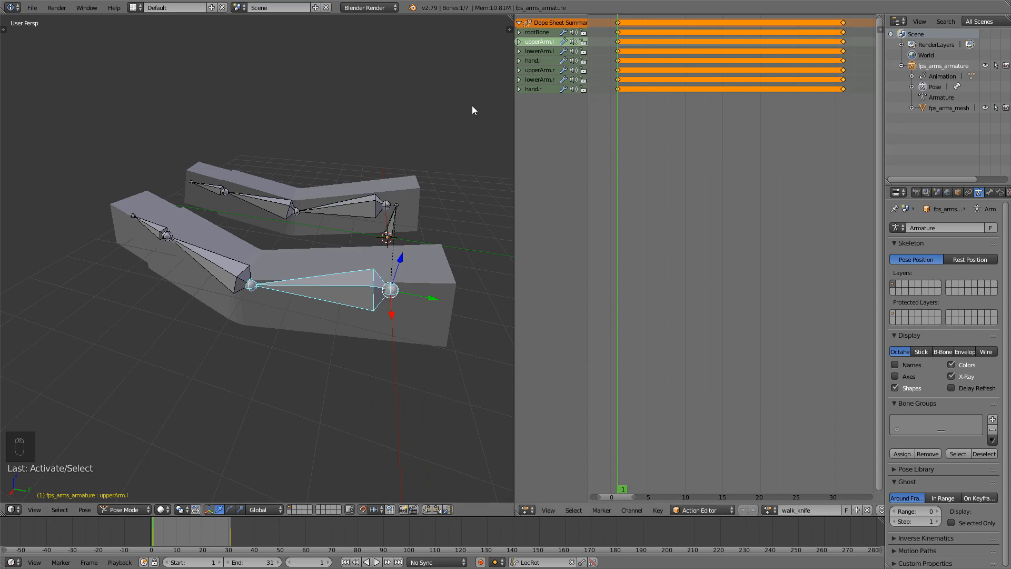
Rotate the upper arm, key it with LocRot, then copy the full pose to frame 31 and key it.
{"action": "key", "text": "r"}
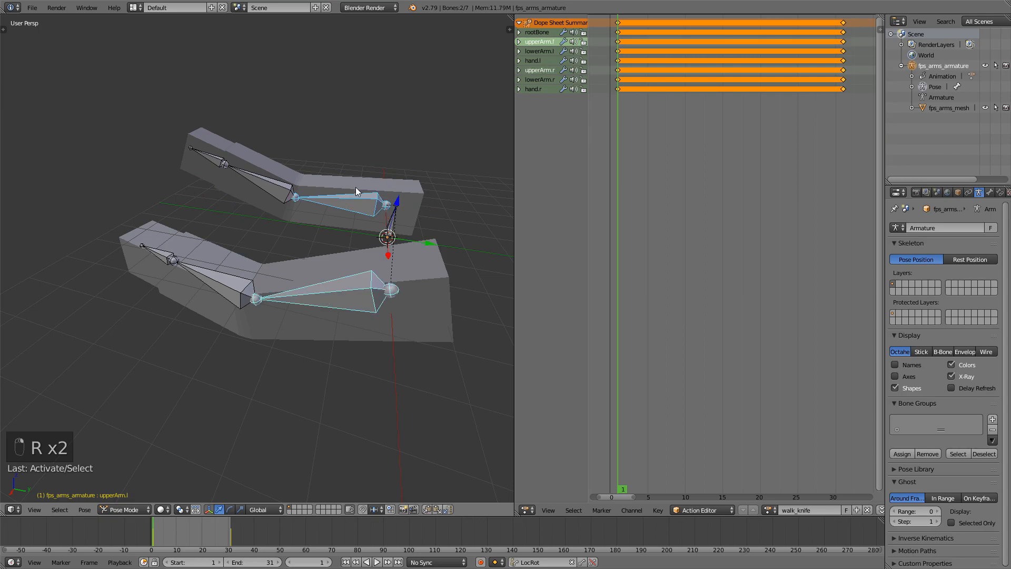
{"action": "key", "text": "I"}
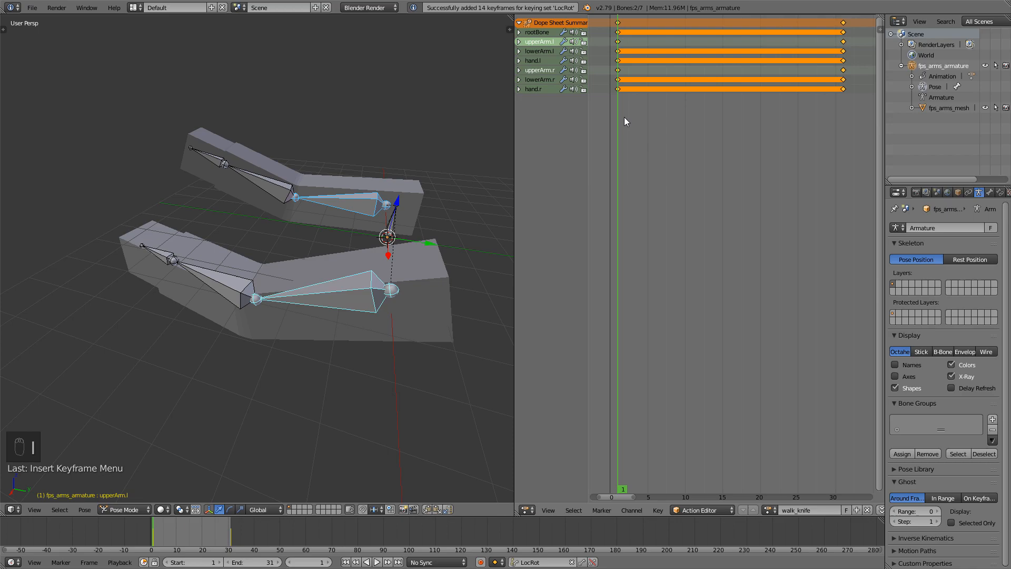
{"action": "key", "text": "a"}
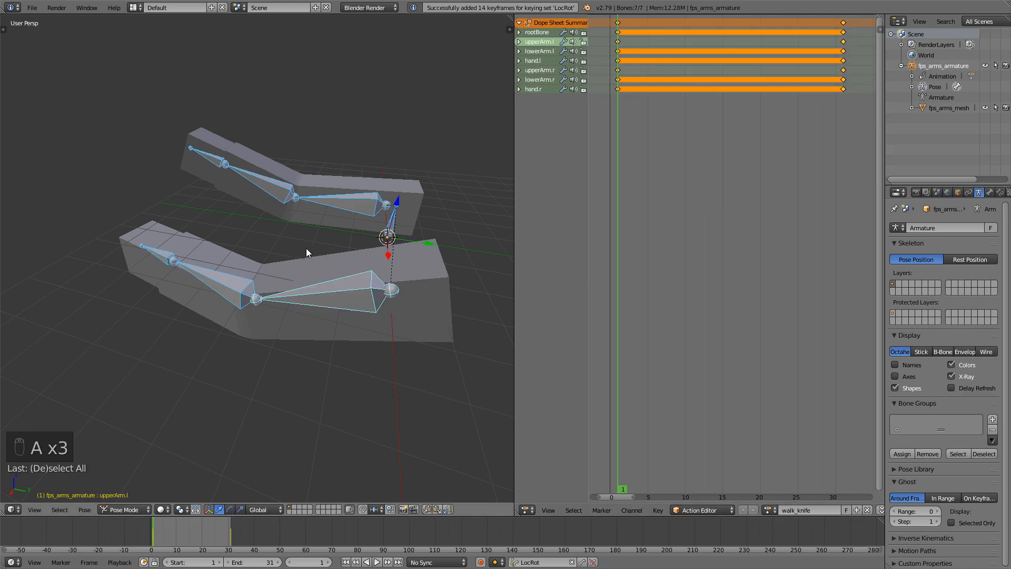
{"action": "key", "text": "ctrl+c"}
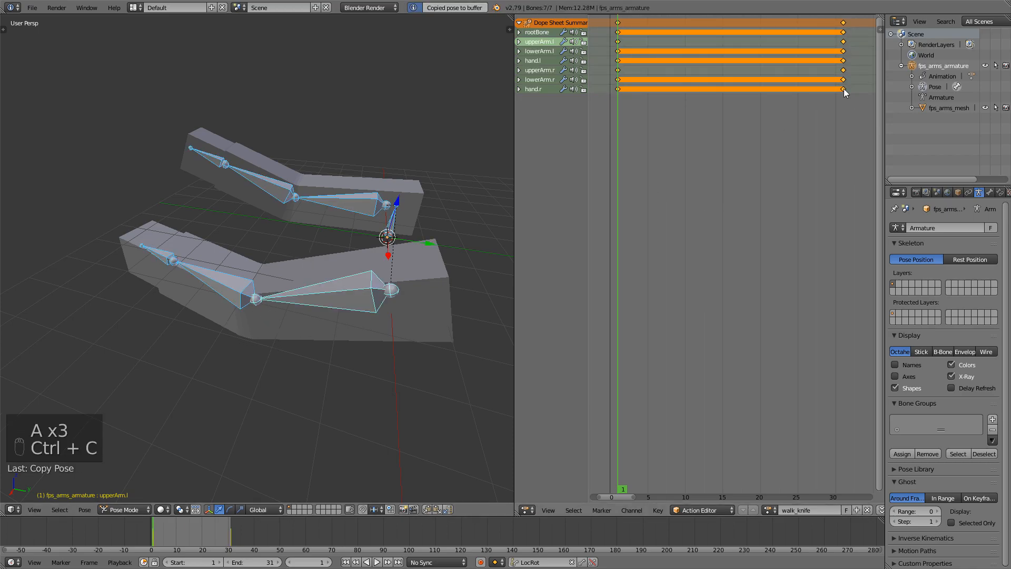
{"action": "key", "text": "ctrl+v"}
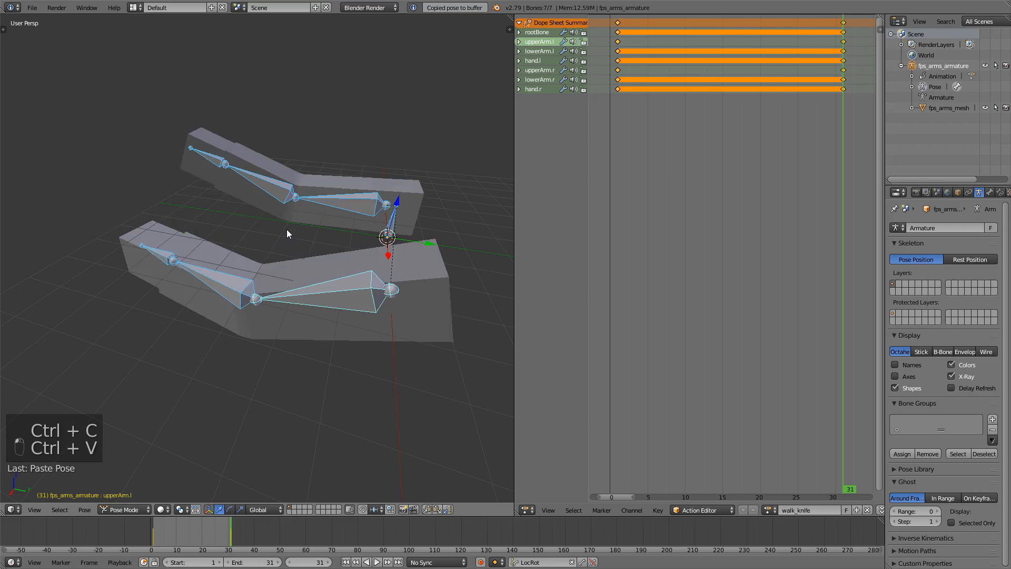
{"action": "key", "text": "i"}
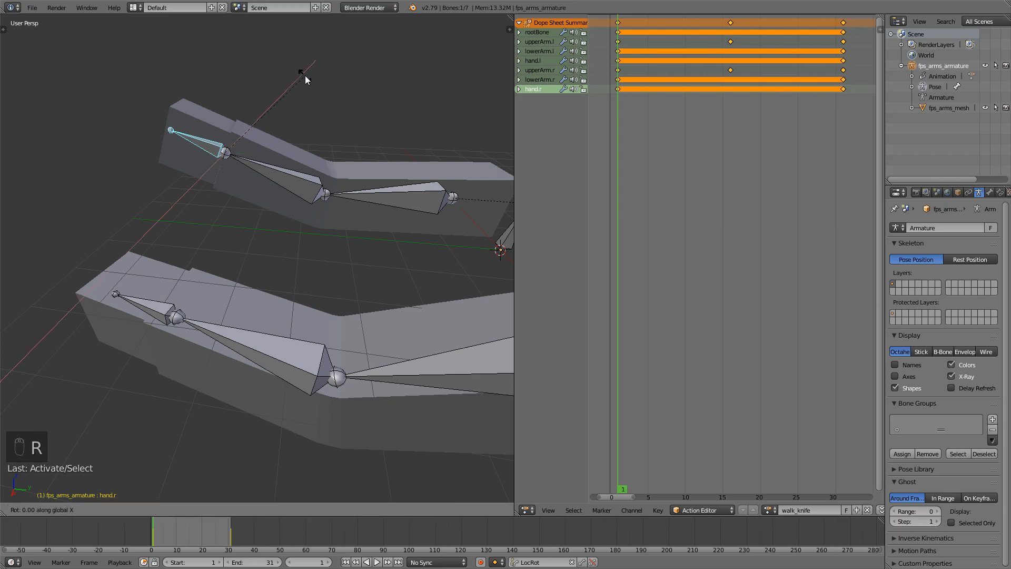
Tilt both hand bones, then copy the whole pose to frame 31 and key all bones there.
{"action": "key", "text": "r"}
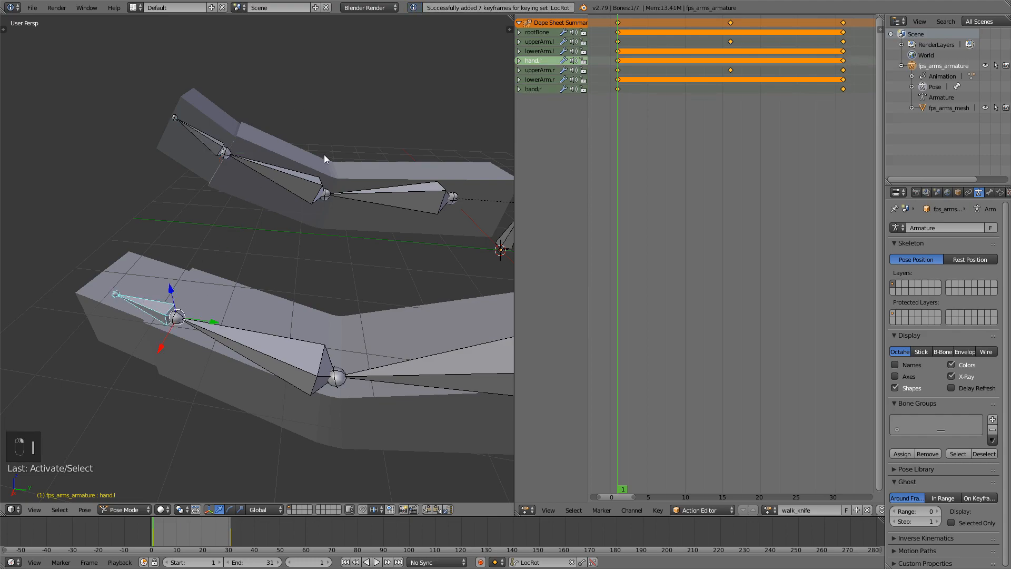
{"action": "key", "text": "r"}
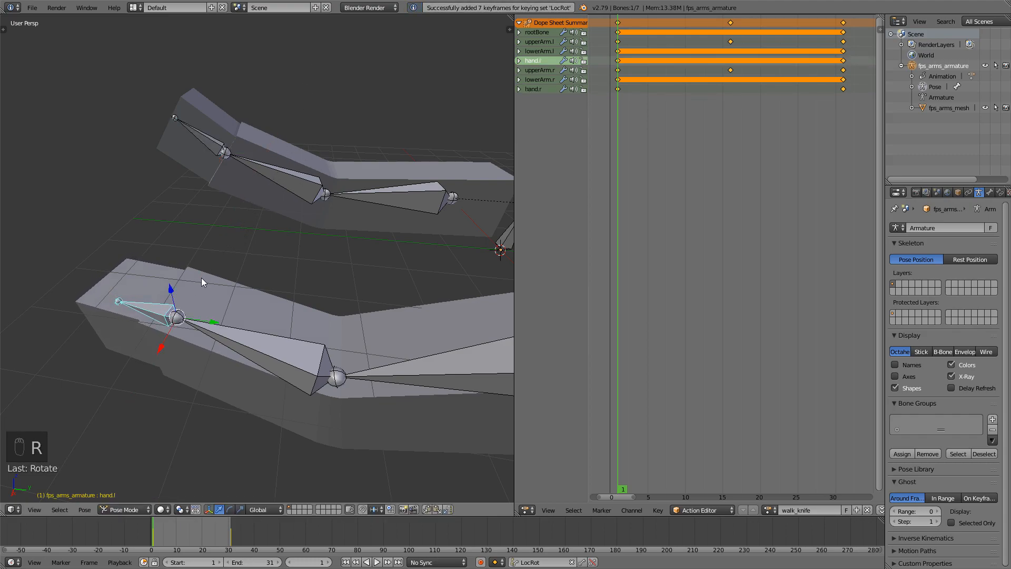
{"action": "key", "text": "a"}
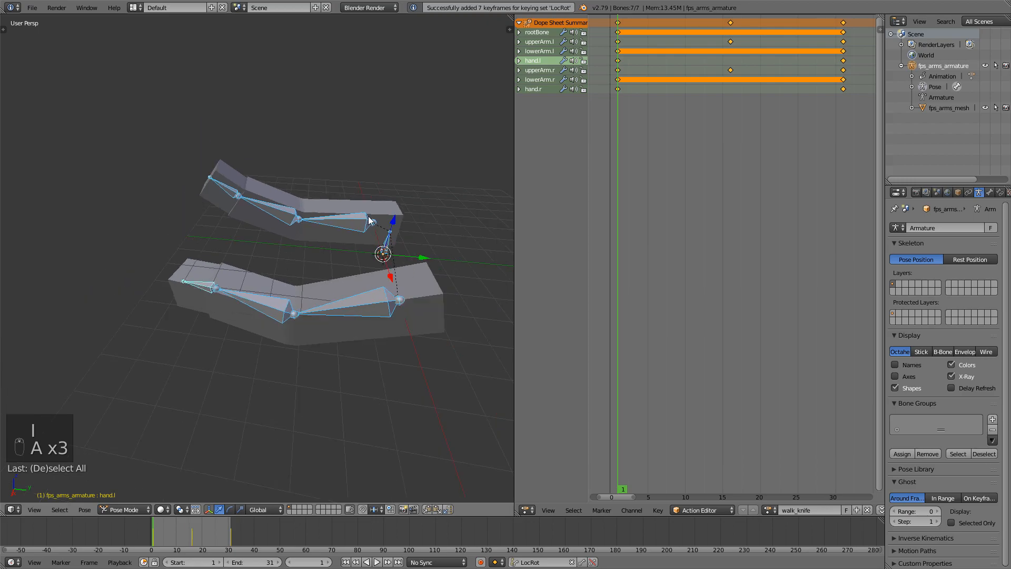
{"action": "key", "text": "ctrl+c"}
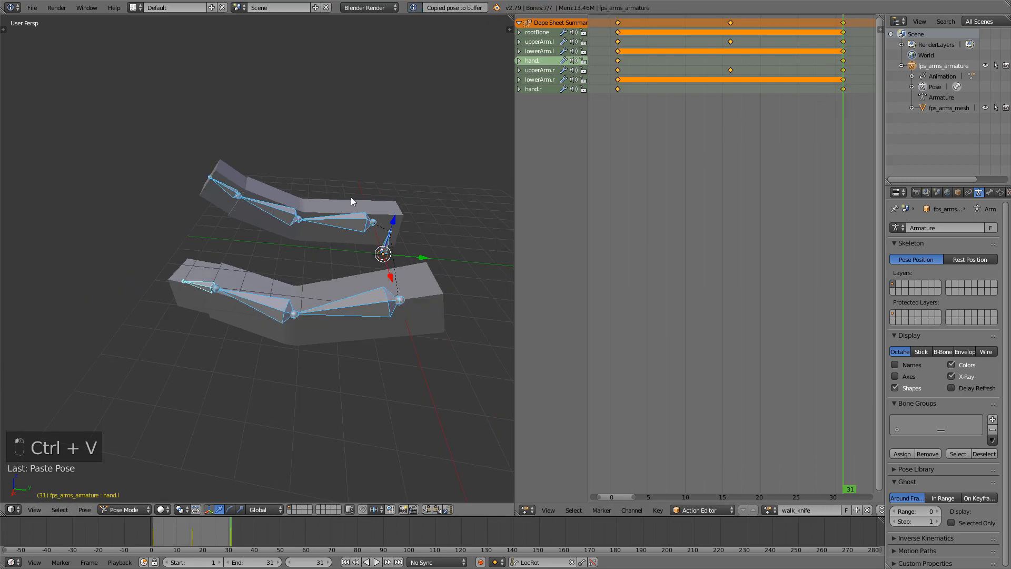
{"action": "key", "text": "i"}
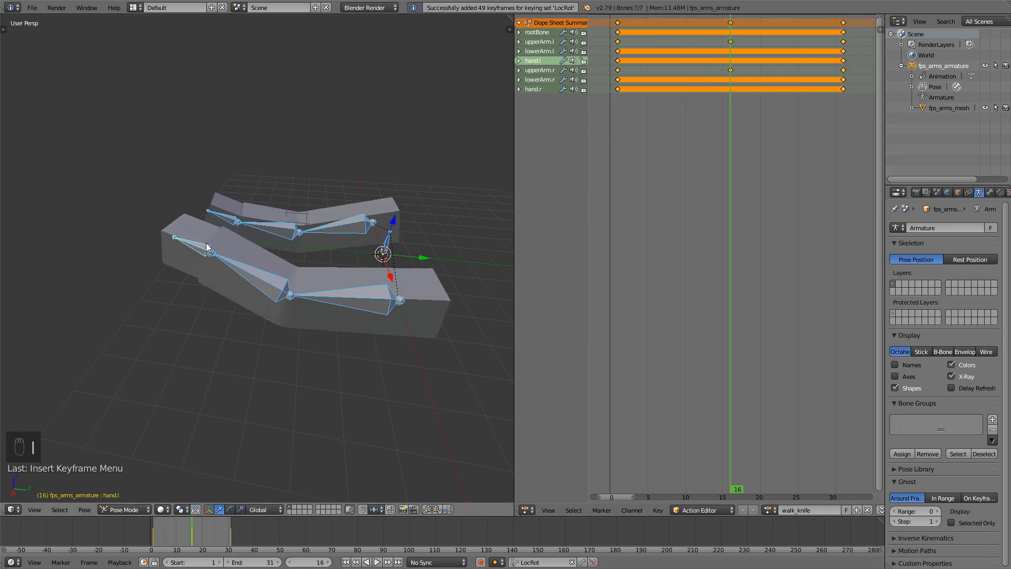
Rotate the right hand into the mid-walk pose at frame 16 and key all bones.
{"action": "key", "text": "r"}
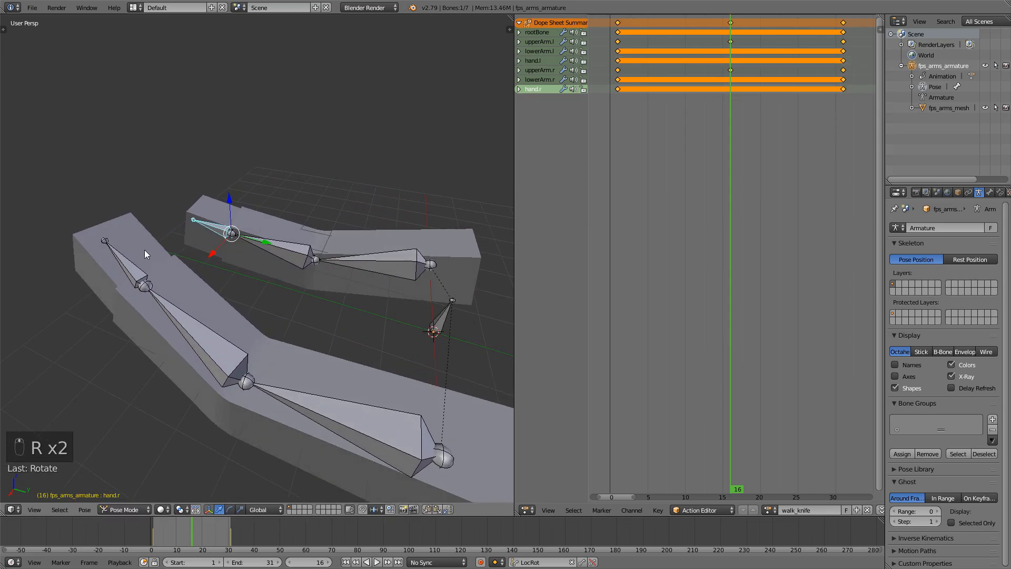
{"action": "key", "text": "i"}
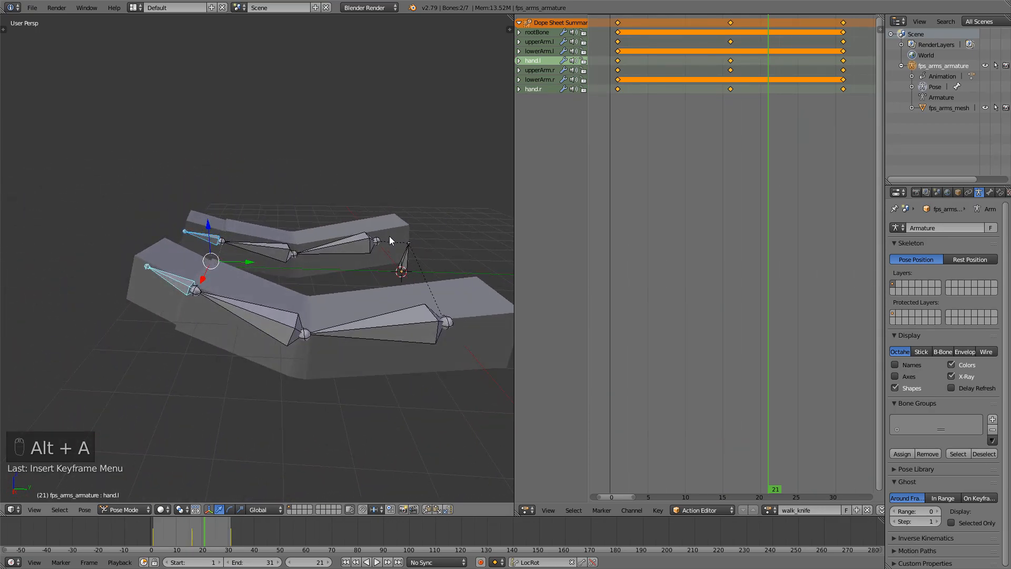
{"action": "key", "text": "a"}
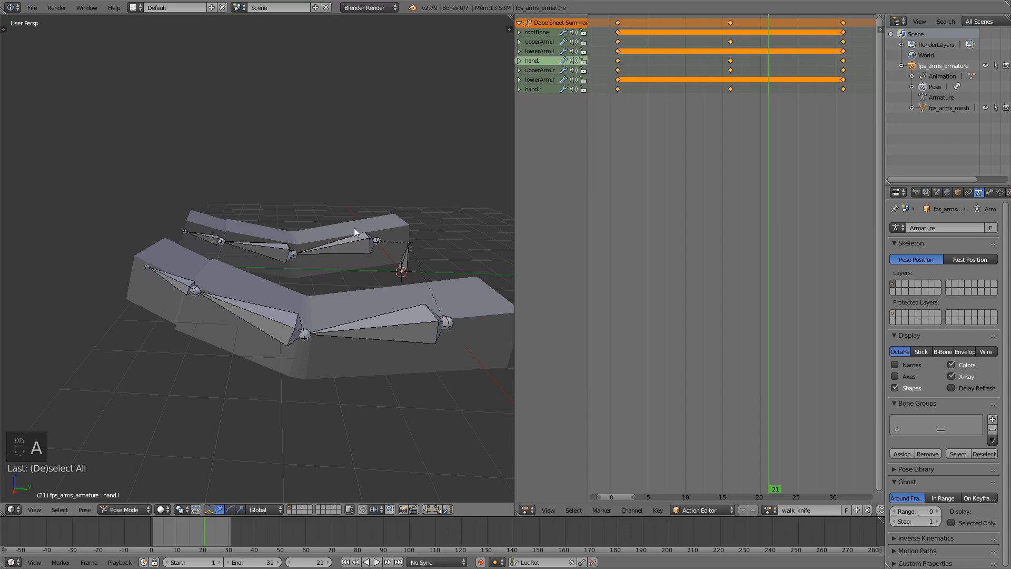
{"action": "mouse_move", "coordinate": [282, 303]}
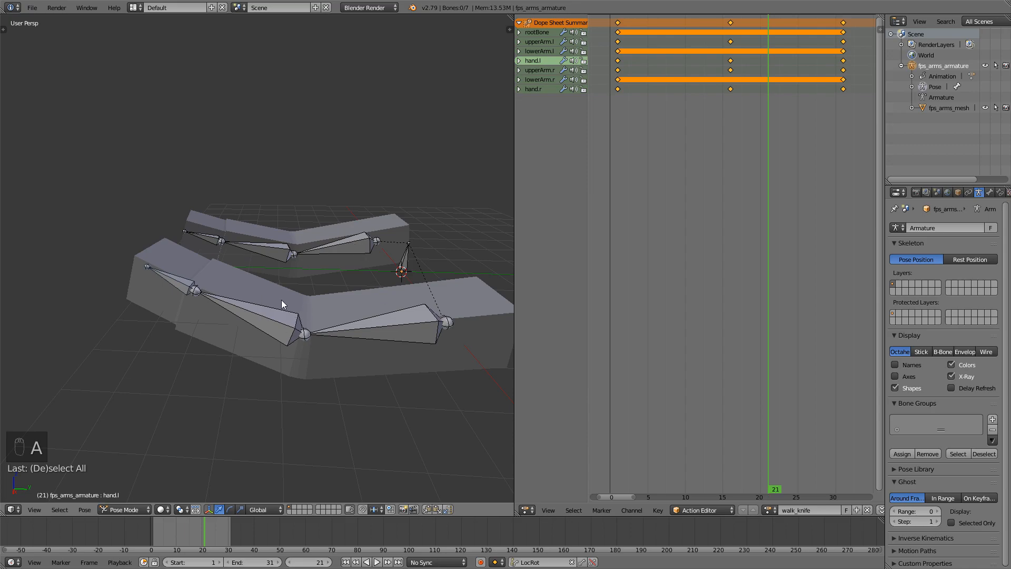
{"action": "left_click", "coordinate": [30, 7]}
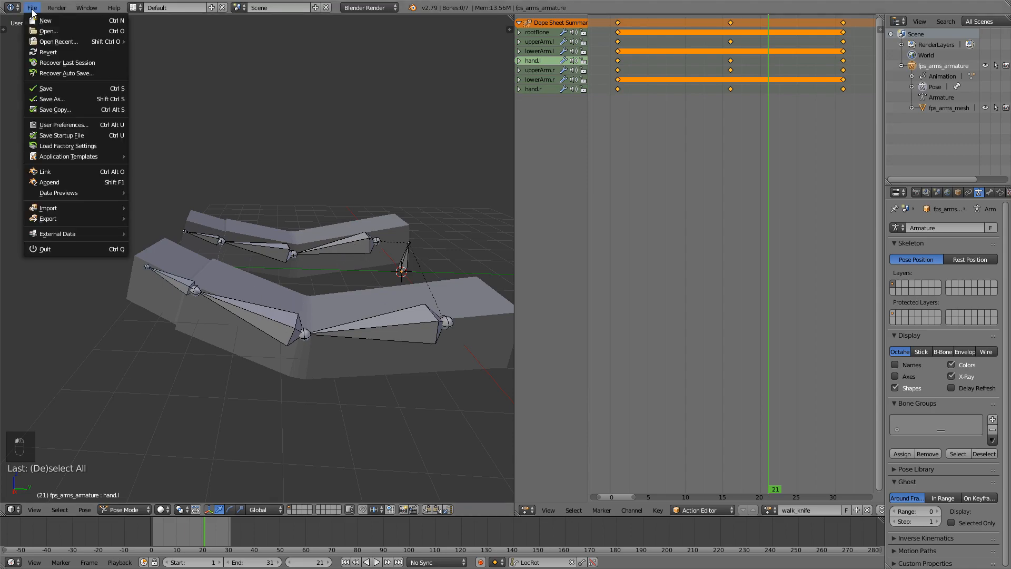
{"action": "mouse_move", "coordinate": [64, 109]}
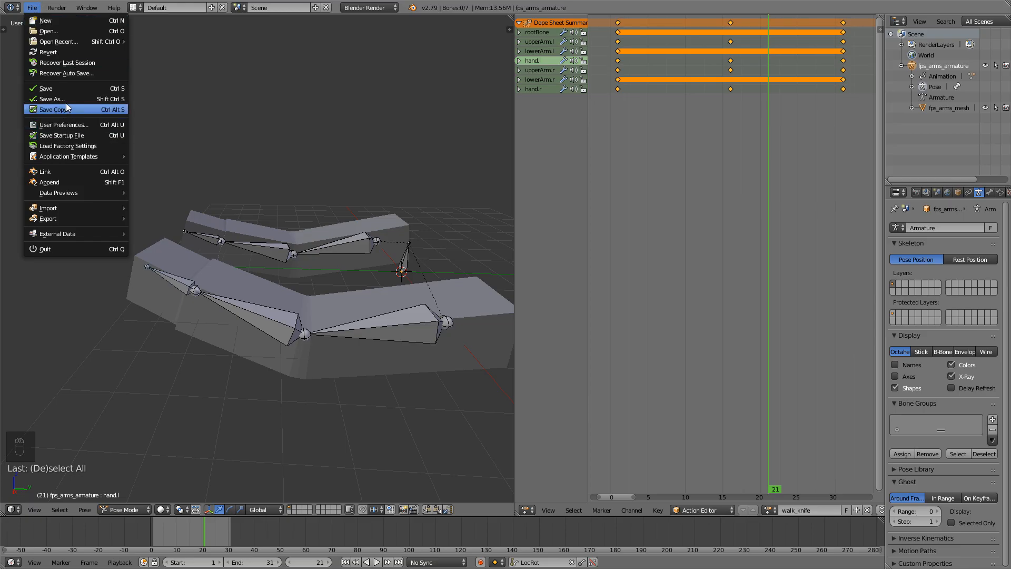
Save a copy as fps_arms_walk_knife.blend in FPS ARMS, then return to the unanimated rig.
{"action": "left_click", "coordinate": [51, 108]}
{"action": "type", "text": "fps_arms_walk_knife.blend"}
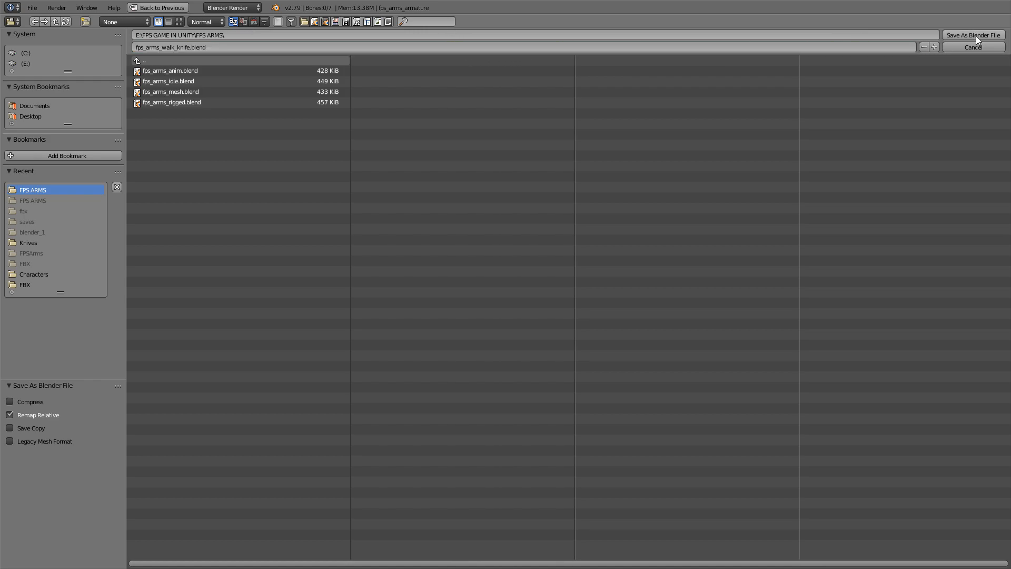
{"action": "left_click", "coordinate": [972, 35]}
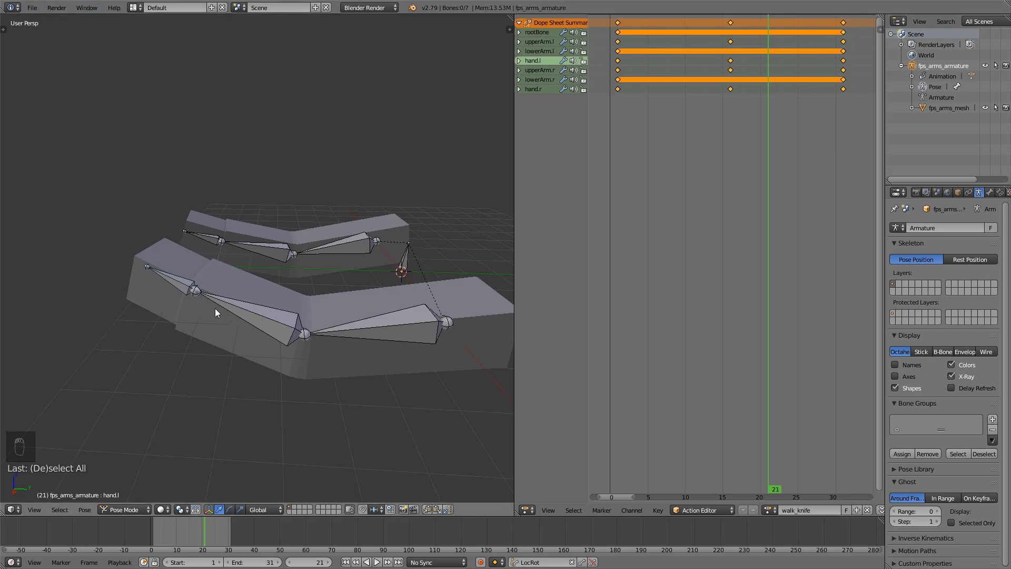
{"action": "left_click", "coordinate": [30, 7]}
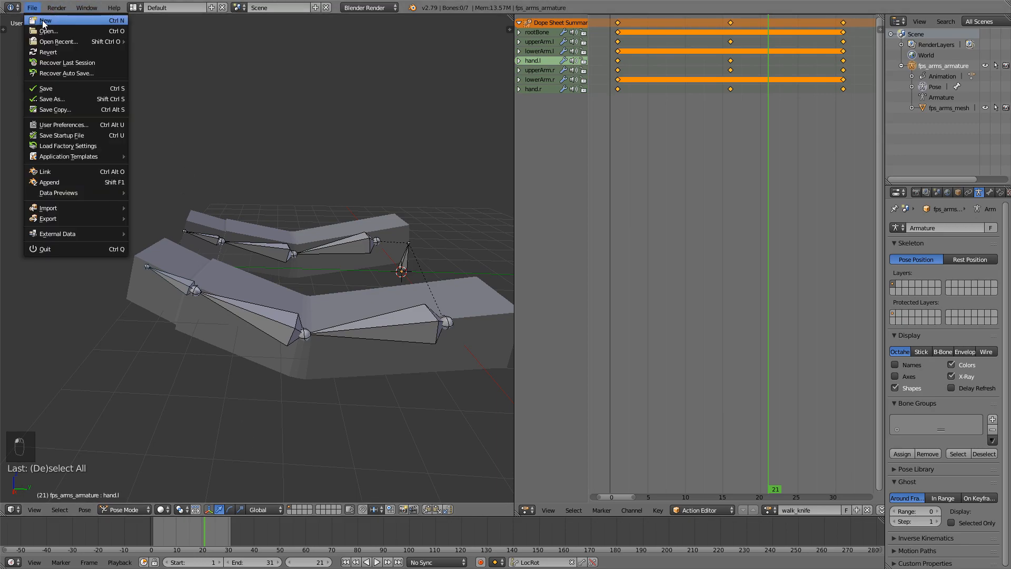
{"action": "left_click", "coordinate": [47, 31]}
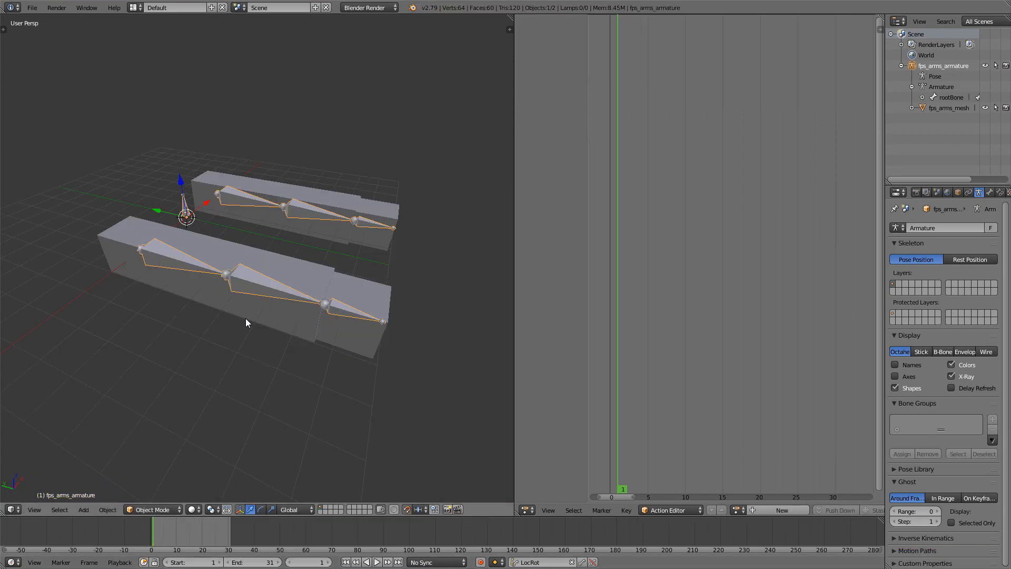
Create a new action for the arms rig in Pose Mode and rename it jump_knife.
{"action": "left_click", "coordinate": [152, 510]}
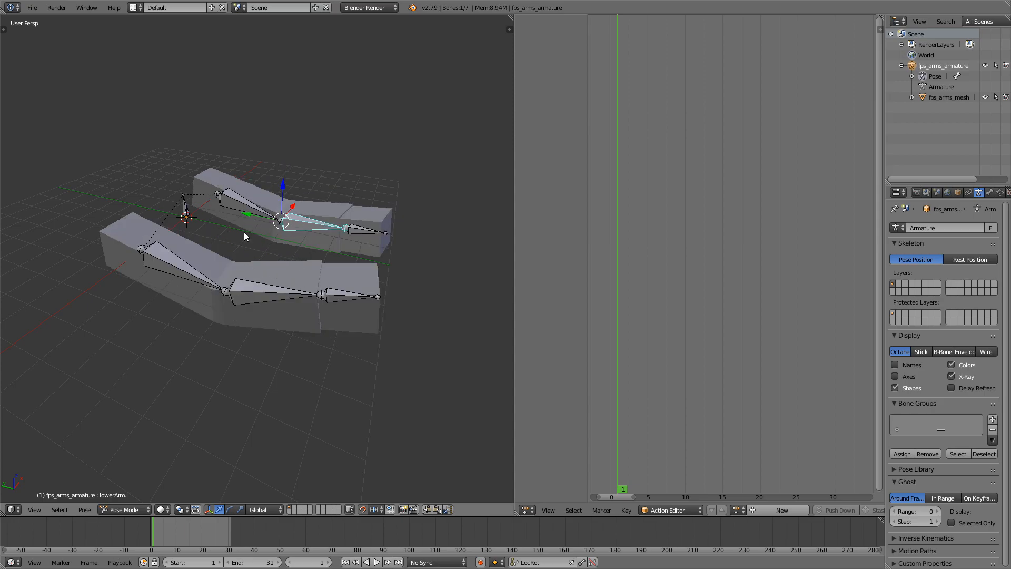
{"action": "left_click_drag", "start_coordinate": [257, 231], "coordinate": [316, 271]}
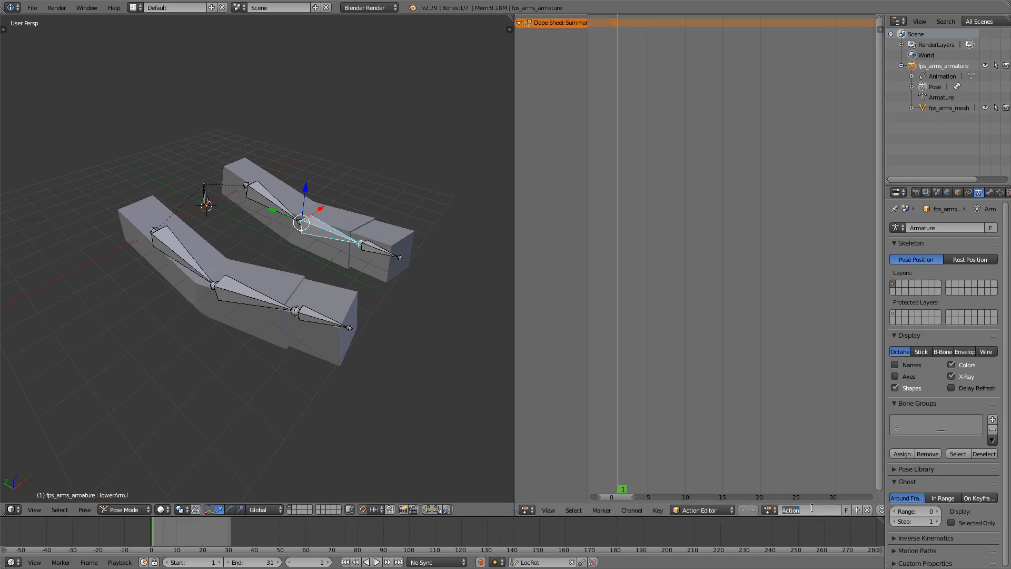
{"action": "type", "text": "jump_knife"}
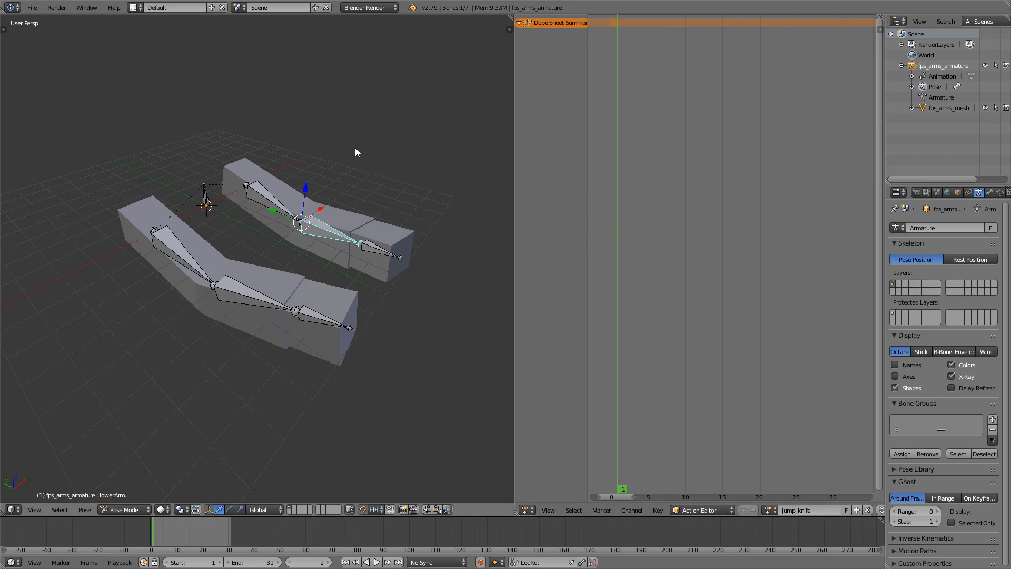
{"action": "left_click", "coordinate": [30, 8]}
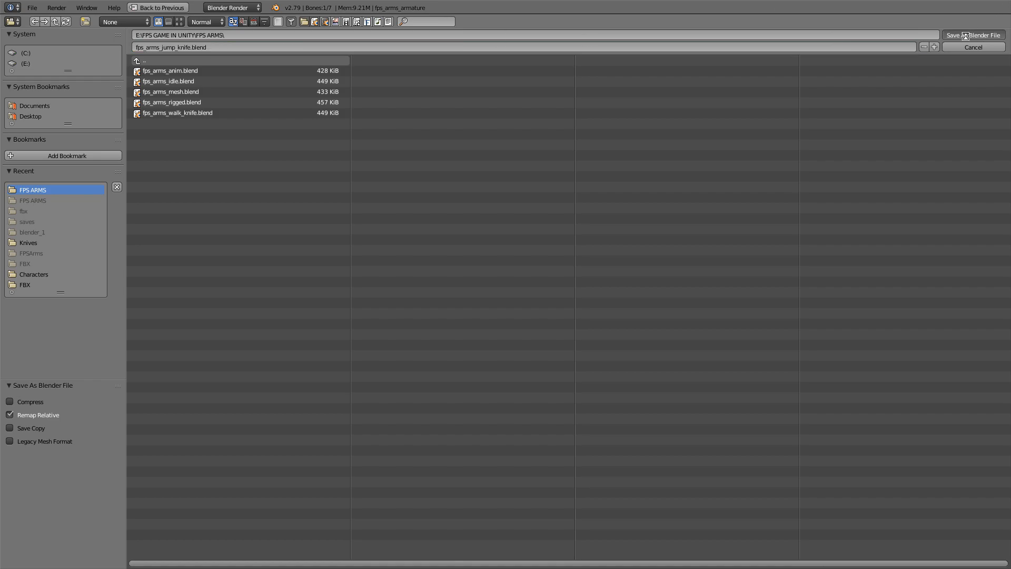
Confirm saving the copy as fps_arms_jump_knife.blend.
{"action": "left_click", "coordinate": [972, 47]}
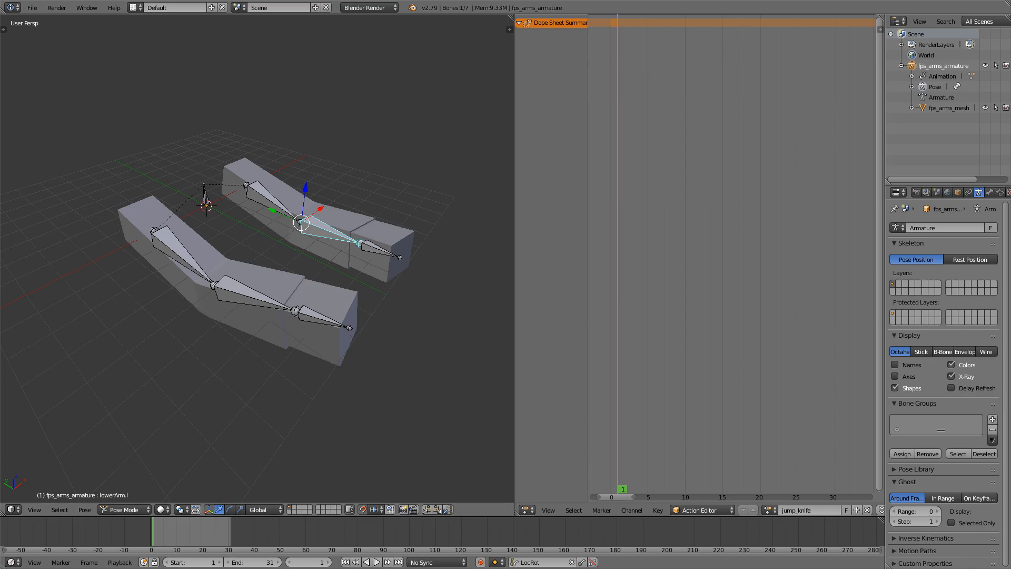
{"action": "mouse_move", "coordinate": [363, 509]}
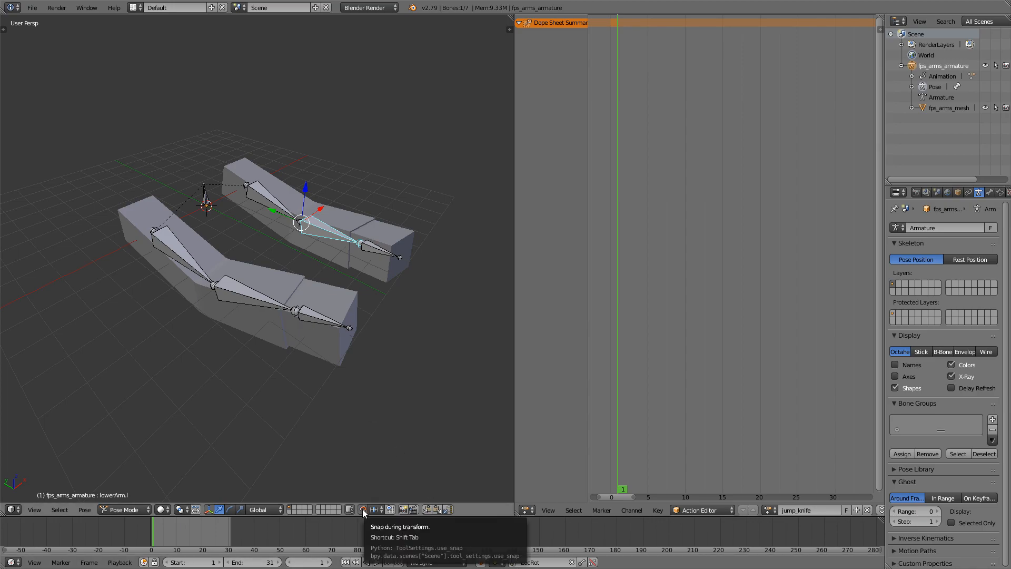
{"action": "mouse_move", "coordinate": [398, 439]}
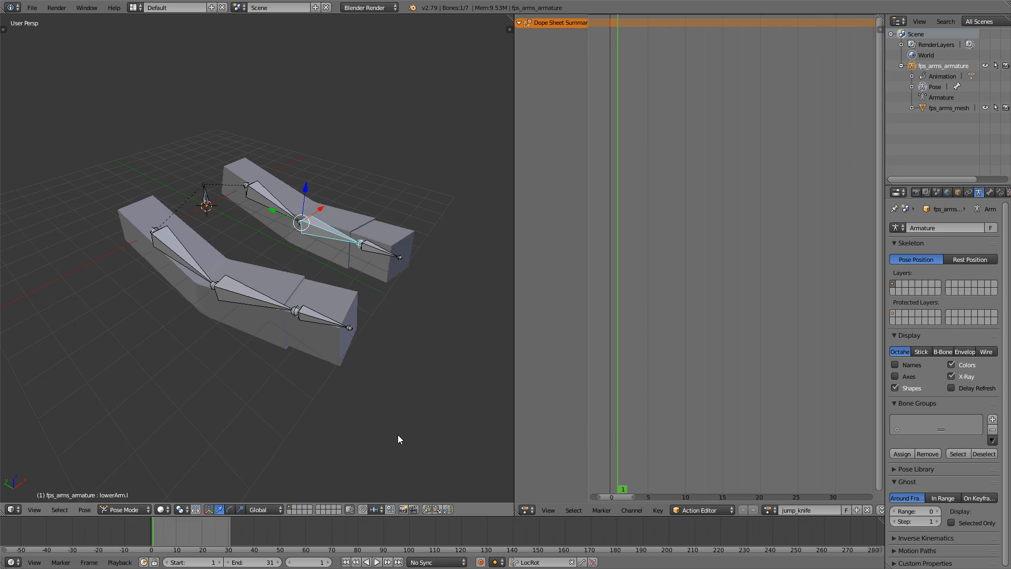
{"action": "mouse_move", "coordinate": [406, 433]}
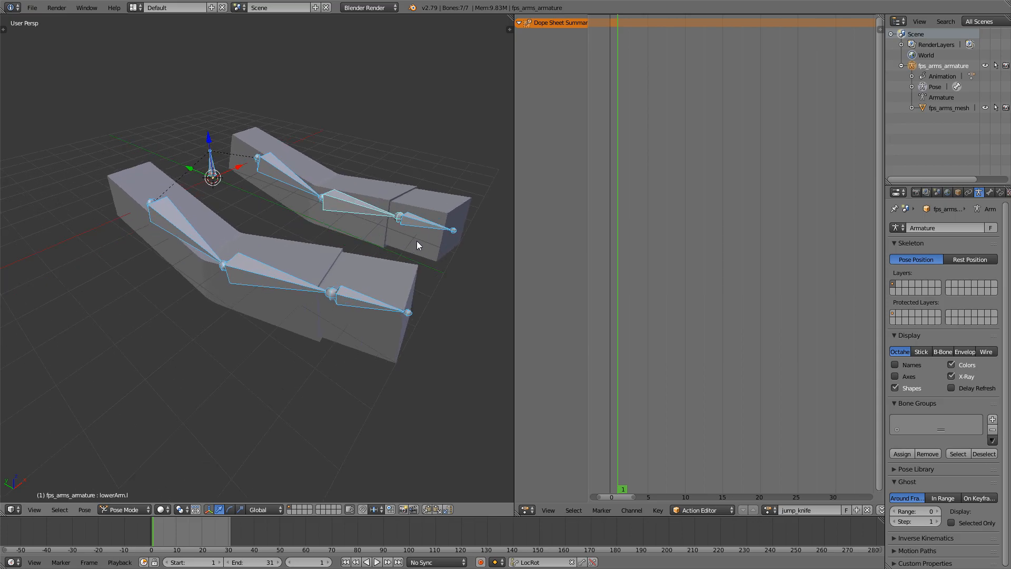
{"action": "mouse_move", "coordinate": [234, 179]}
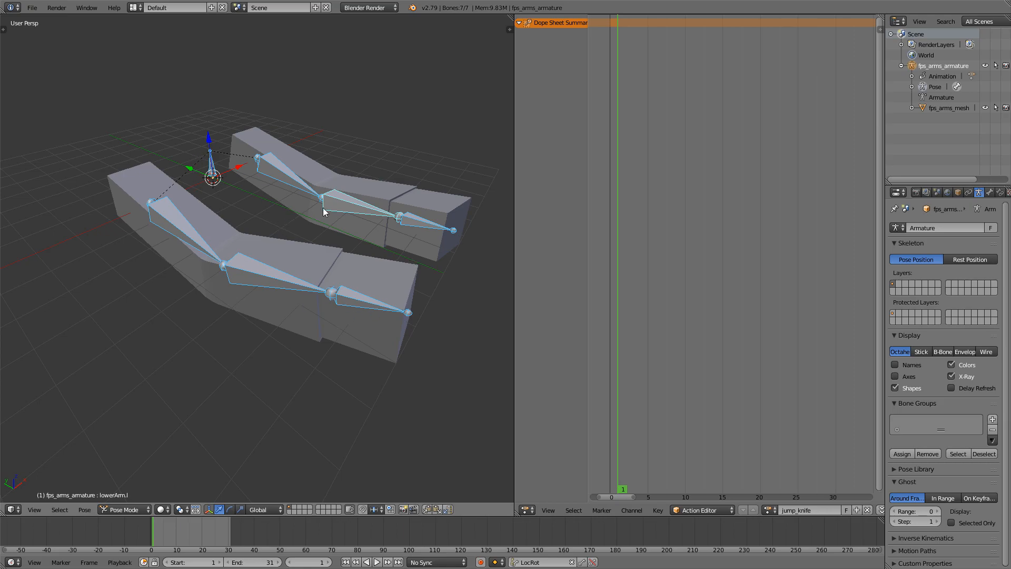
{"action": "mouse_move", "coordinate": [328, 234]}
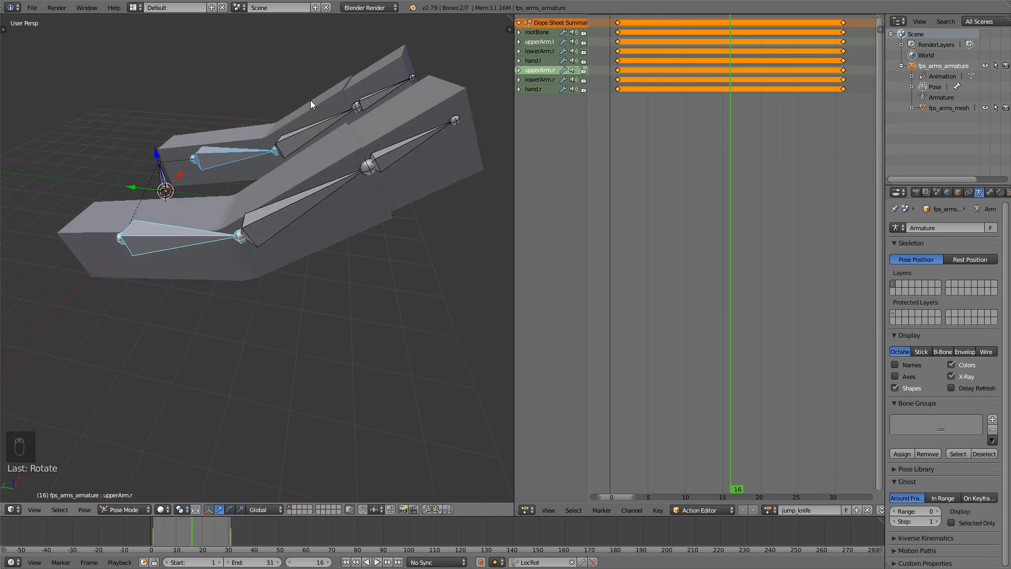
Insert LocRot keyframes for the jump_knife poses at frames 0, 30 and the left-arm pose near 9.
{"action": "key", "text": "i"}
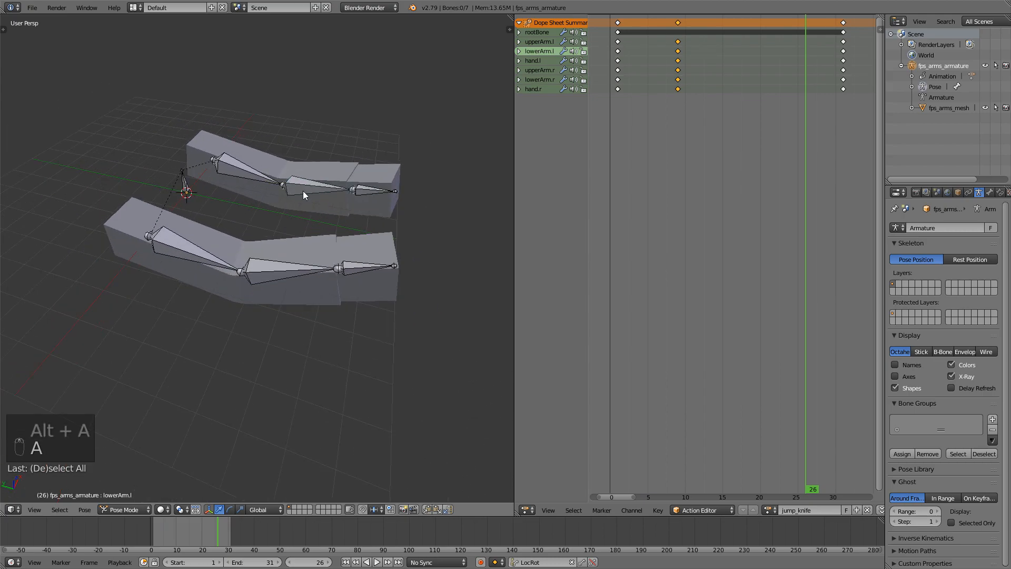
Save over fps_arms_jump_knife.blend with Ctrl+S and confirm the overwrite.
{"action": "key", "text": "ctrl+s"}
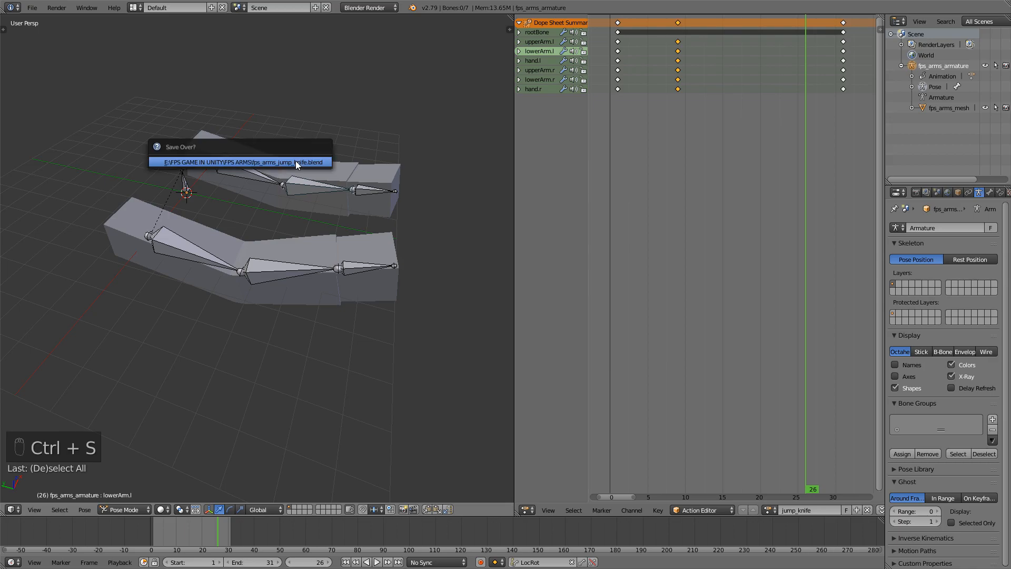
{"action": "mouse_move", "coordinate": [252, 169]}
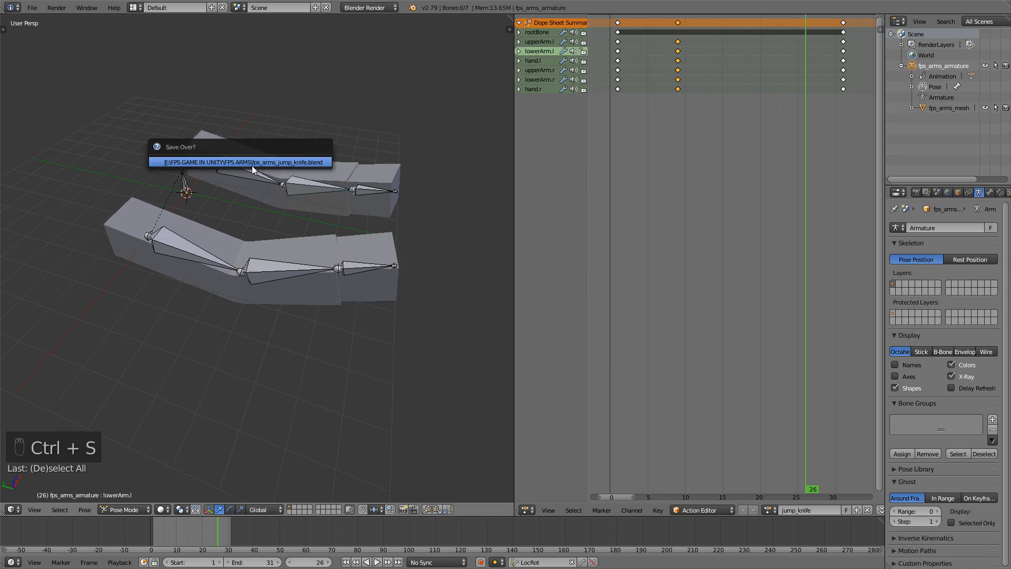
{"action": "left_click", "coordinate": [240, 162]}
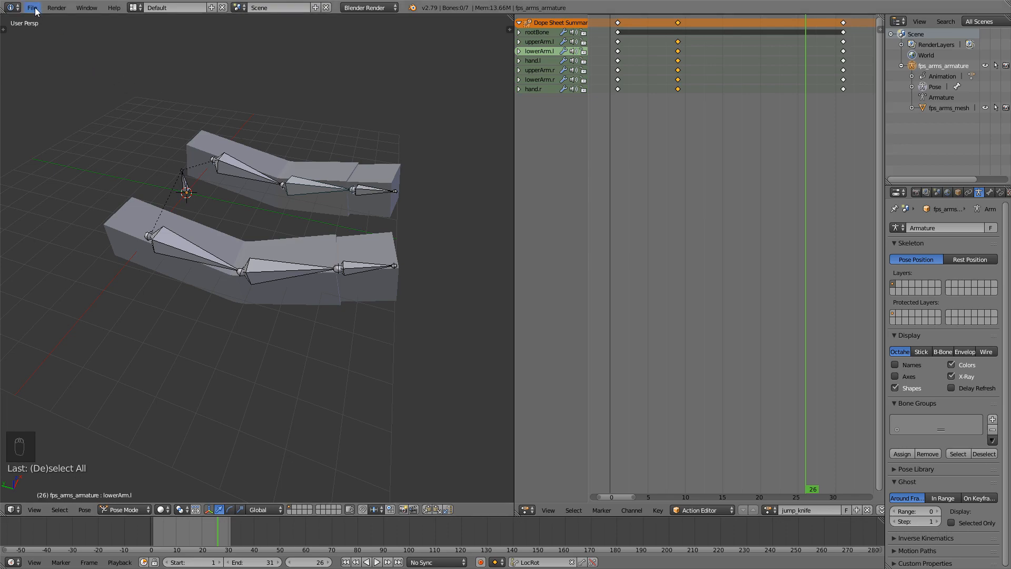
{"action": "left_click", "coordinate": [31, 7]}
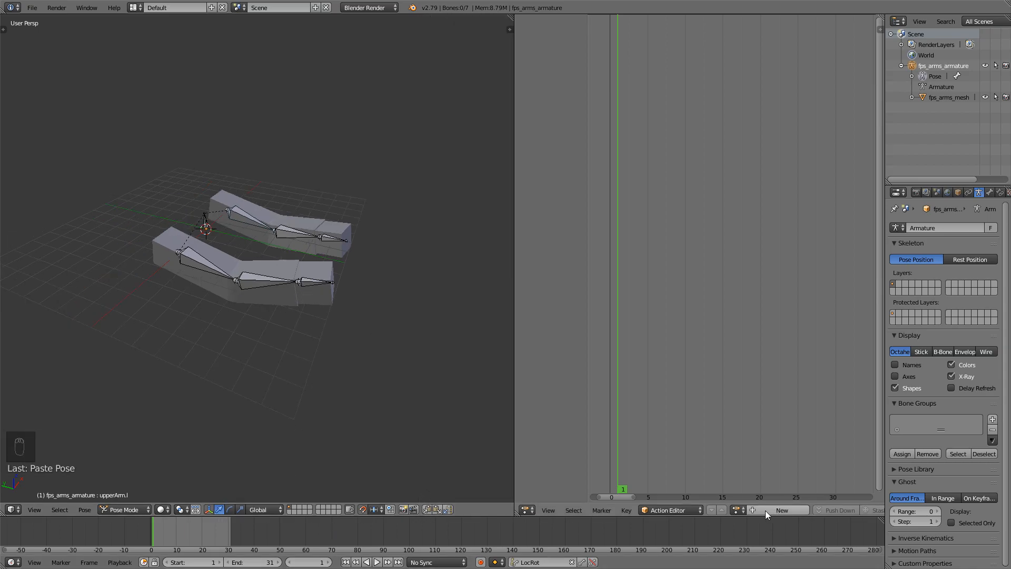
Create a new attack_knife action on the rig and select every bone.
{"action": "left_click", "coordinate": [781, 510]}
{"action": "type", "text": "attack_knife"}
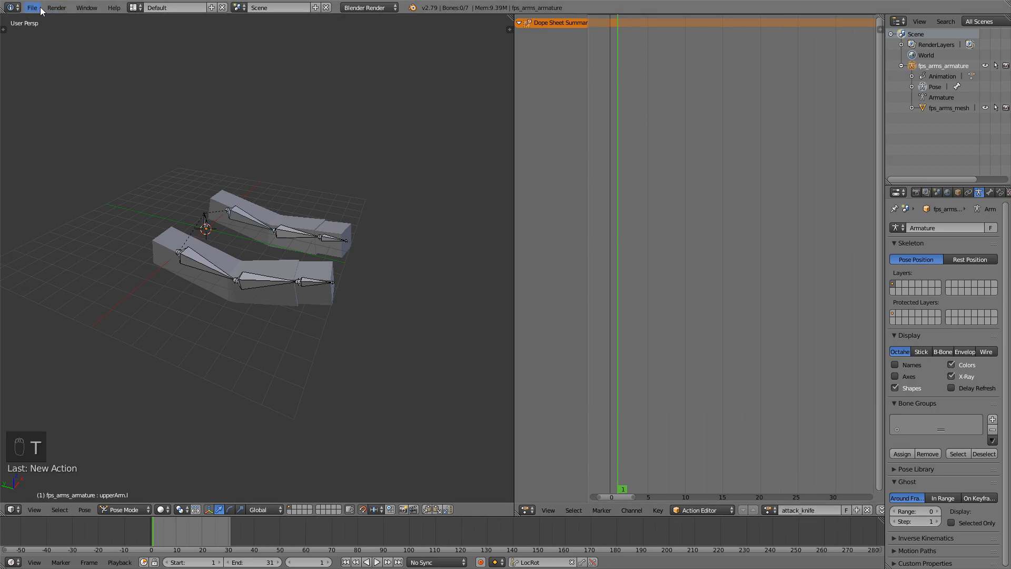
{"action": "left_click", "coordinate": [31, 7]}
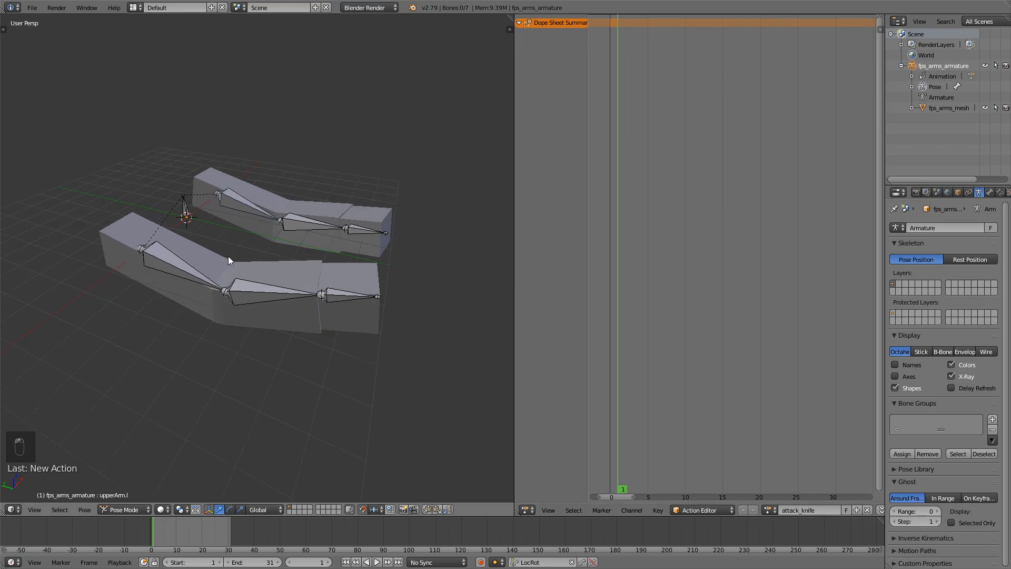
{"action": "key", "text": "a"}
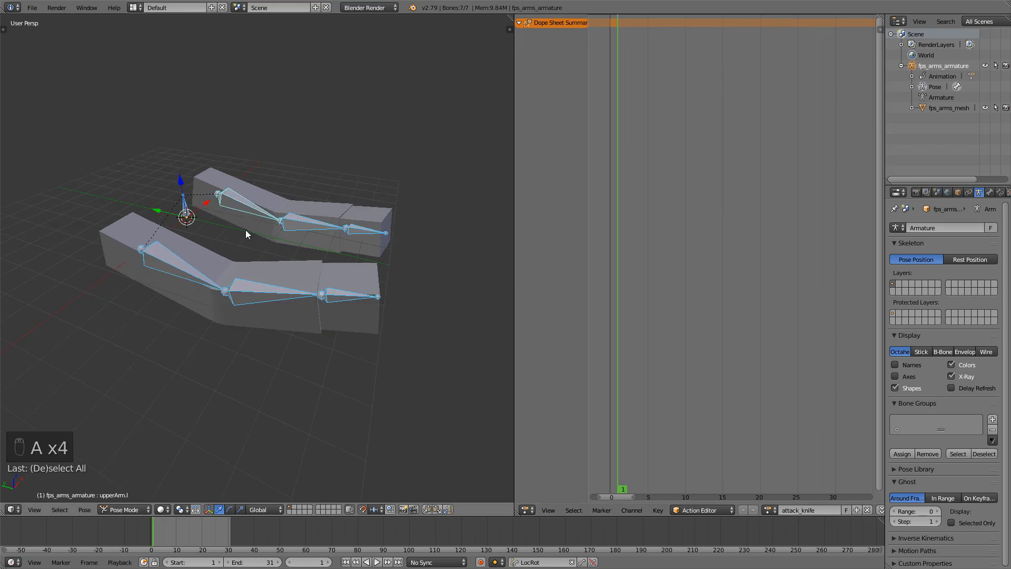
Key every bone's starting pose with LocRot, then pose the right upper arm at frame 9.
{"action": "key", "text": "i"}
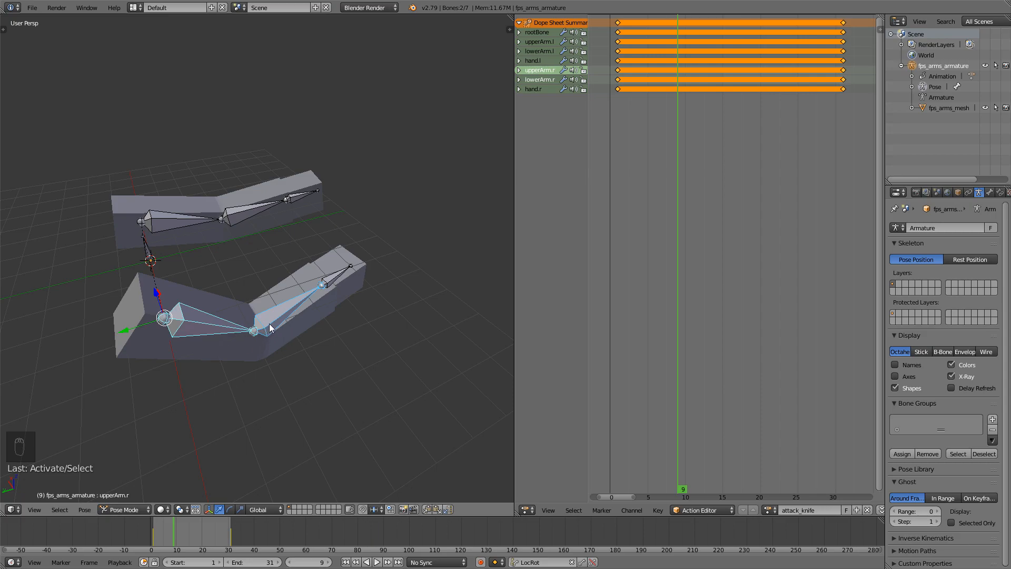
{"action": "key", "text": "Alt+A"}
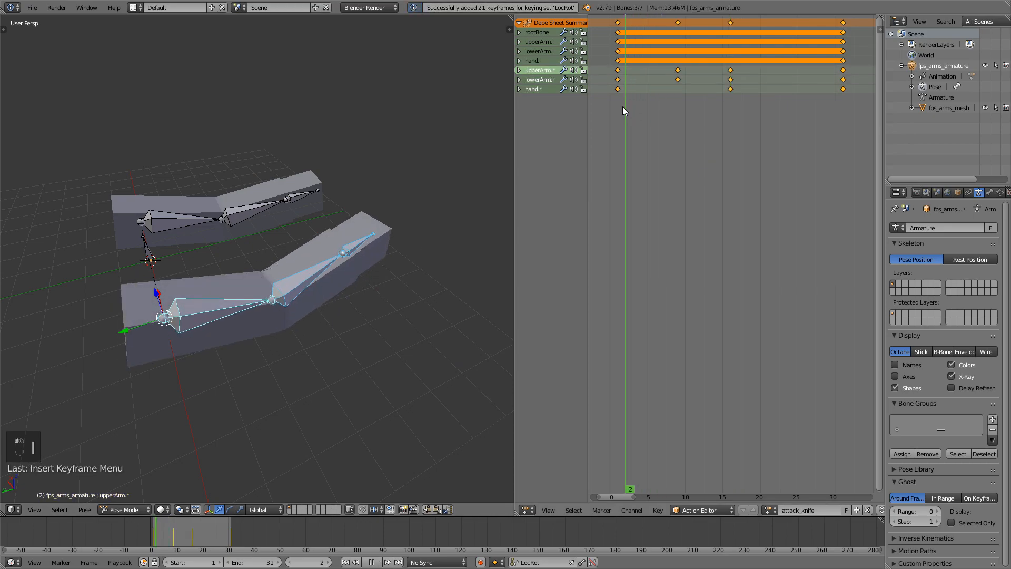
Re-key the right upper arm and hand with a LocRot keyframe, extending the arm fully at frame 16.
{"action": "key", "text": "alt+a"}
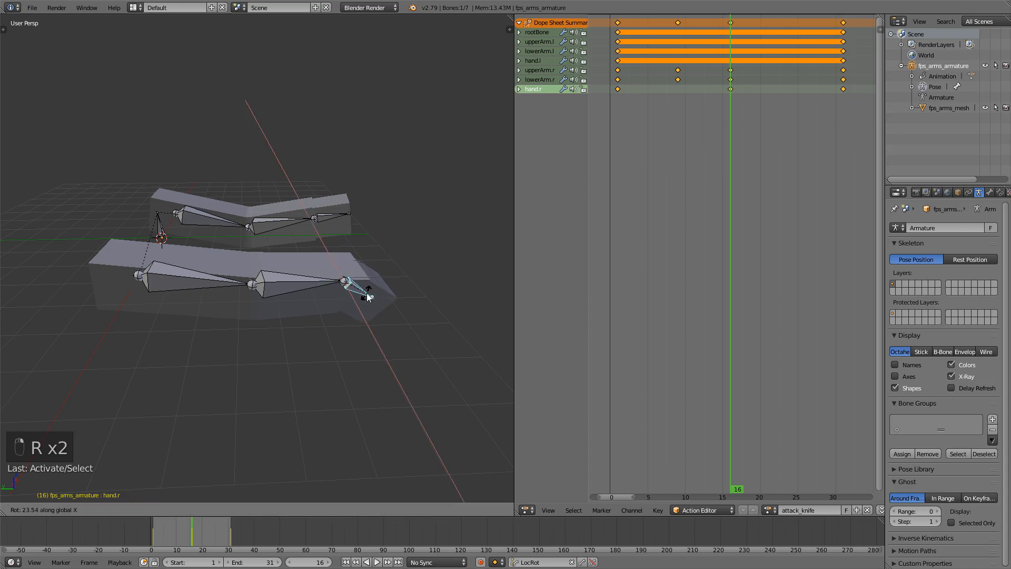
{"action": "key", "text": "i"}
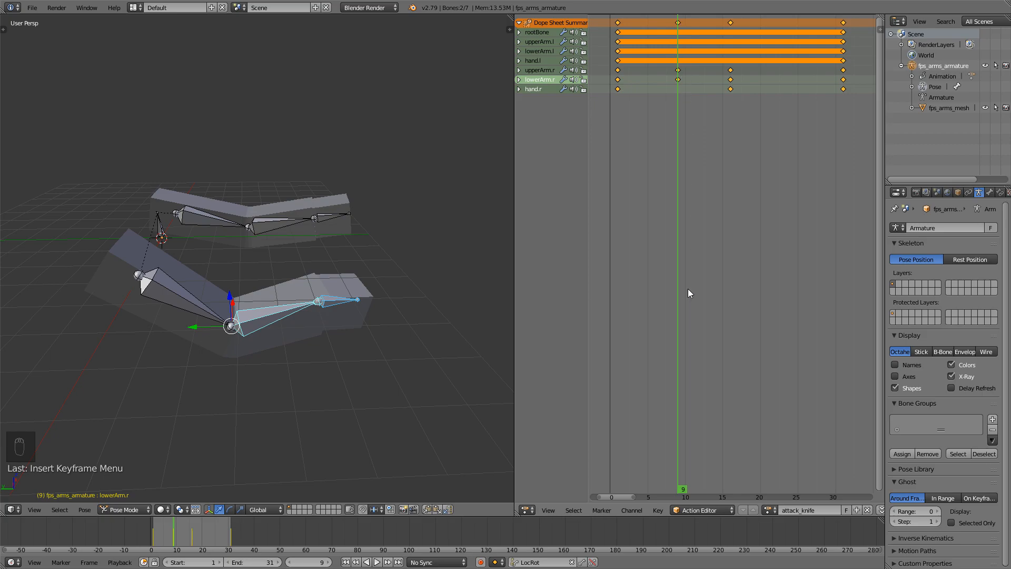
{"action": "mouse_move", "coordinate": [184, 297]}
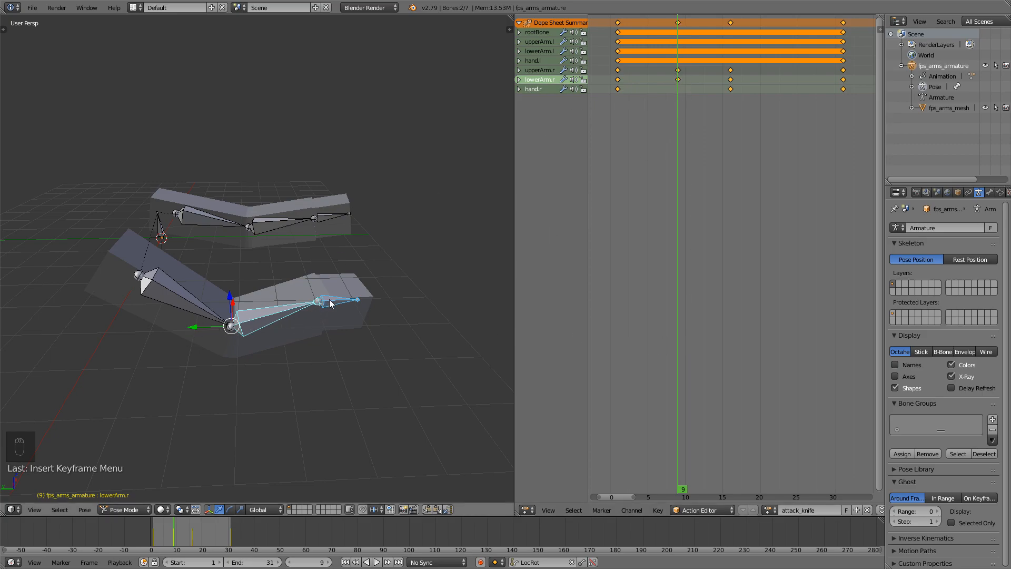
{"action": "left_click", "coordinate": [319, 301]}
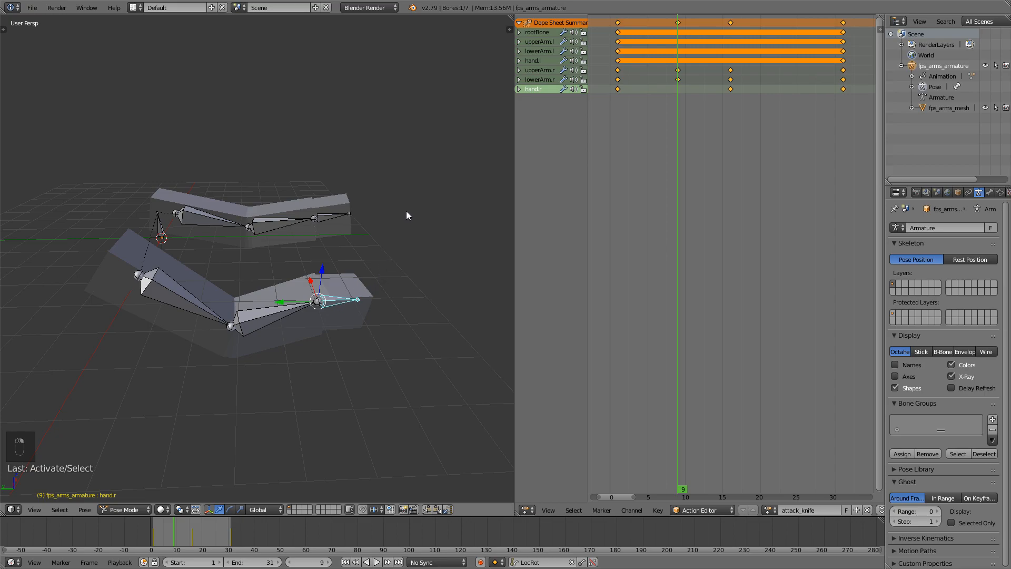
{"action": "key", "text": "Alt+R"}
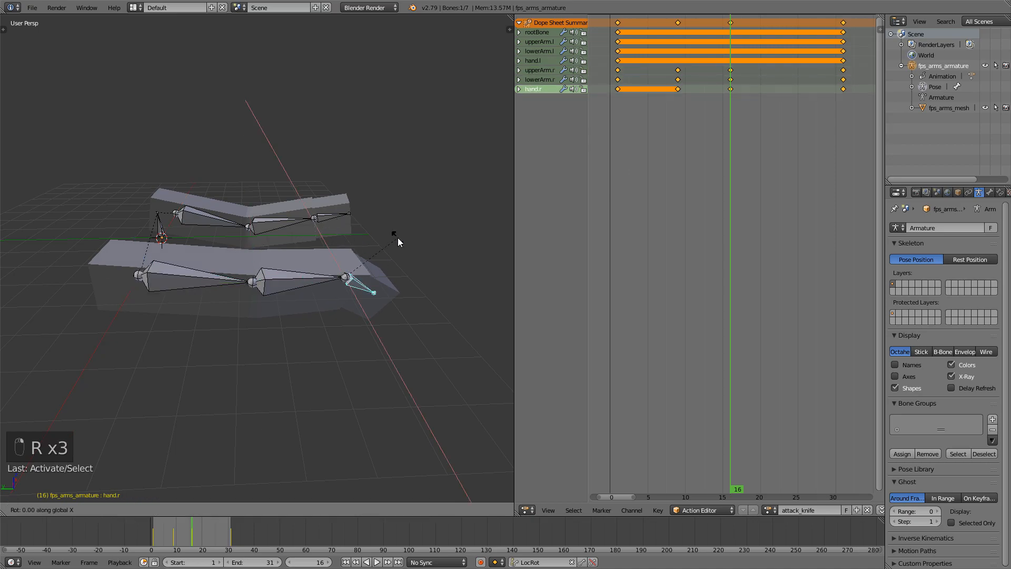
{"action": "key", "text": "i"}
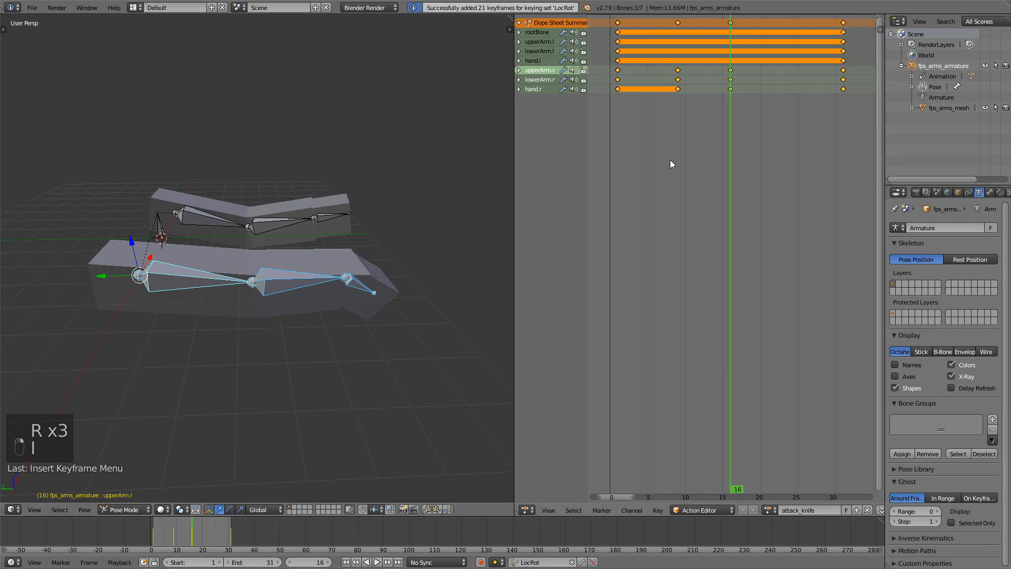
Clear the right hand's rotation and key it steady through frames 9-12.
{"action": "key", "text": "alt+a"}
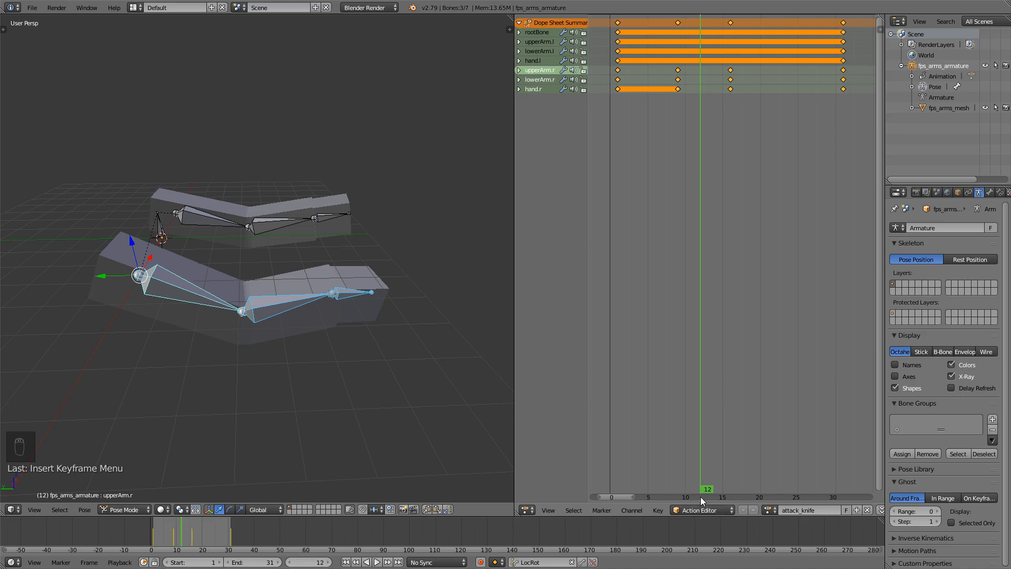
{"action": "left_click", "coordinate": [330, 294]}
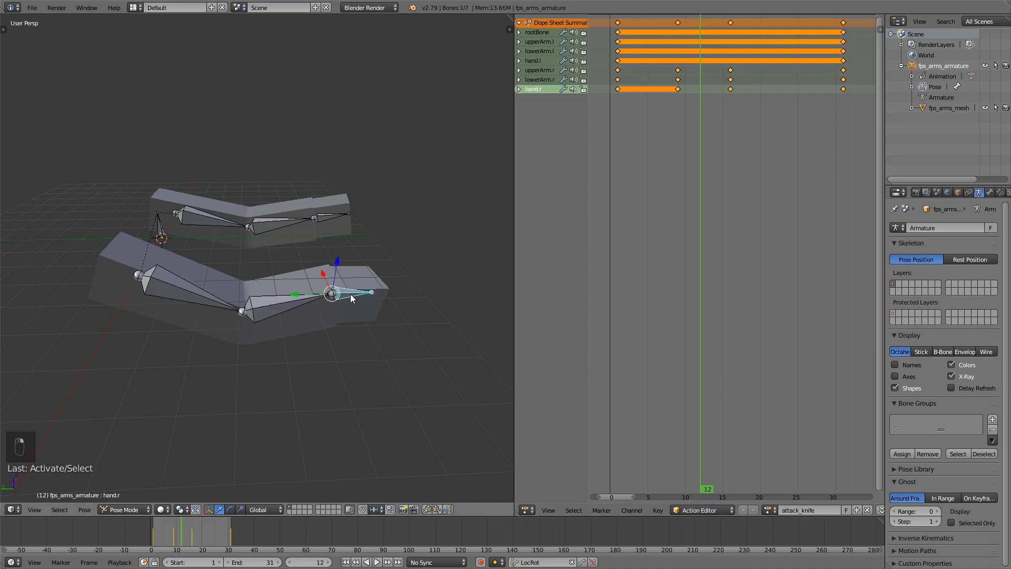
{"action": "key", "text": "i"}
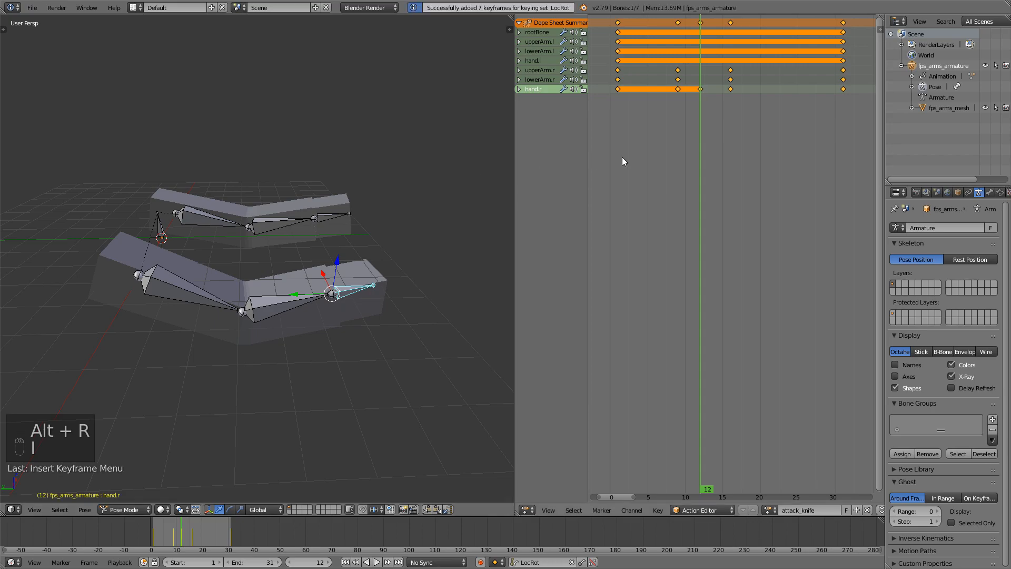
{"action": "key", "text": "alt+a"}
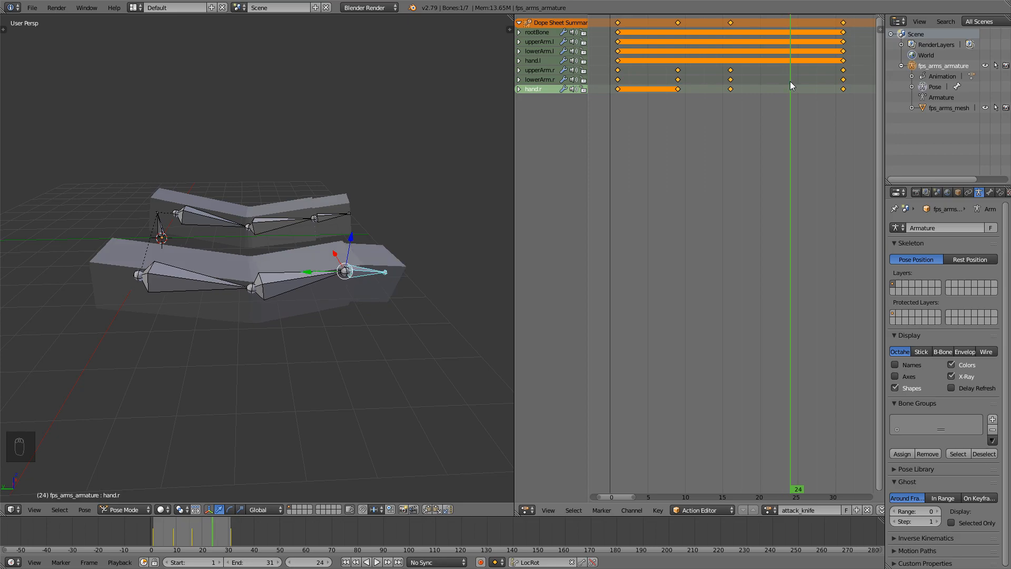
Rotate rootBone and key its swung pose at frame 9.
{"action": "key", "text": "r"}
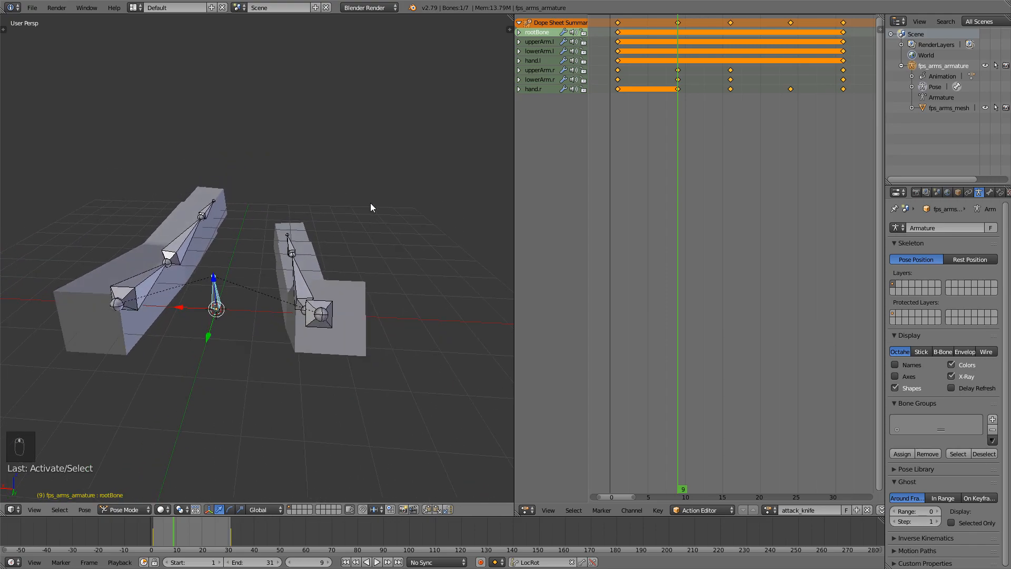
{"action": "key", "text": "r"}
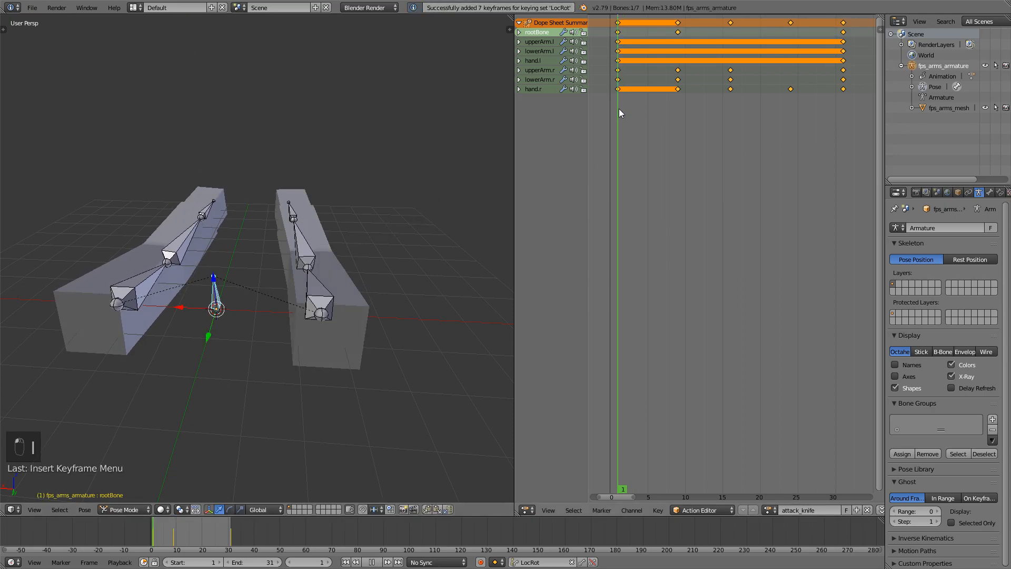
{"action": "key", "text": "alt+a"}
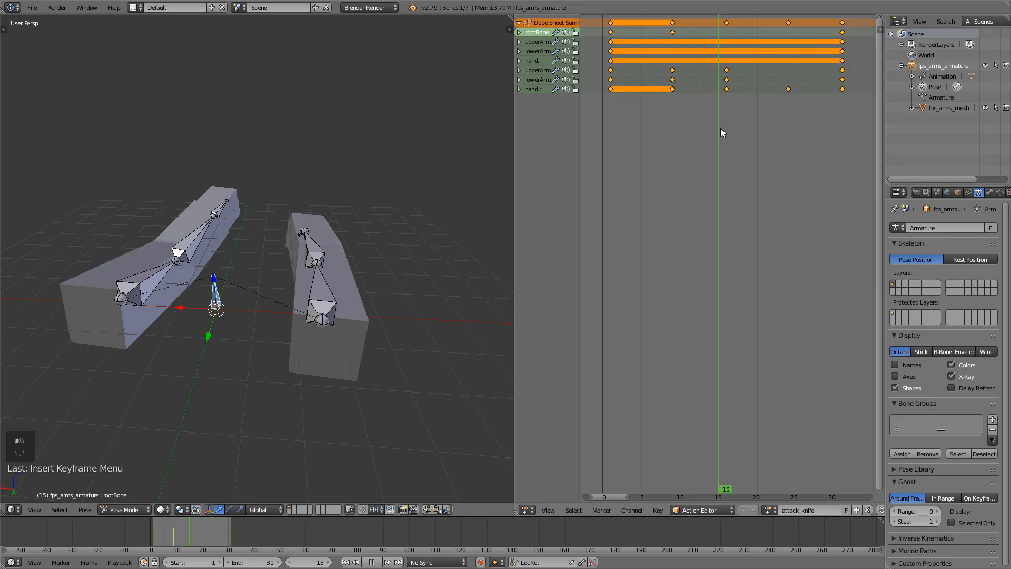
{"action": "key", "text": "Right"}
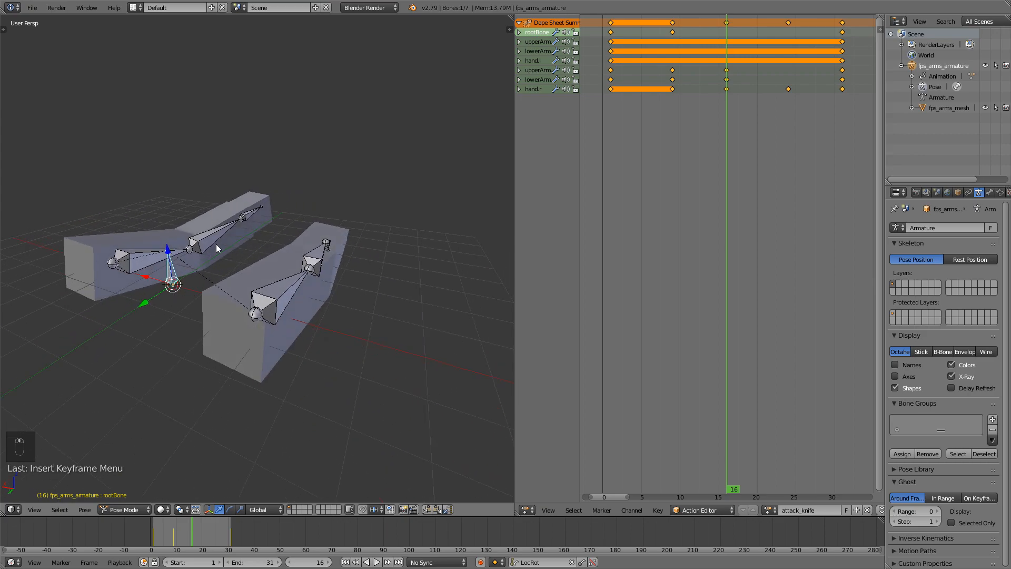
Clear rootBone's rotation, key it at frame 16, then play back the attack animation.
{"action": "key", "text": "alt+r"}
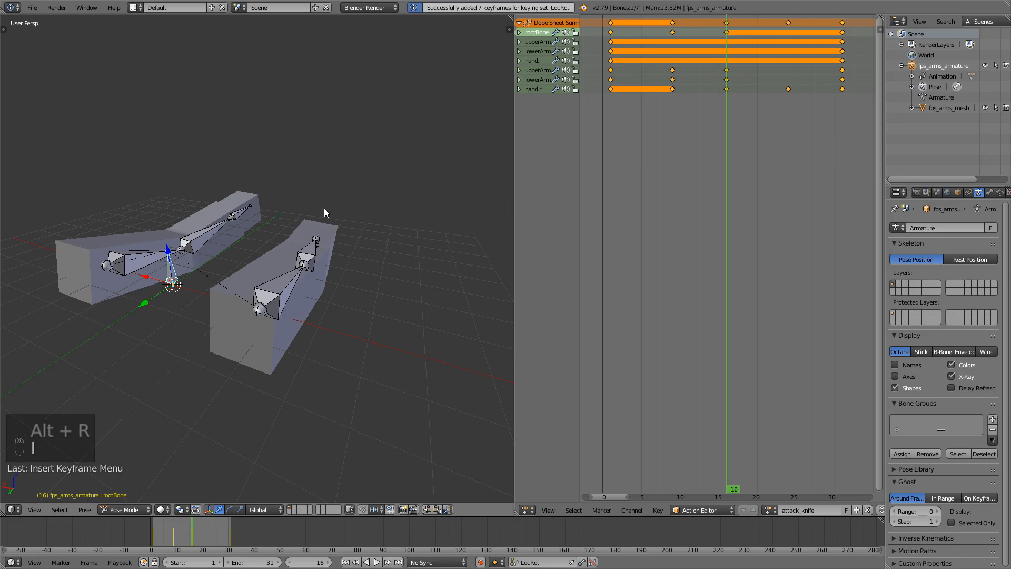
{"action": "key", "text": "alt+a"}
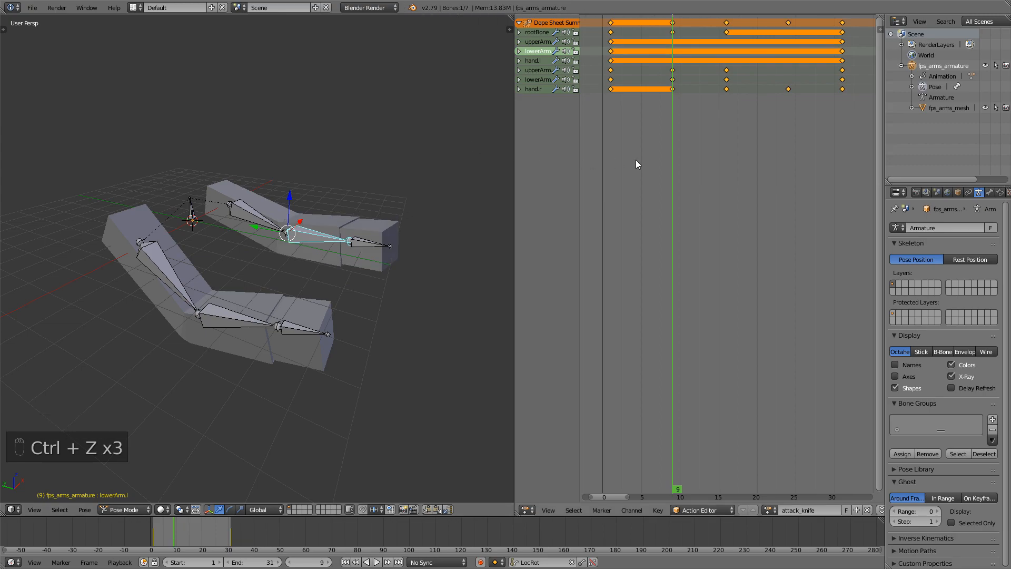
{"action": "key", "text": "alt+a"}
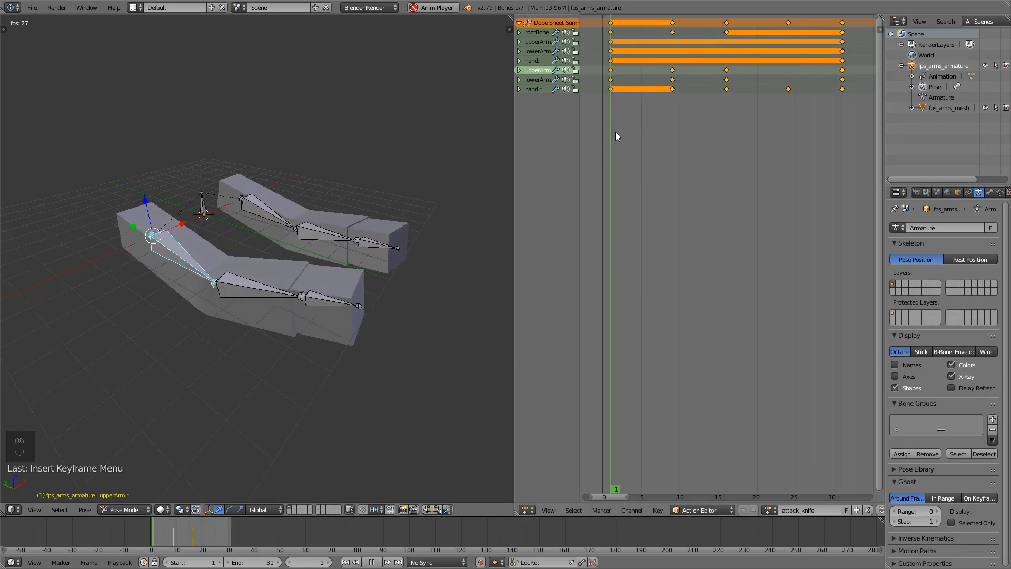
Save over fps_arms_attack_knife.blend, confirming the overwrite.
{"action": "key", "text": "ctrl+s"}
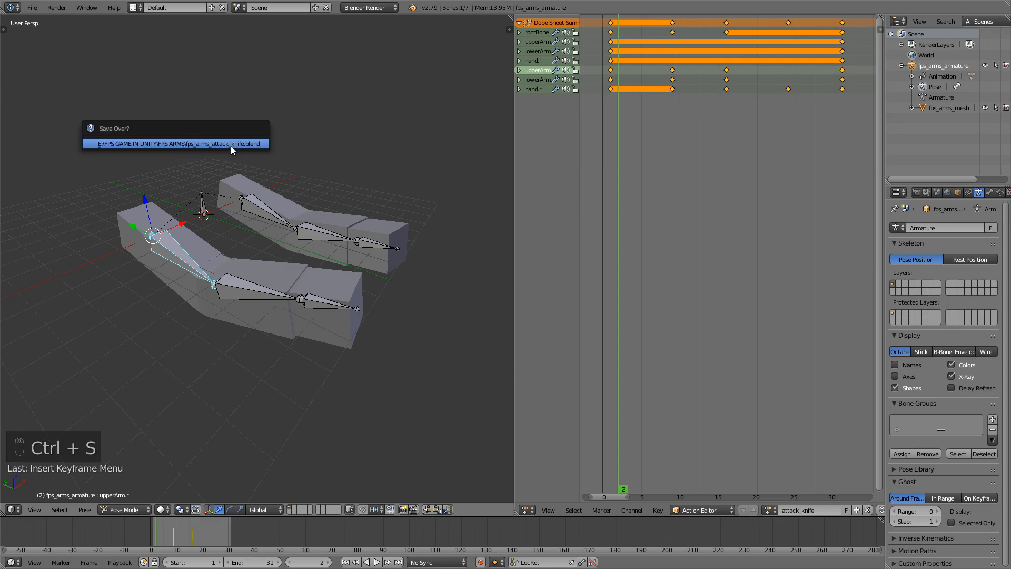
{"action": "left_click", "coordinate": [174, 144]}
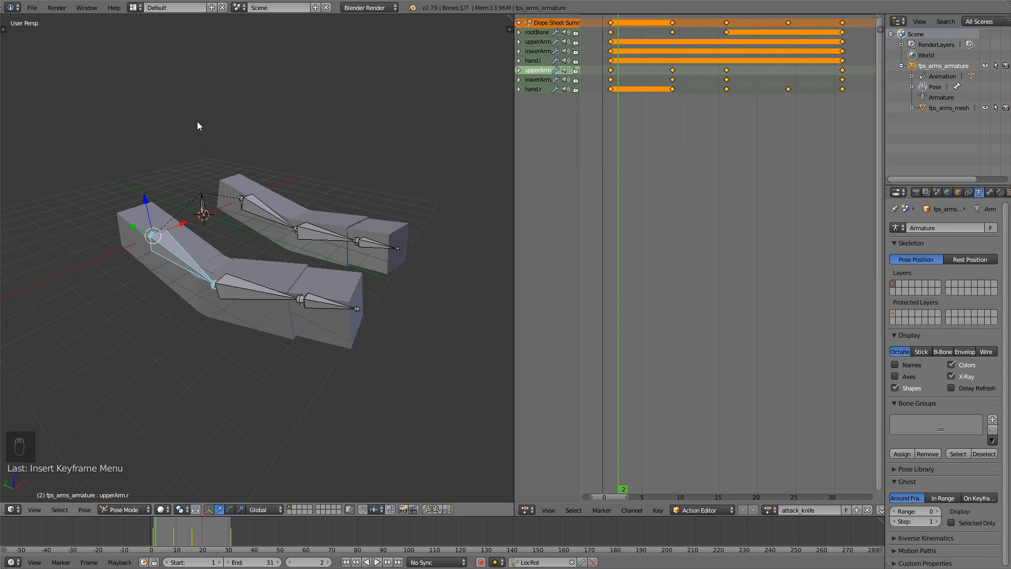